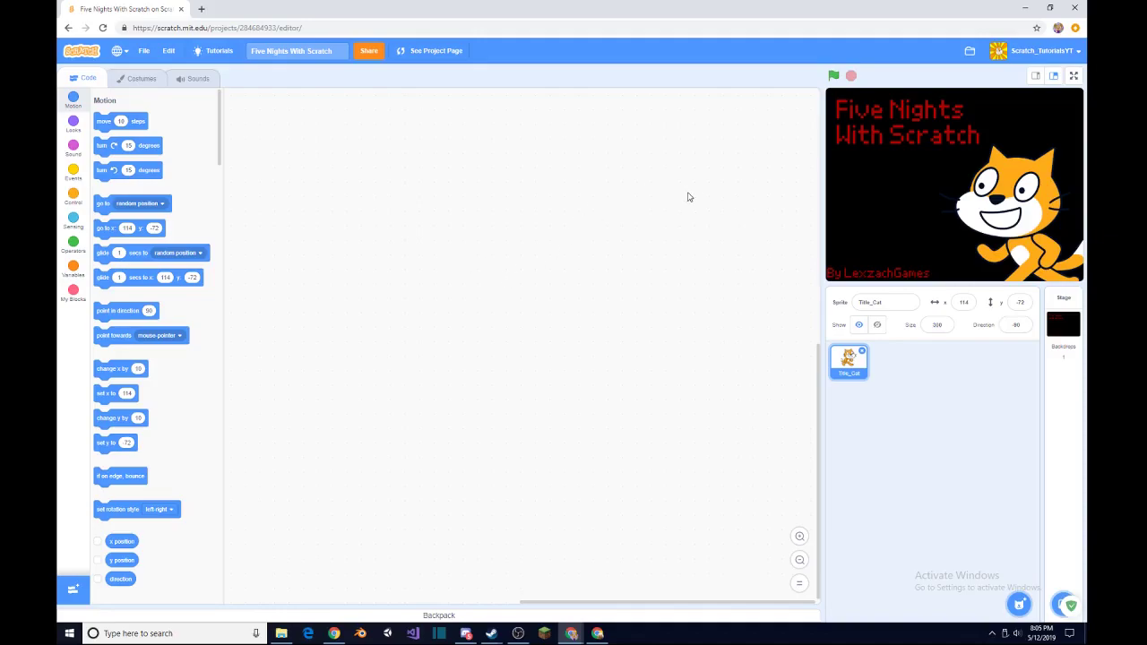
pyautogui.moveTo(623, 241)
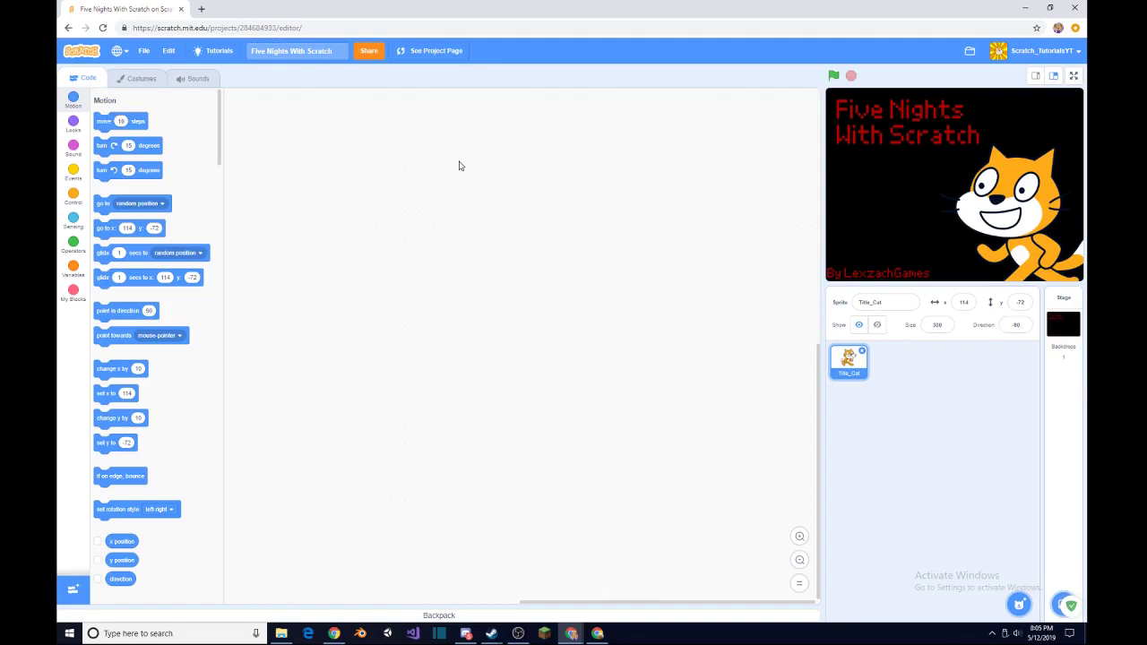
pyautogui.moveTo(273, 102)
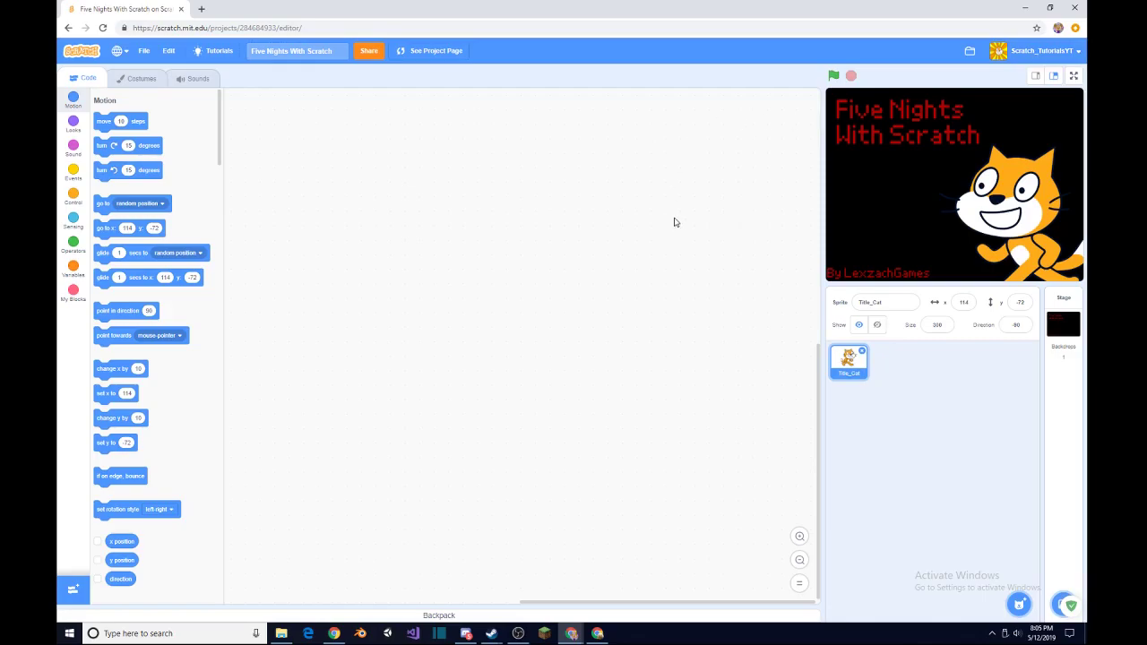
pyautogui.moveTo(667, 198)
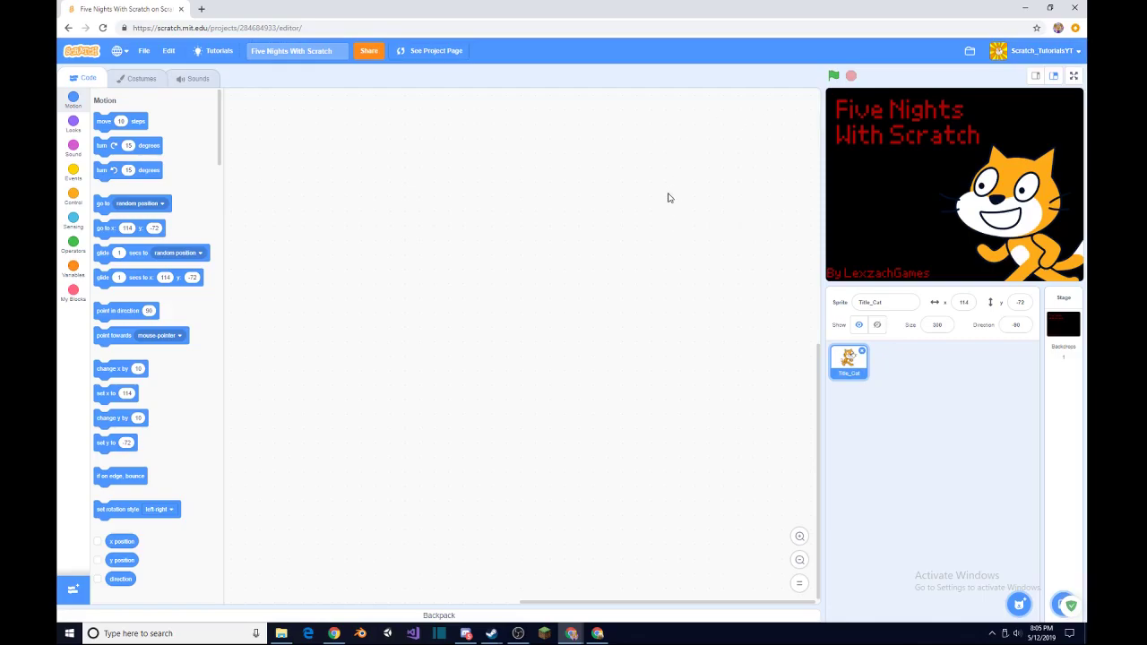
pyautogui.moveTo(618, 263)
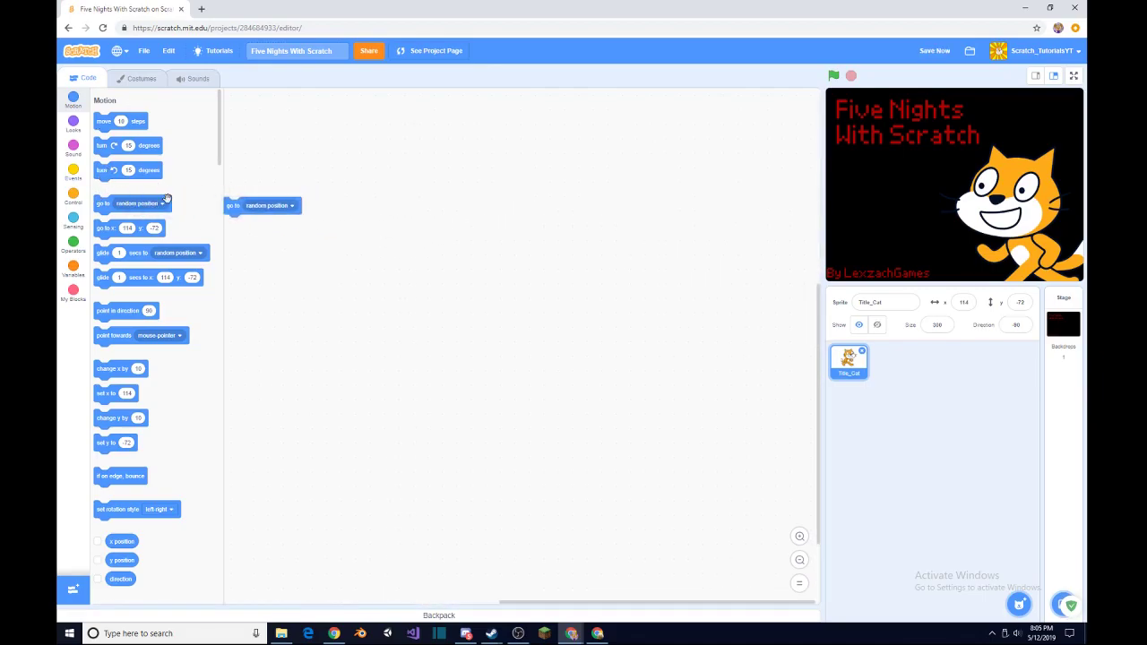
# Delete the stray 'go to random position' block and open the Stage's backdrop.
pyautogui.moveTo(262, 205); pyautogui.dragTo(298, 168)
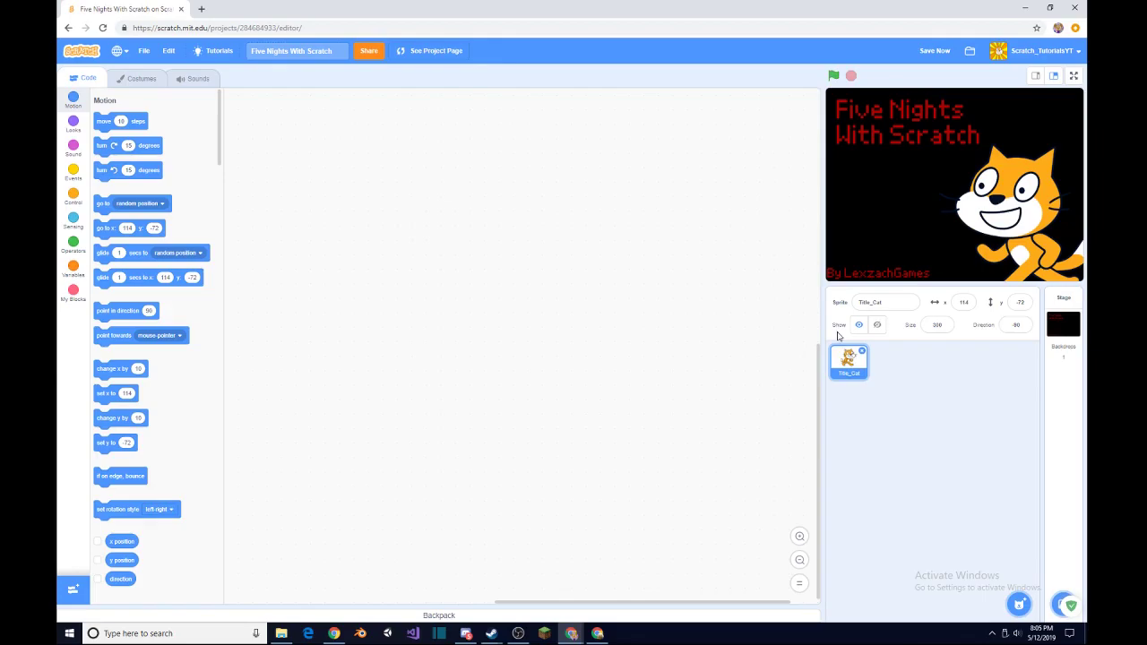
pyautogui.click(1063, 325)
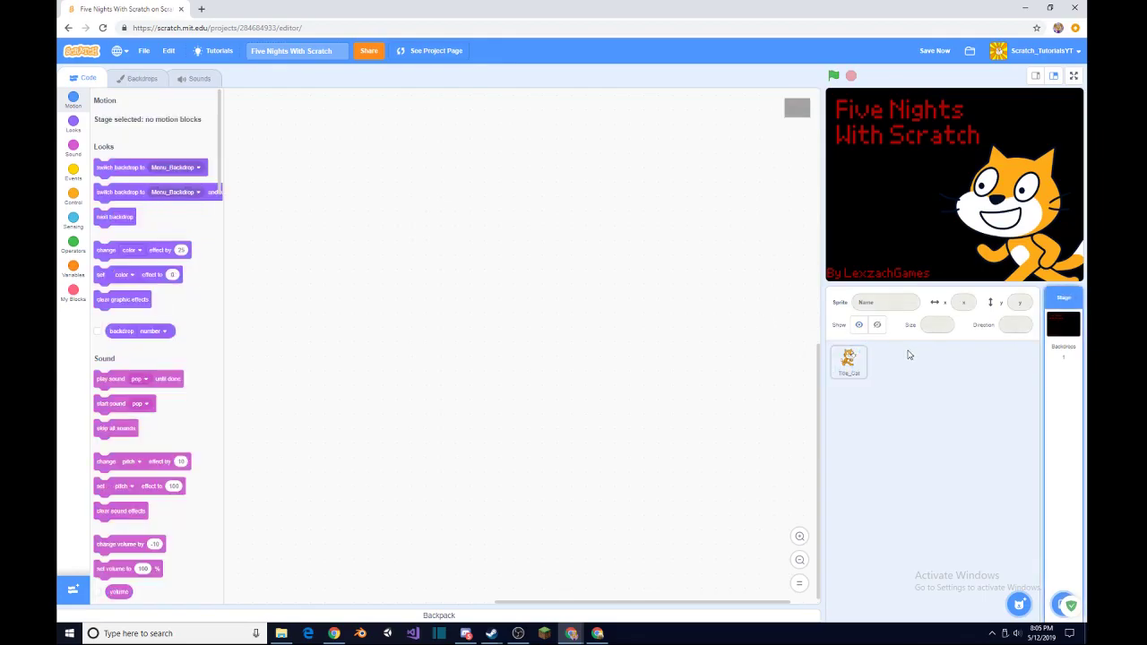
pyautogui.moveTo(288, 105)
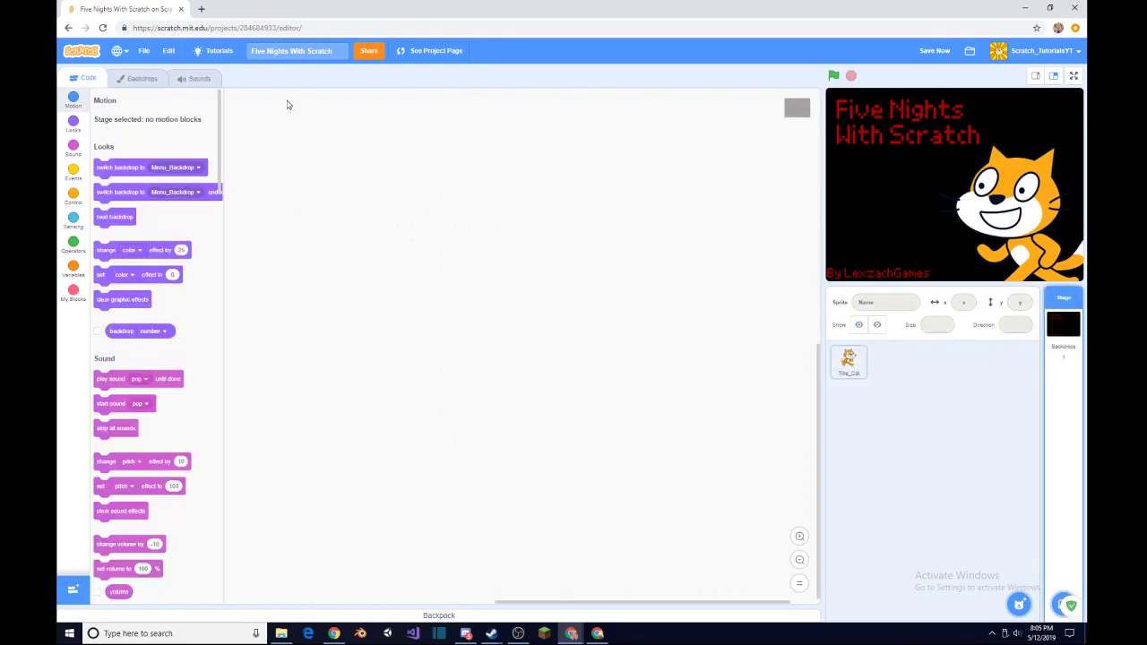
pyautogui.click(143, 78)
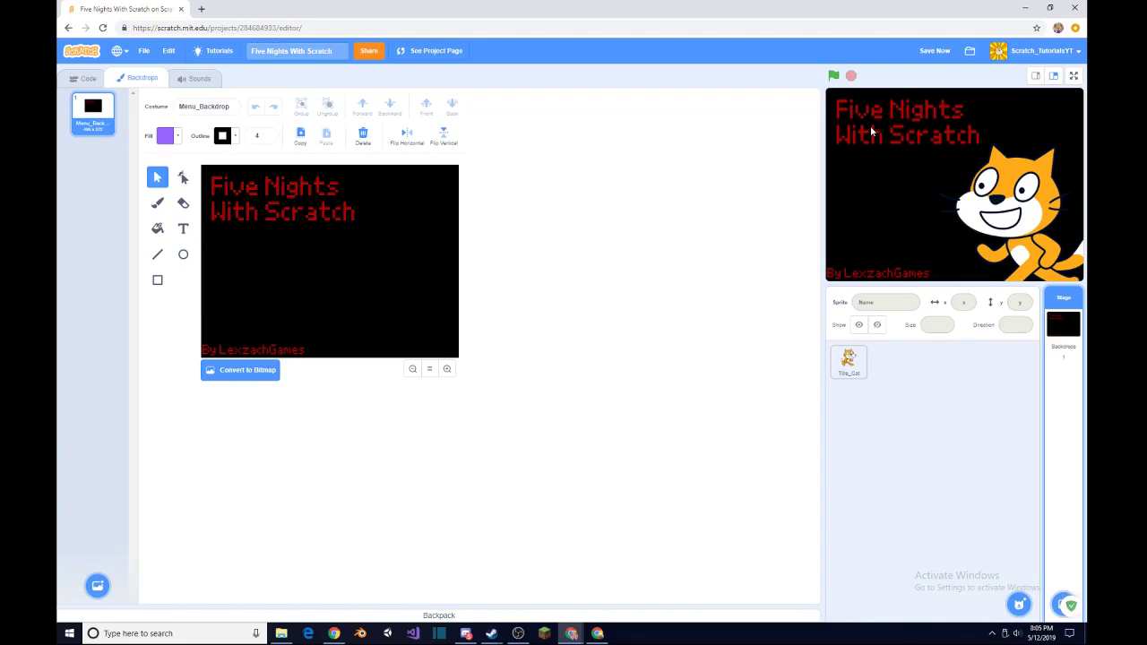
# Keep the 'Five Nights With Scratch' title text in the Pixel font.
pyautogui.click(254, 350)
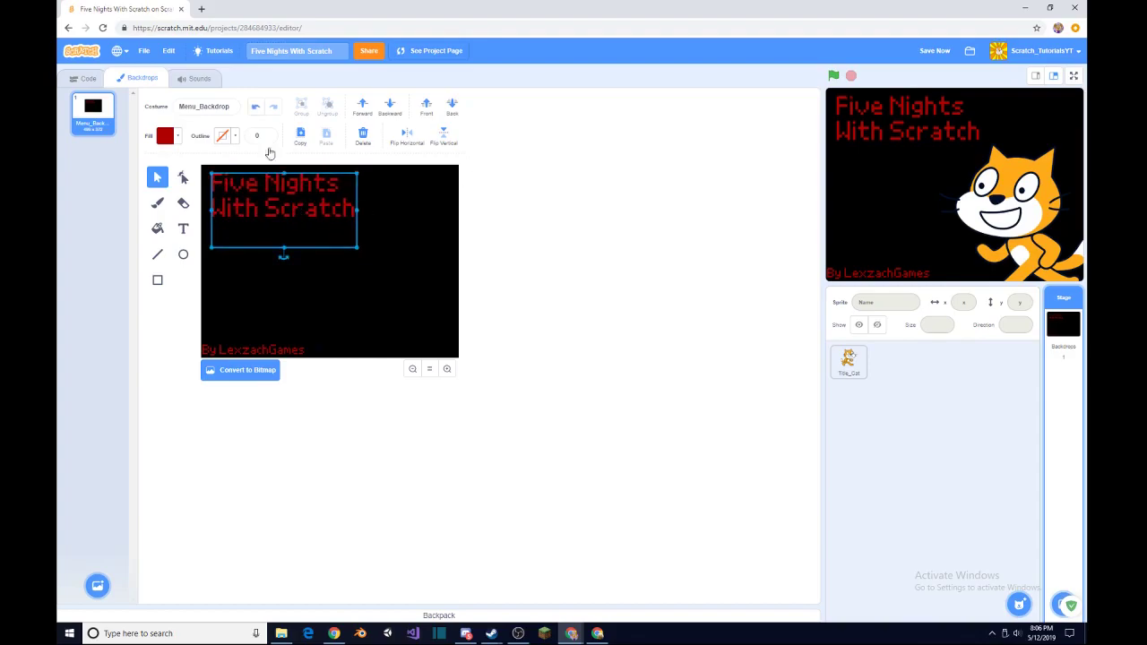
pyautogui.click(183, 228)
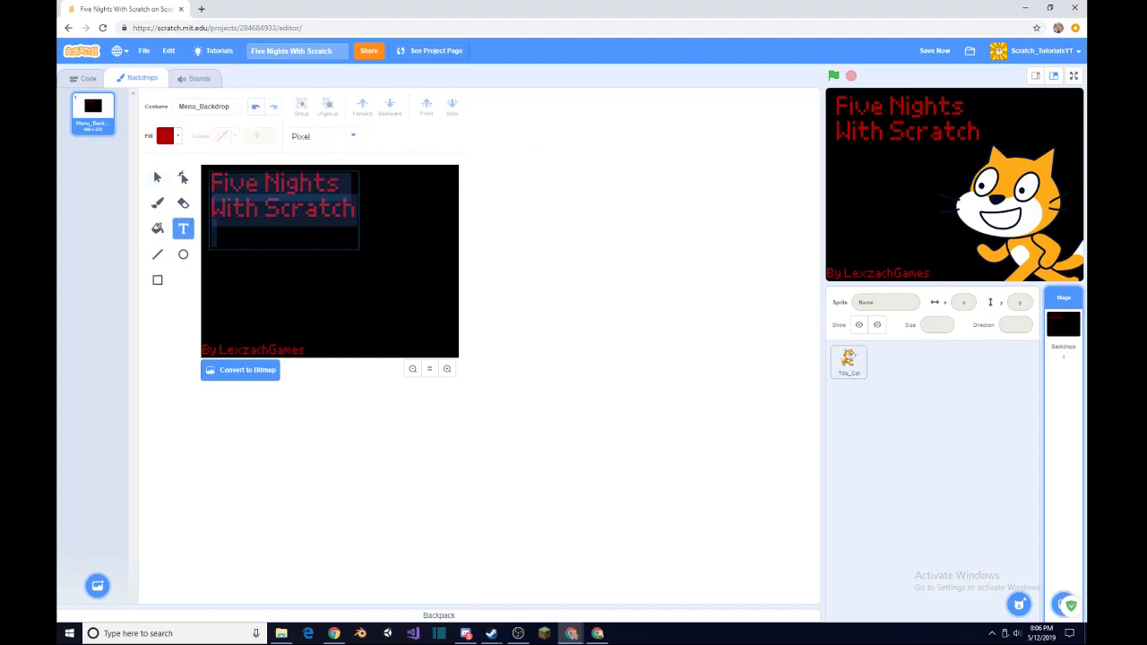
pyautogui.click(322, 136)
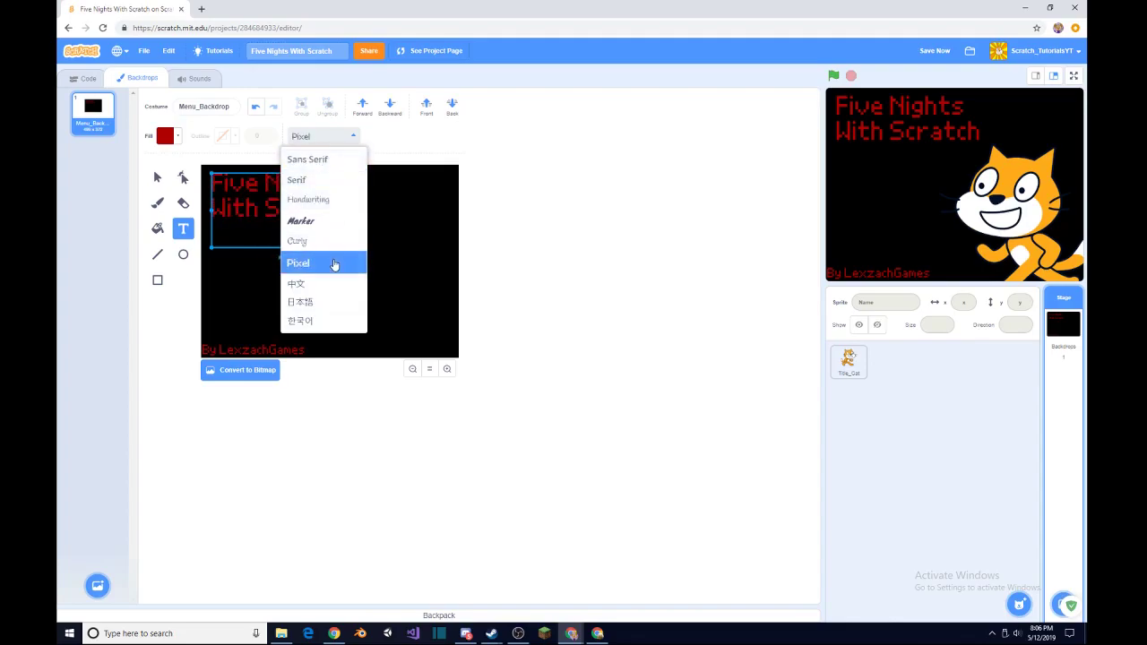
pyautogui.click(298, 263)
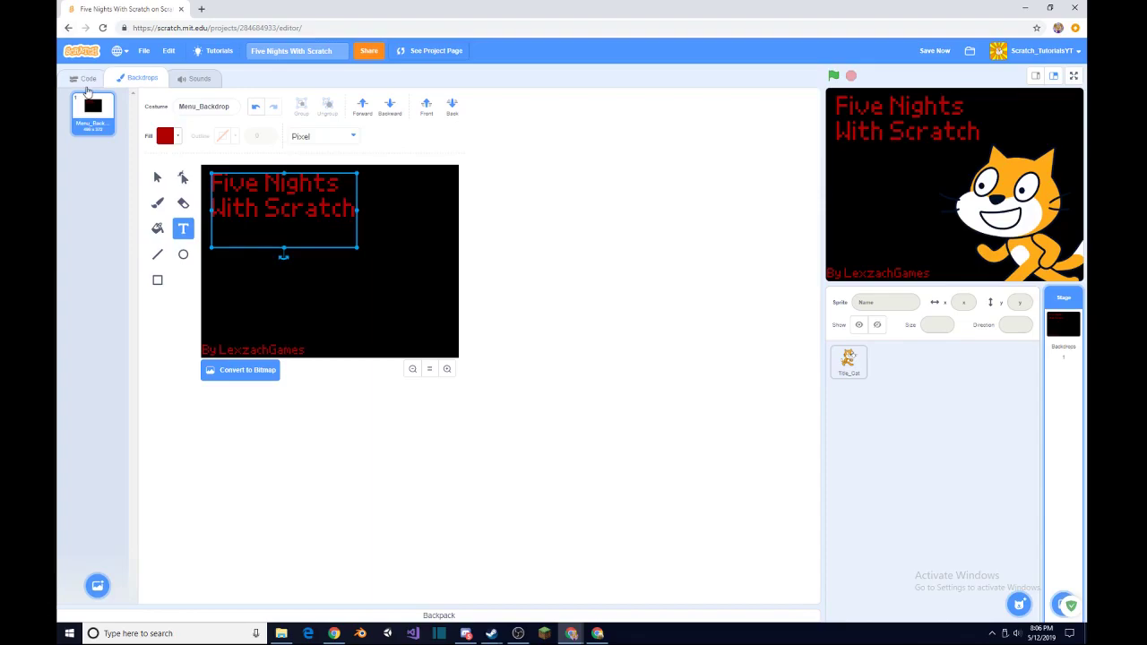
# Preview Title_Cat's Crazy1, Crazy3 and Crazy4 costumes, leaving it on Normal, then return to code.
pyautogui.click(848, 361)
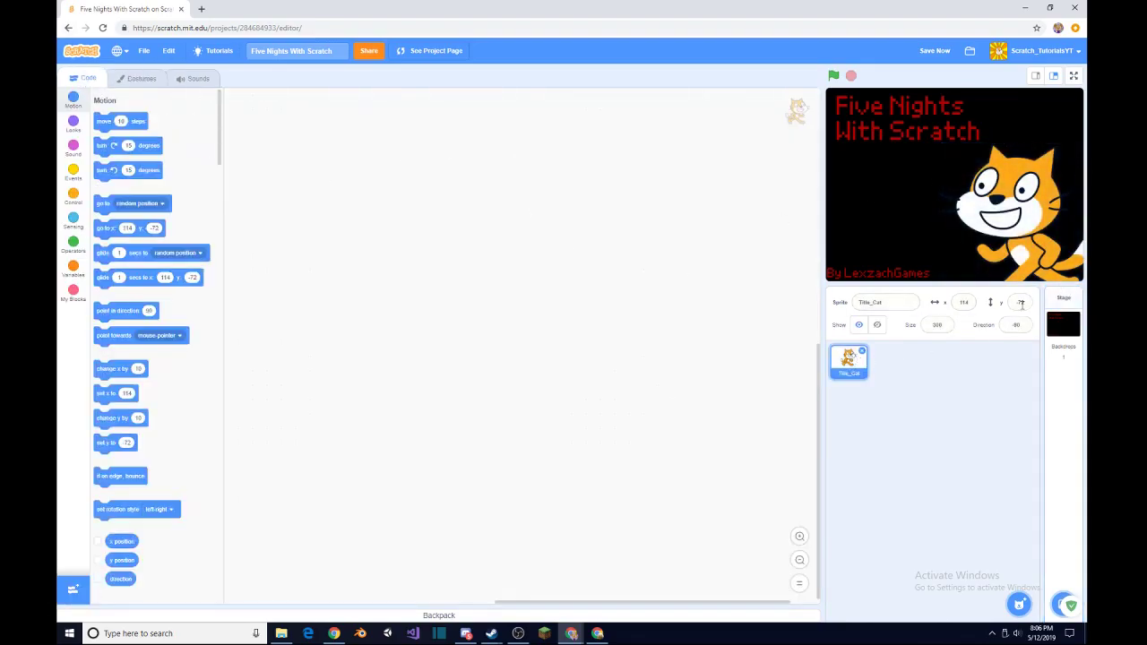
pyautogui.click(141, 78)
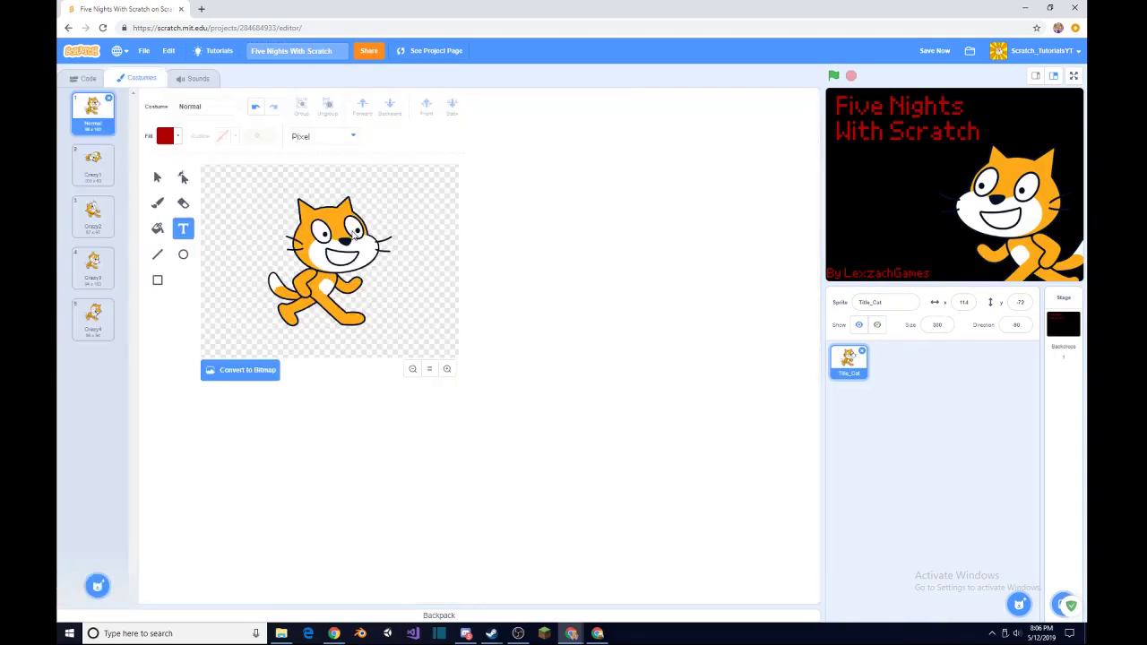
pyautogui.click(94, 164)
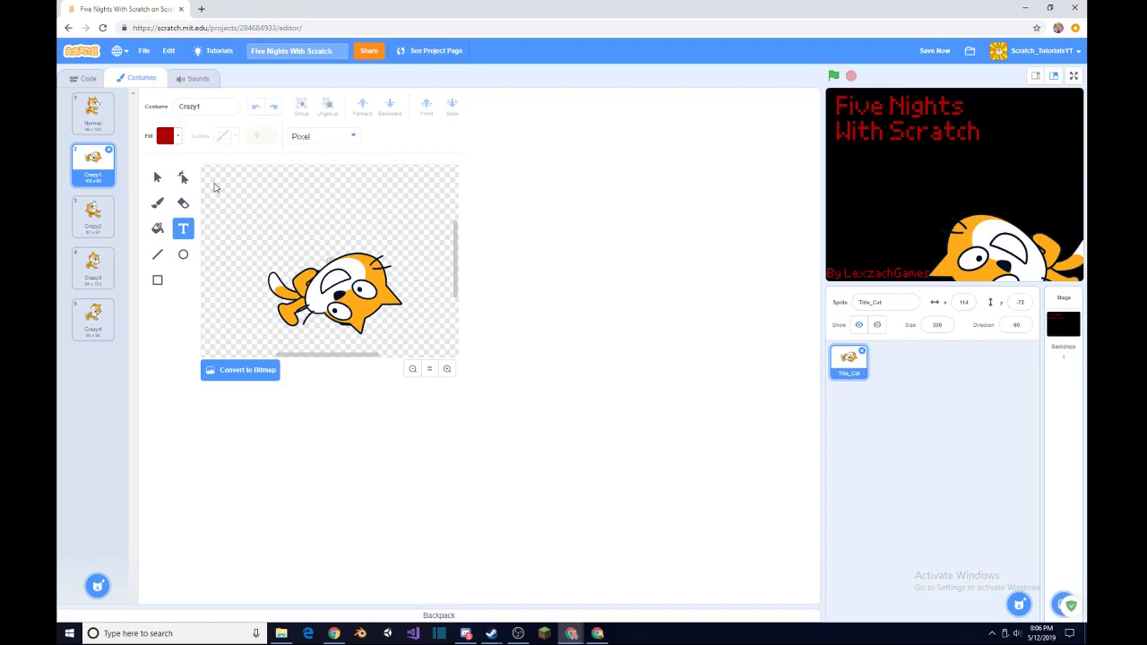
pyautogui.click(157, 177)
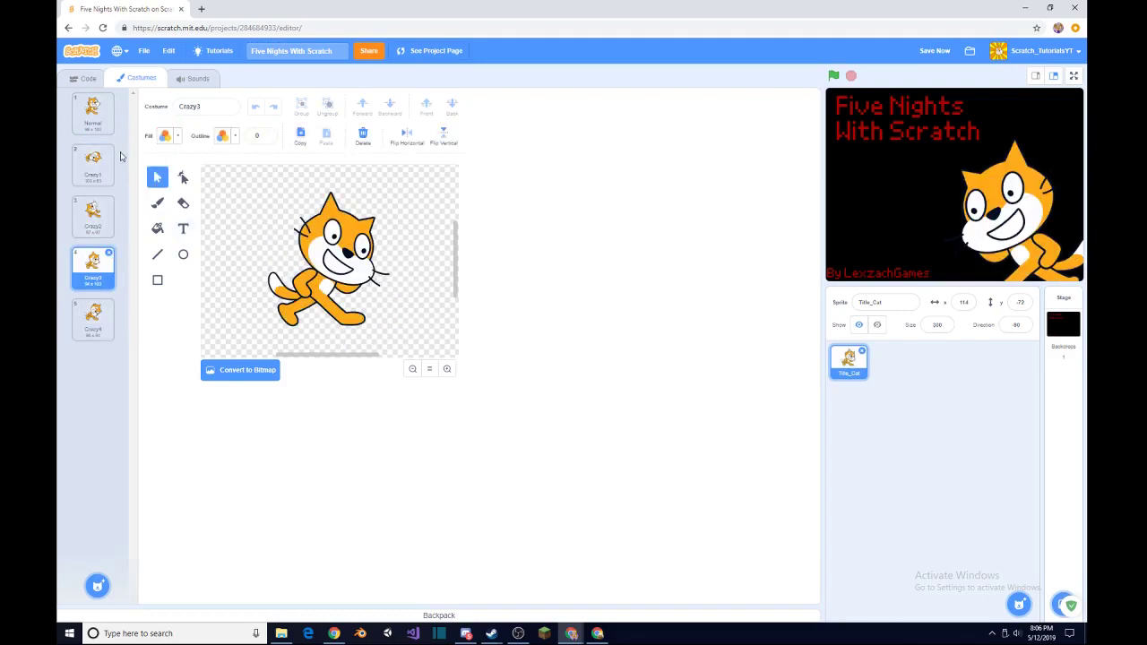
pyautogui.click(92, 111)
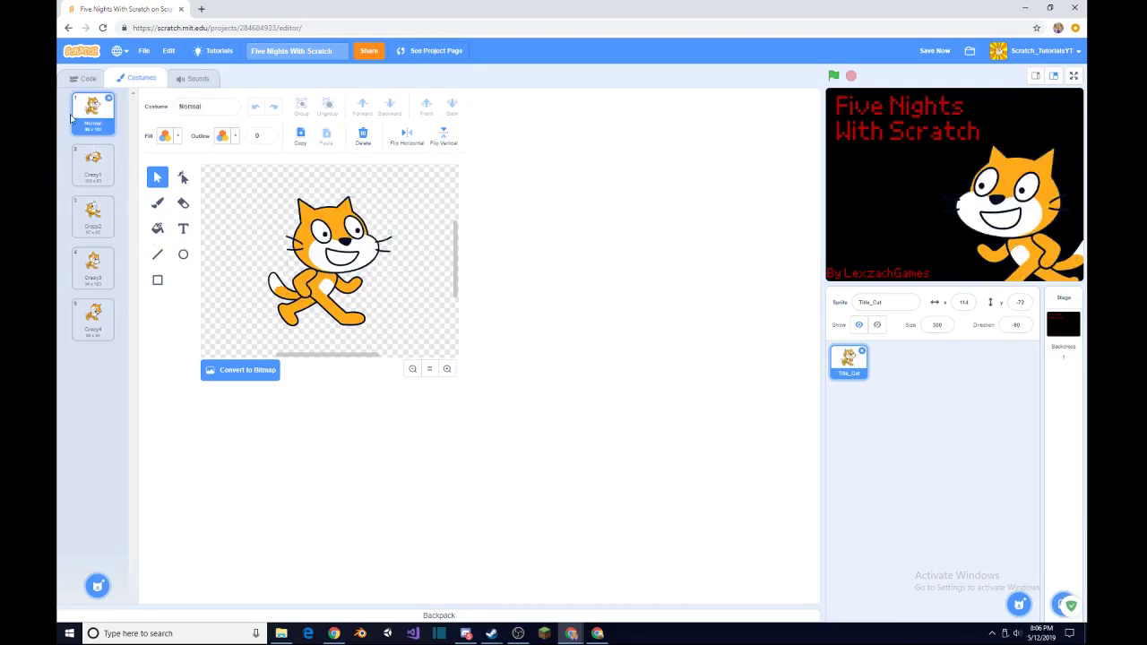
pyautogui.click(92, 269)
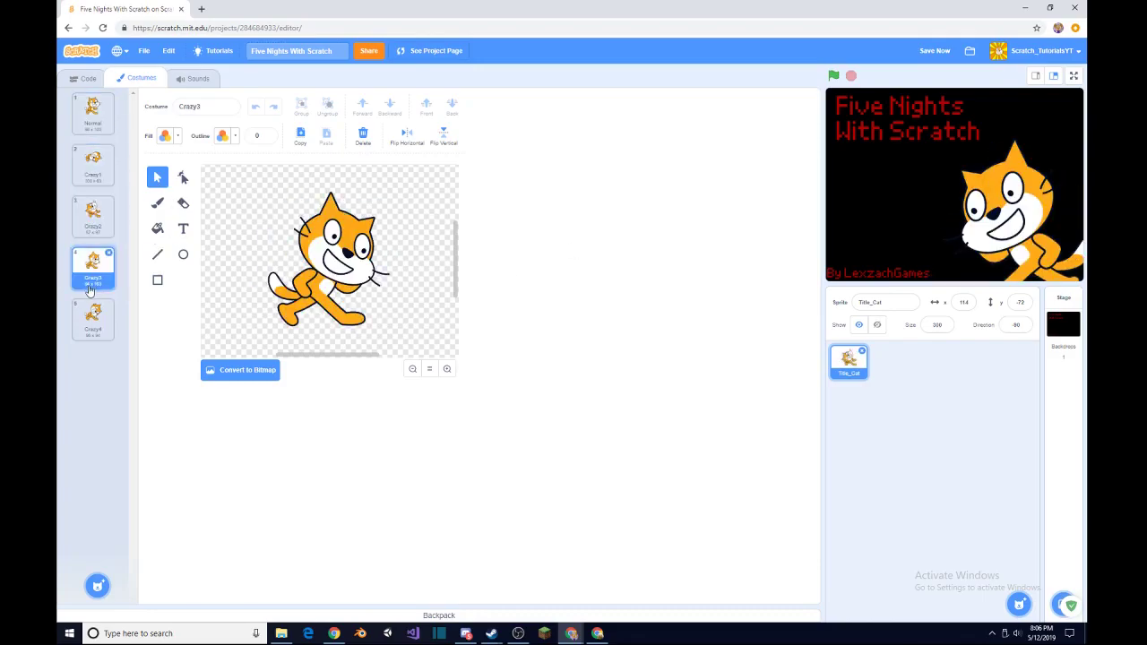
pyautogui.click(93, 320)
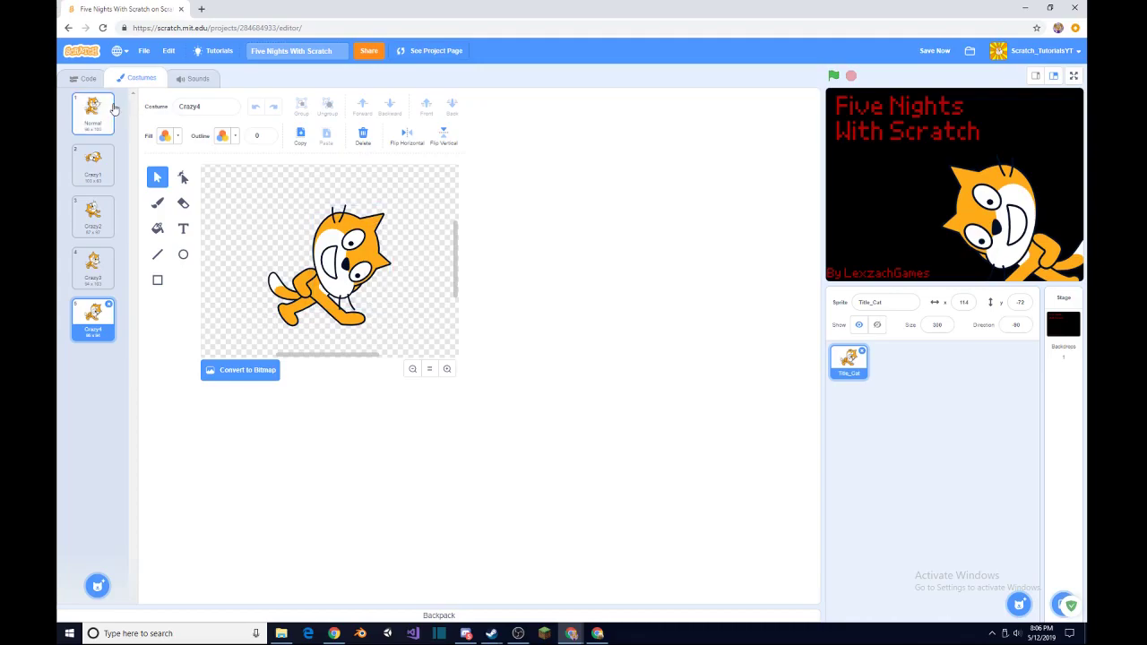
pyautogui.click(92, 111)
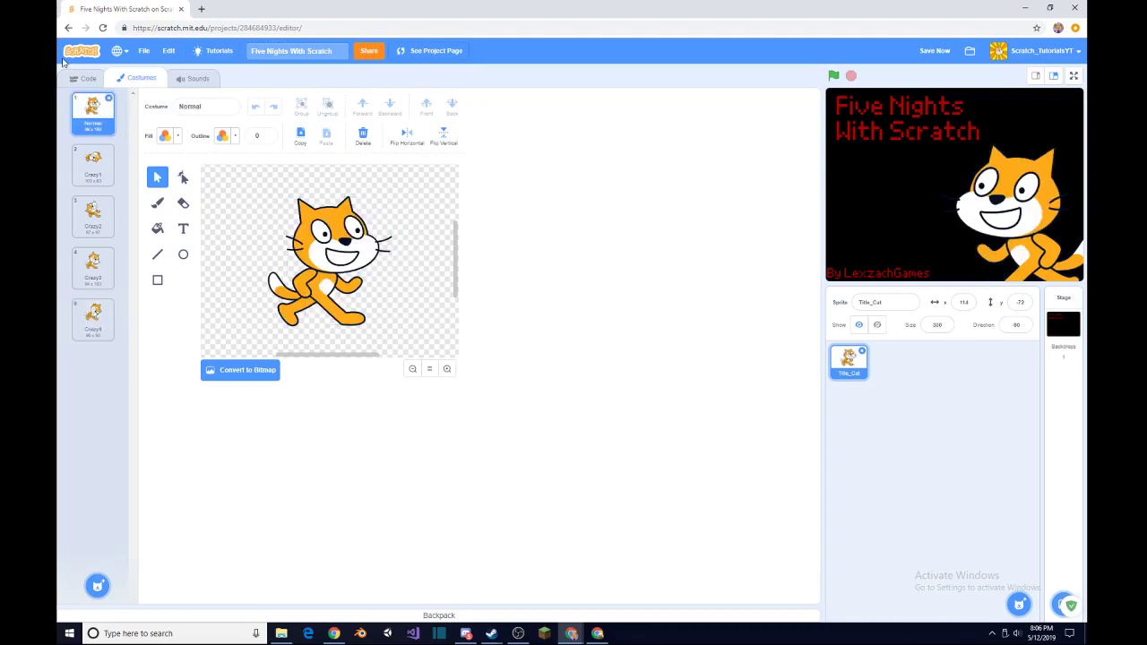
pyautogui.click(88, 77)
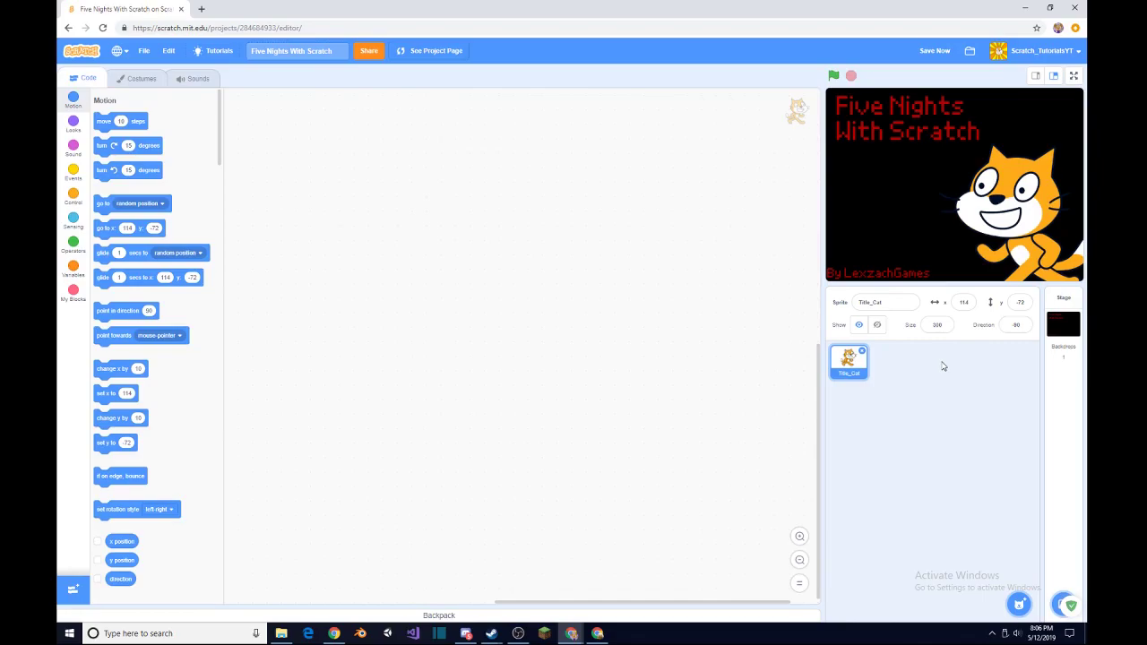
pyautogui.moveTo(231, 101)
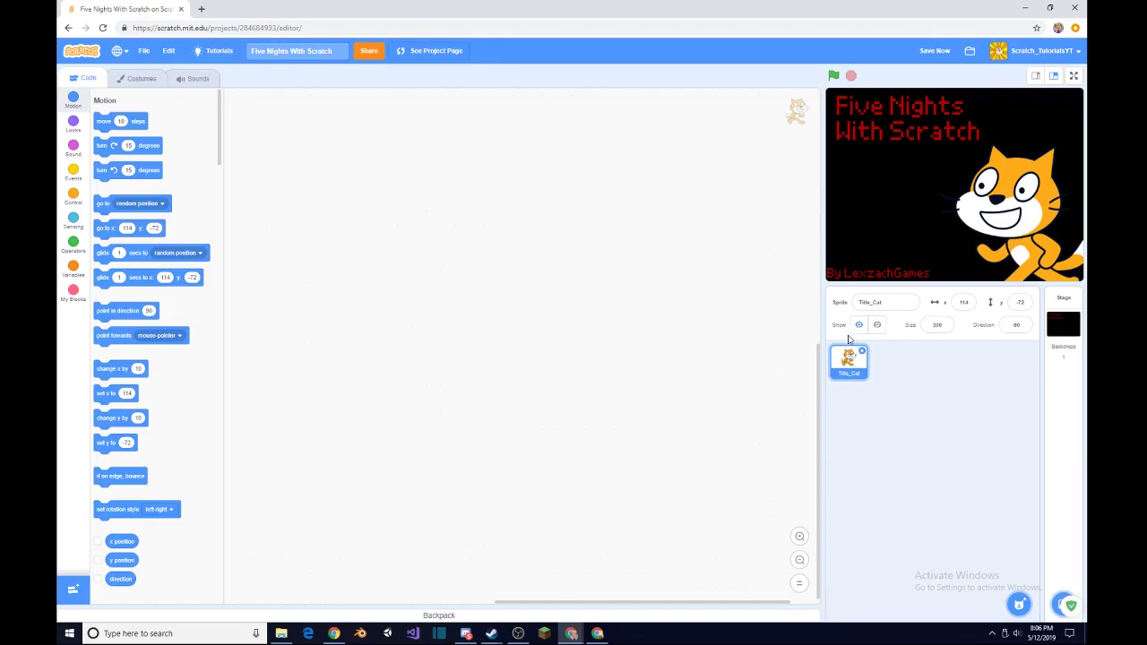
pyautogui.moveTo(748, 369)
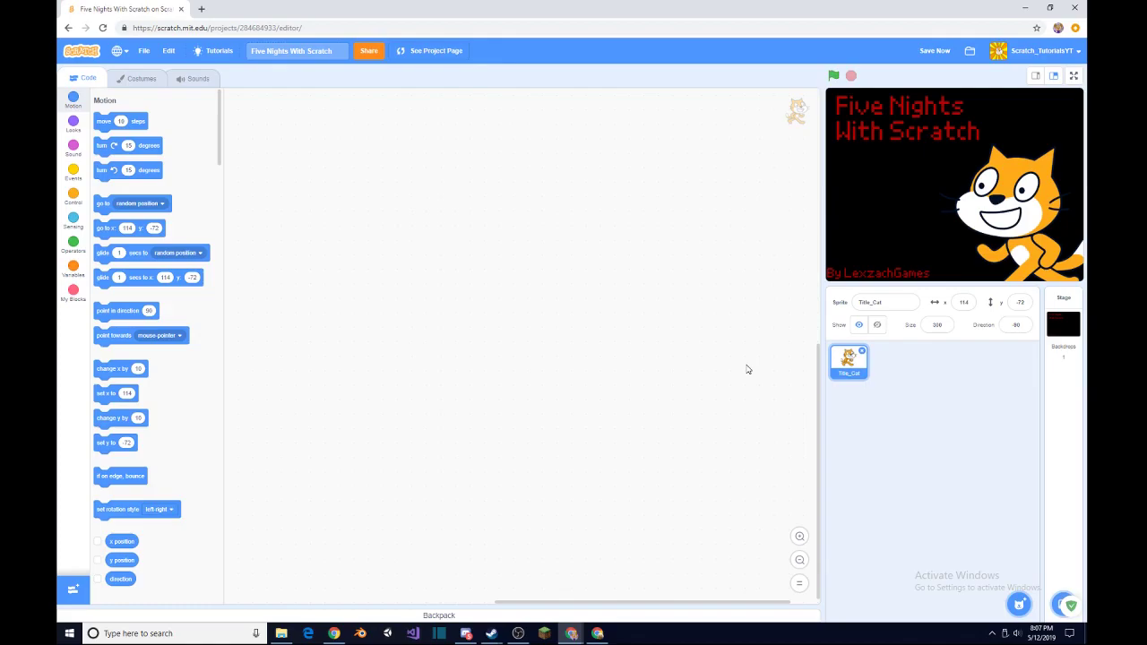
pyautogui.moveTo(1027, 381)
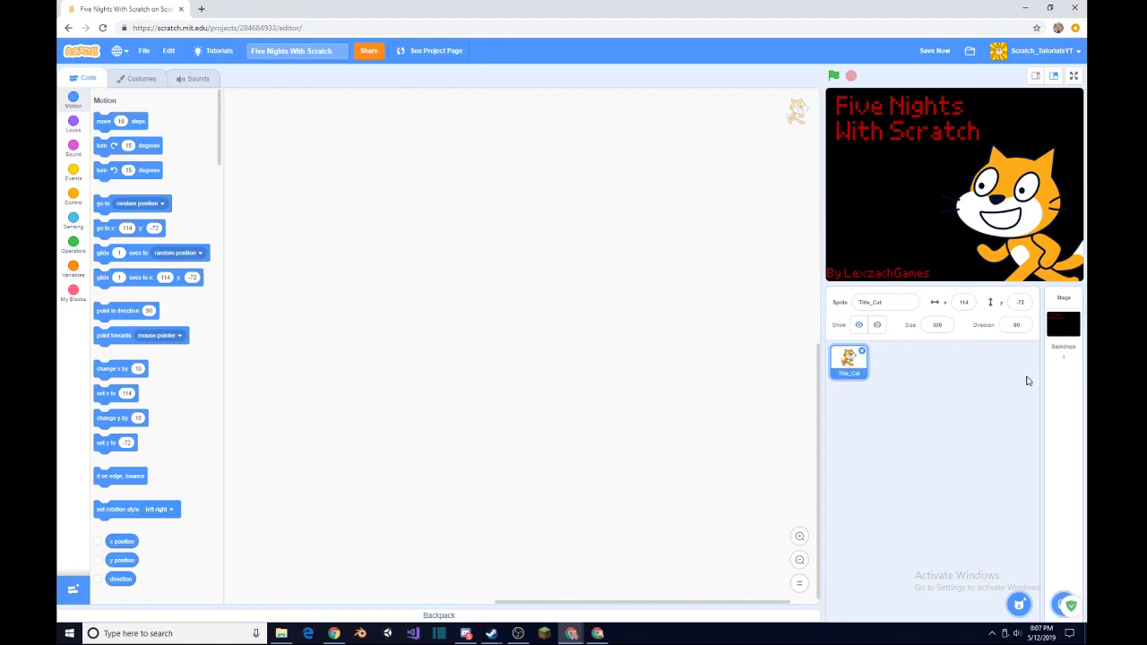
pyautogui.moveTo(982, 343)
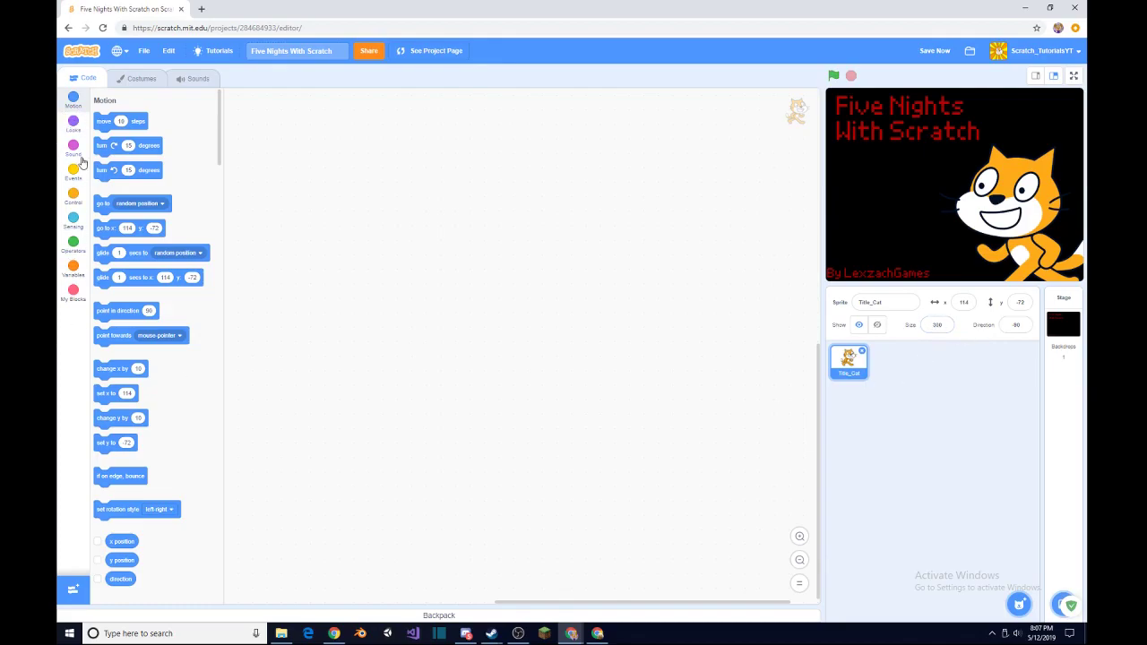
# Bring up the Looks blocks for the cat's new green-flag script.
pyautogui.click(73, 172)
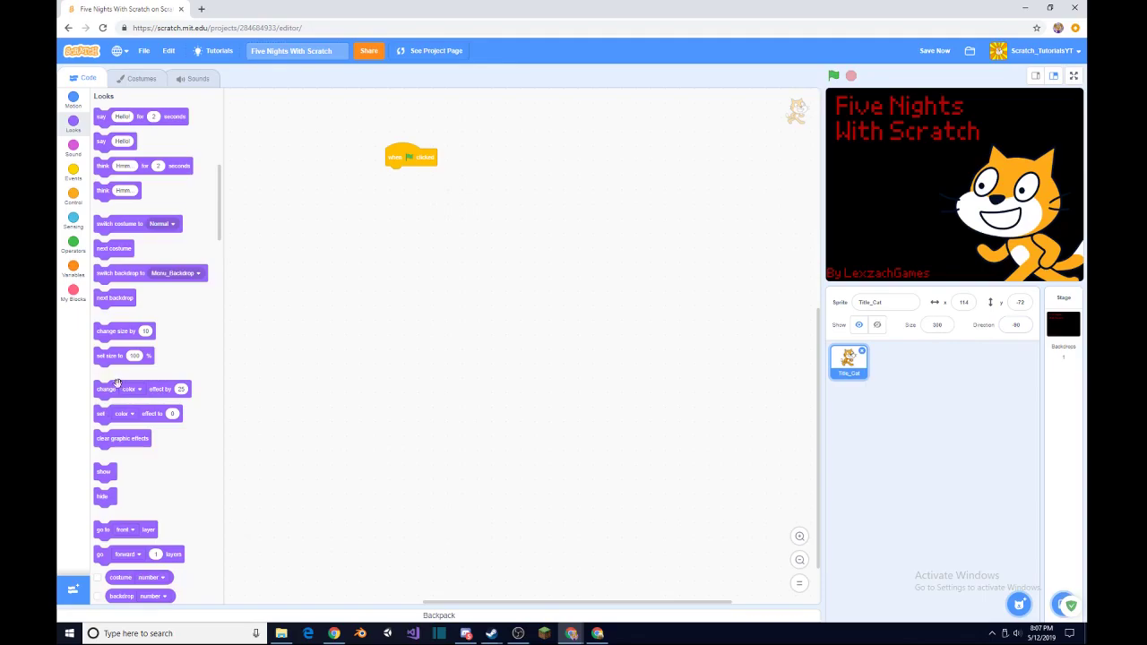
pyautogui.moveTo(114, 389)
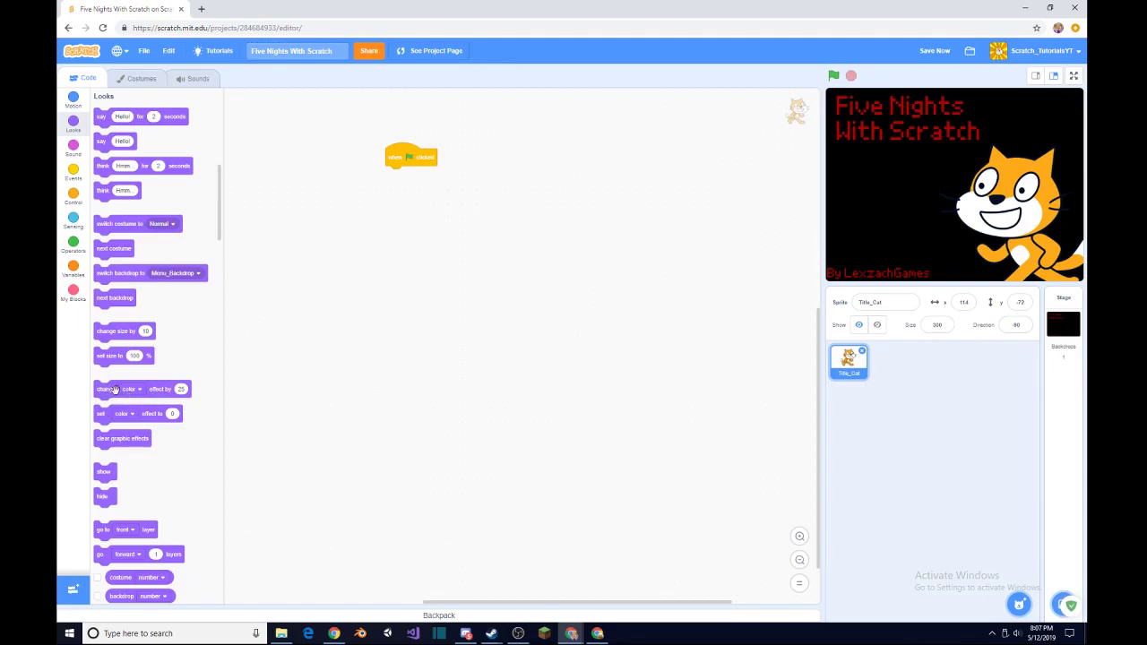
# Attach 'set brightness effect to -30' under the cat's green-flag hat.
pyautogui.moveTo(142, 388); pyautogui.dragTo(433, 175)
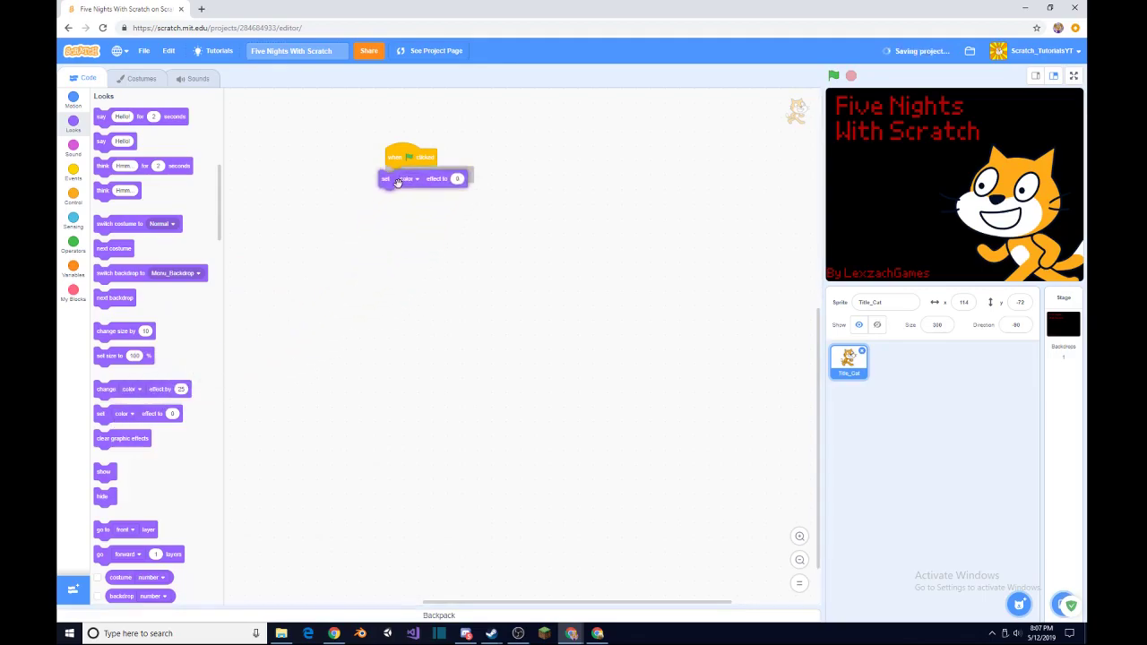
pyautogui.click(413, 174)
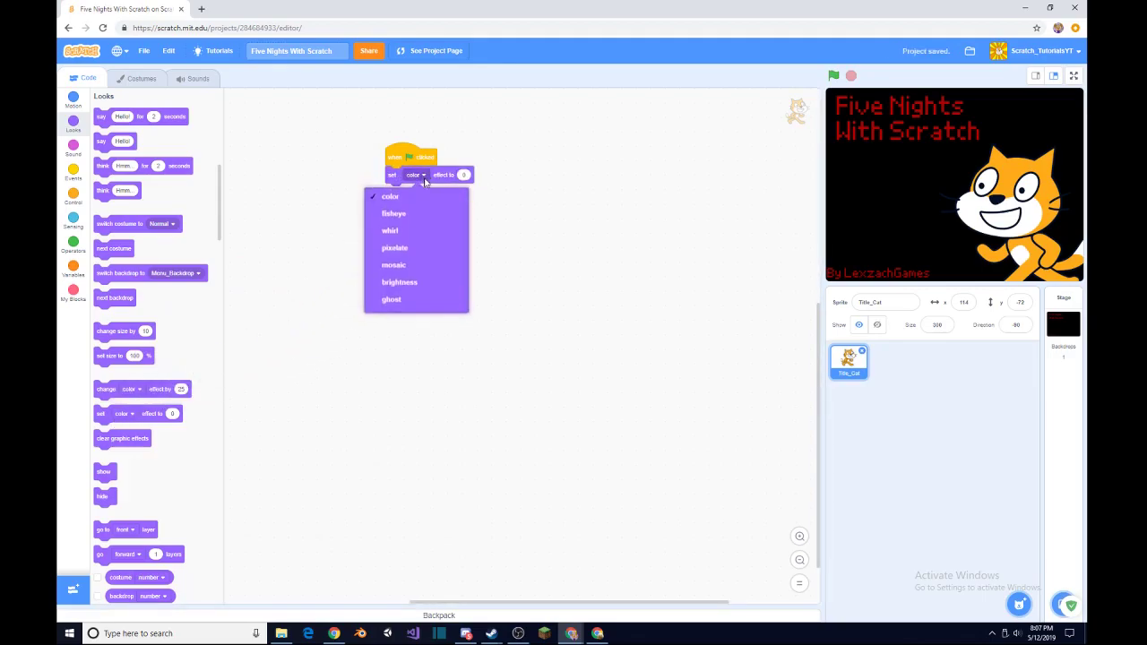
pyautogui.click(399, 283)
pyautogui.write('-30')
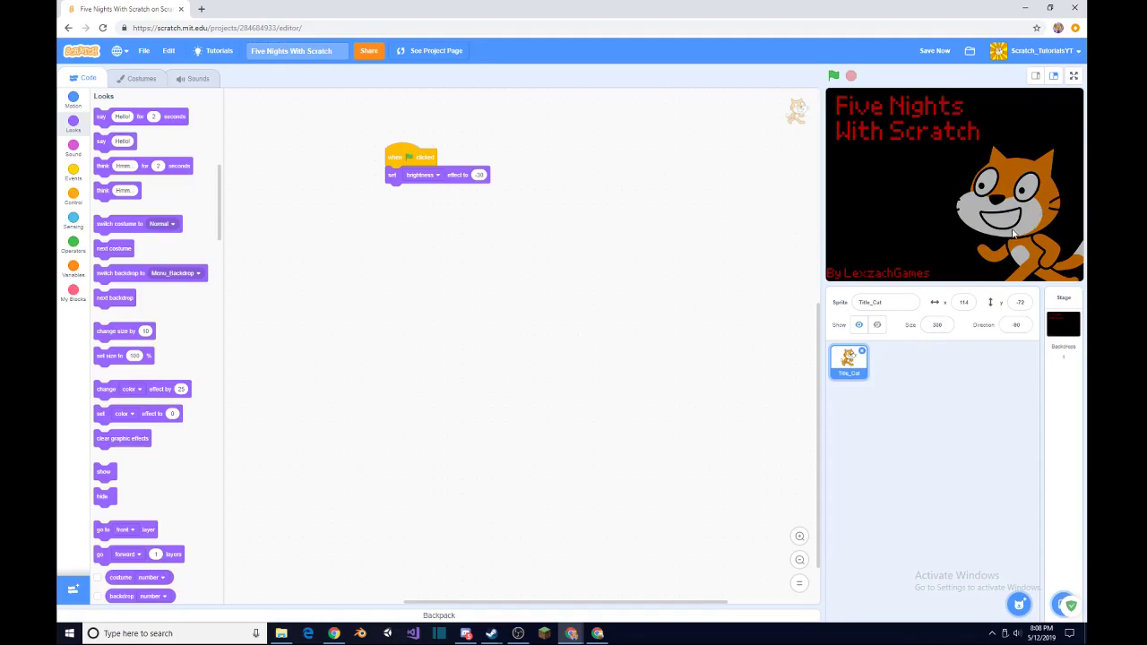
pyautogui.click(72, 101)
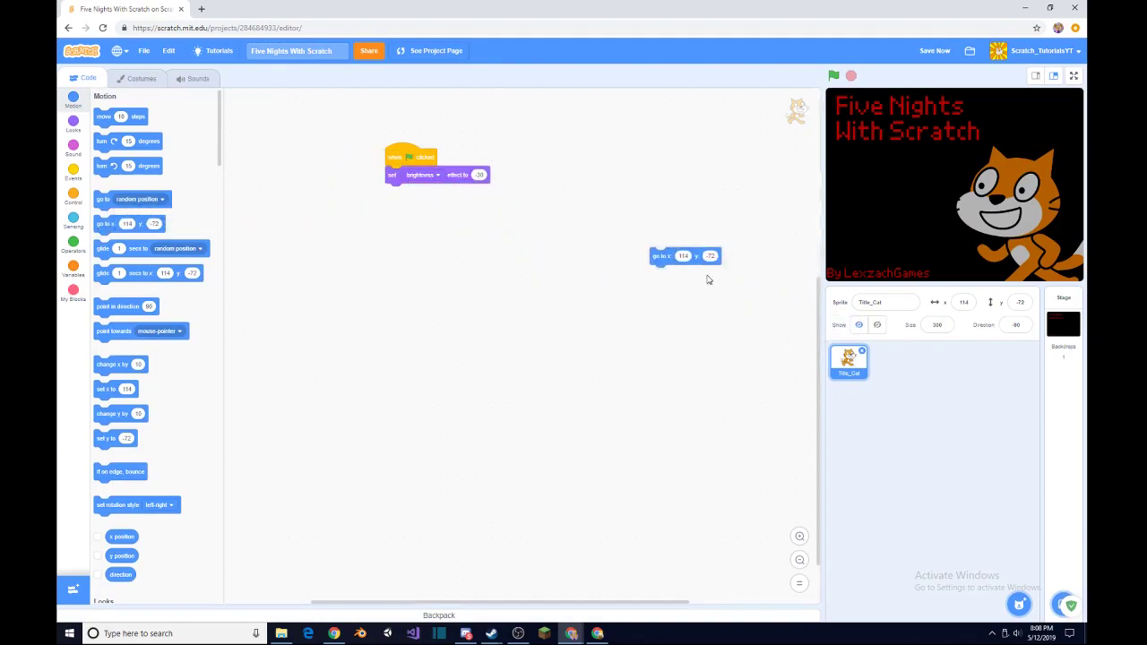
# Snap 'go to x:117 y:-83' under the green-flag hat, above brightness -30.
pyautogui.moveTo(685, 255); pyautogui.dragTo(634, 227)
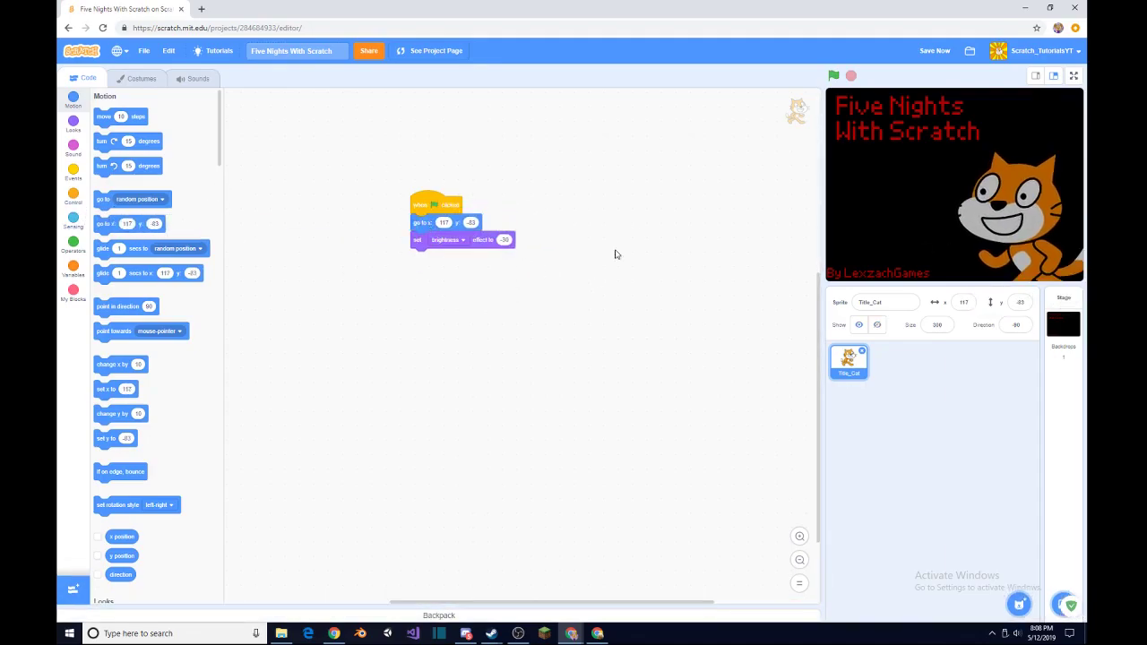
pyautogui.moveTo(884, 216)
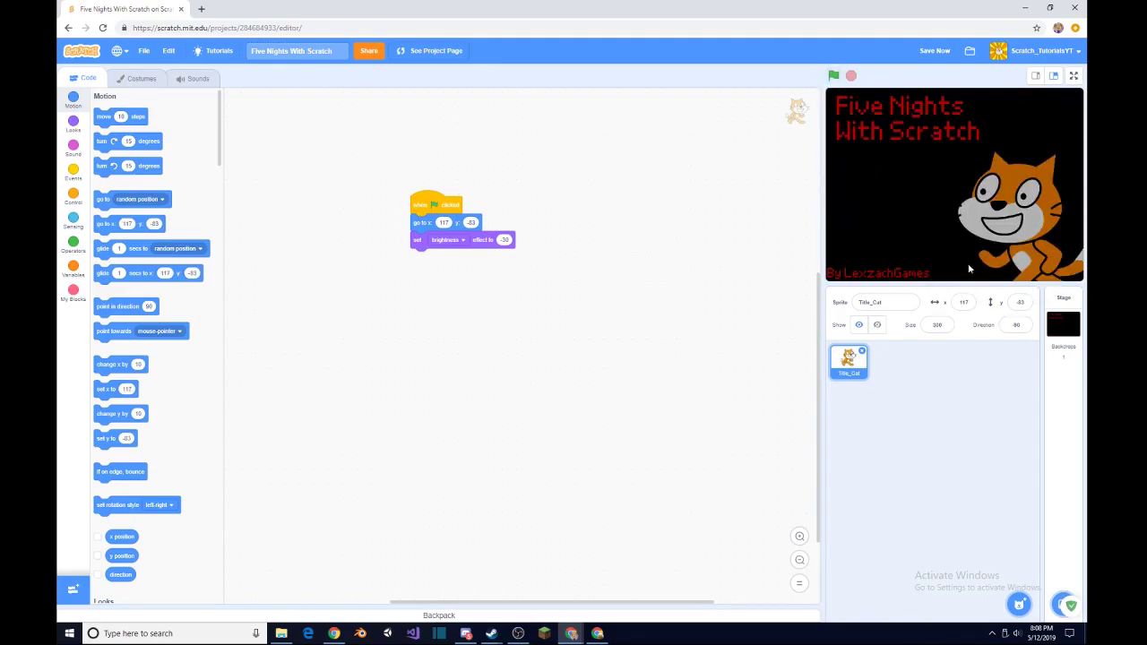
pyautogui.moveTo(315, 240)
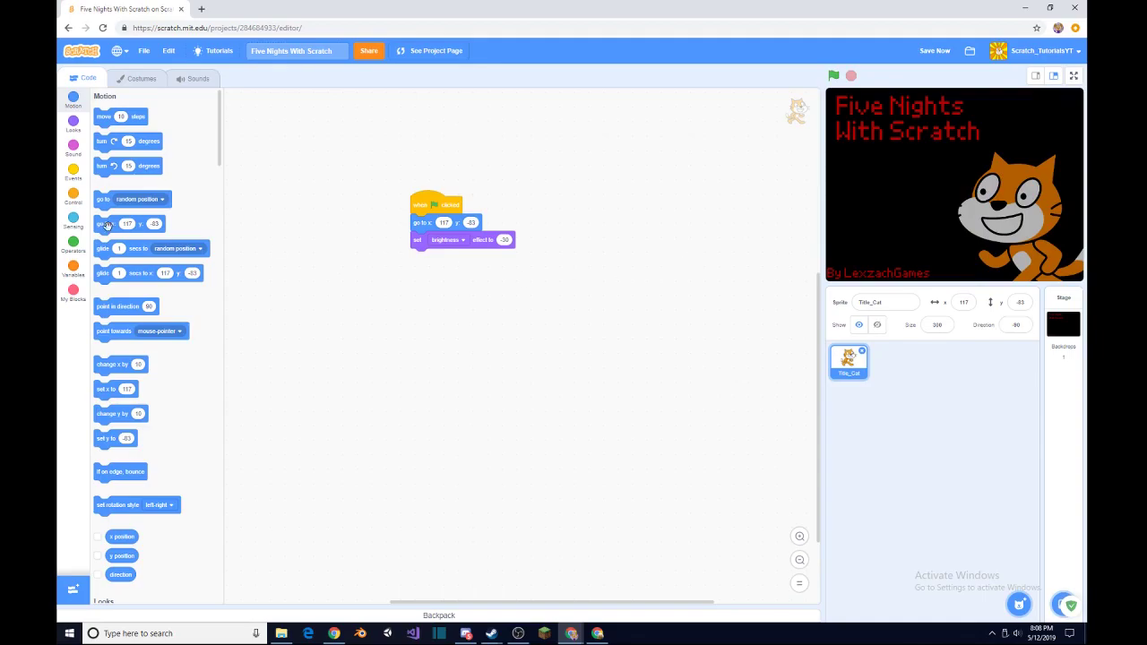
# Close the cat's green-flag script with a forever loop.
pyautogui.click(72, 170)
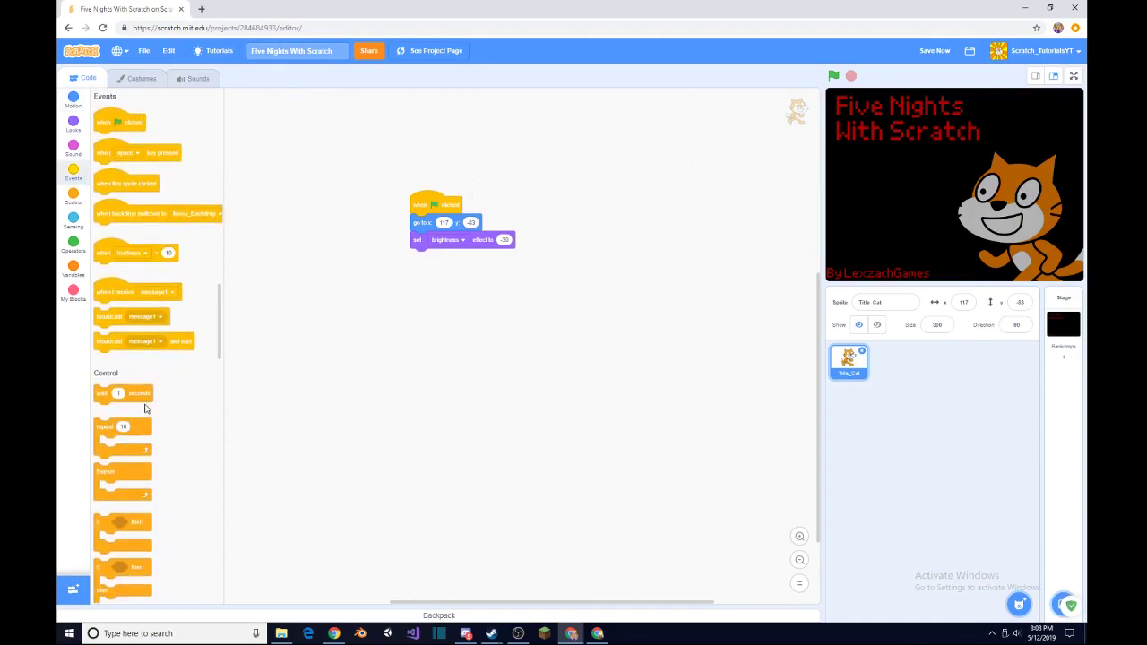
pyautogui.scroll(-3)
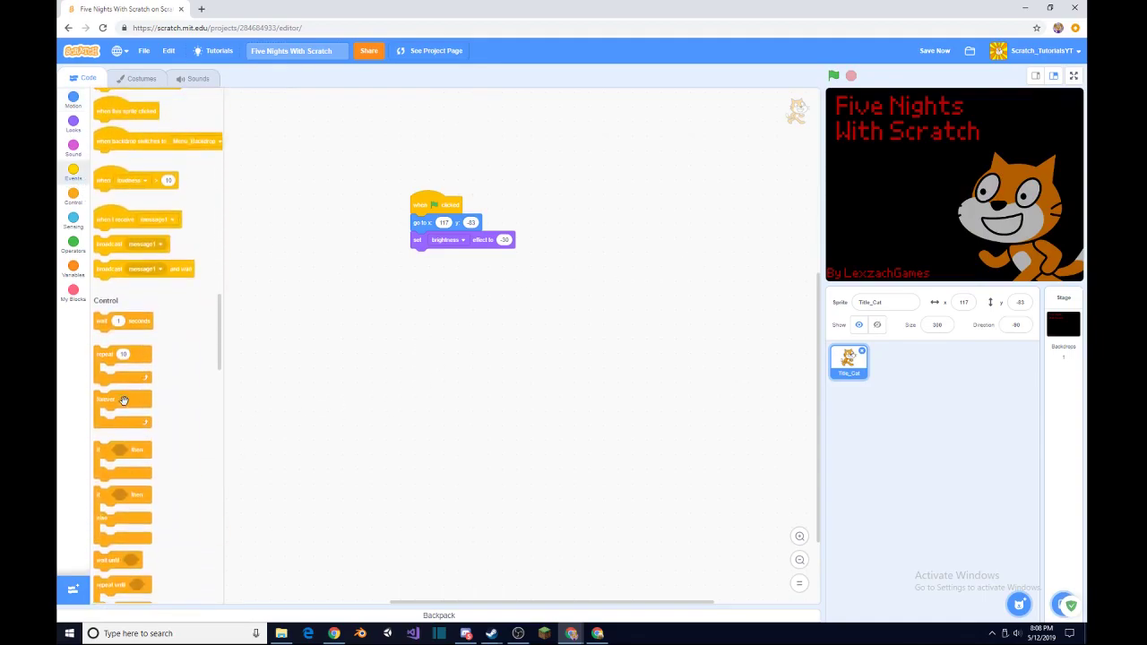
pyautogui.moveTo(124, 400); pyautogui.dragTo(439, 264)
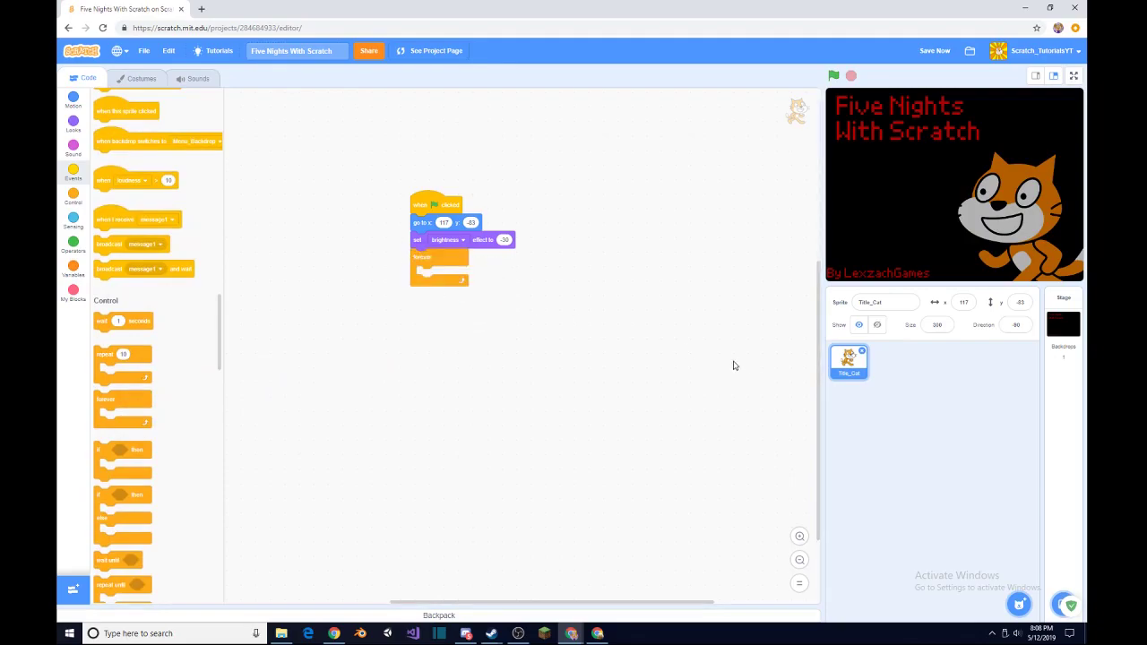
pyautogui.moveTo(408, 274)
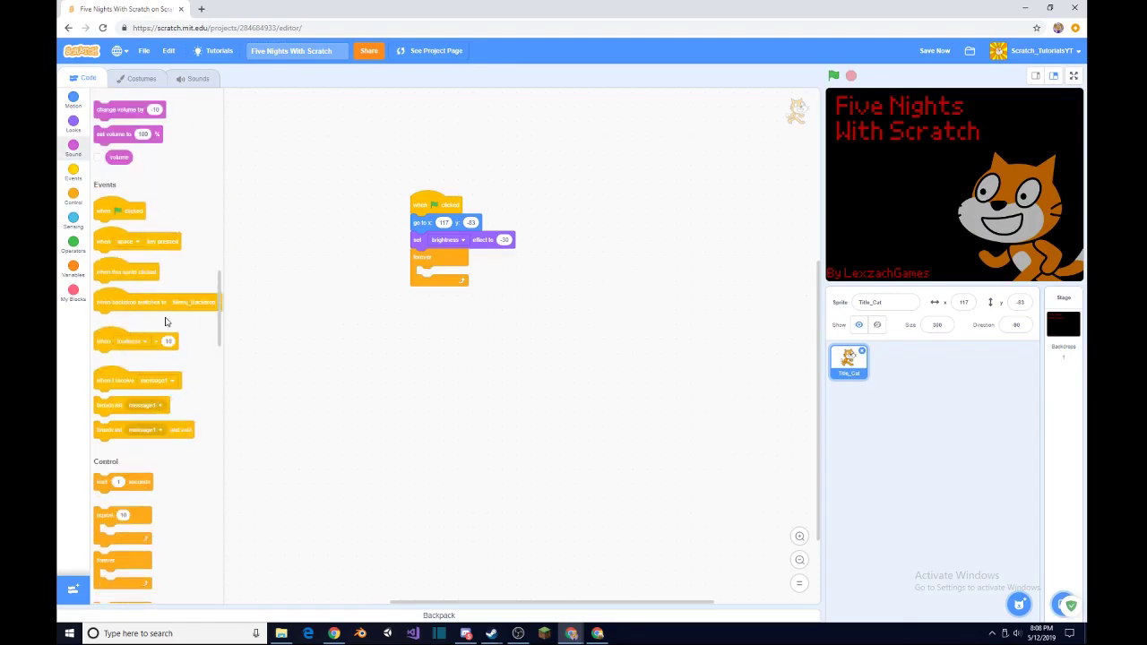
pyautogui.scroll(-3)
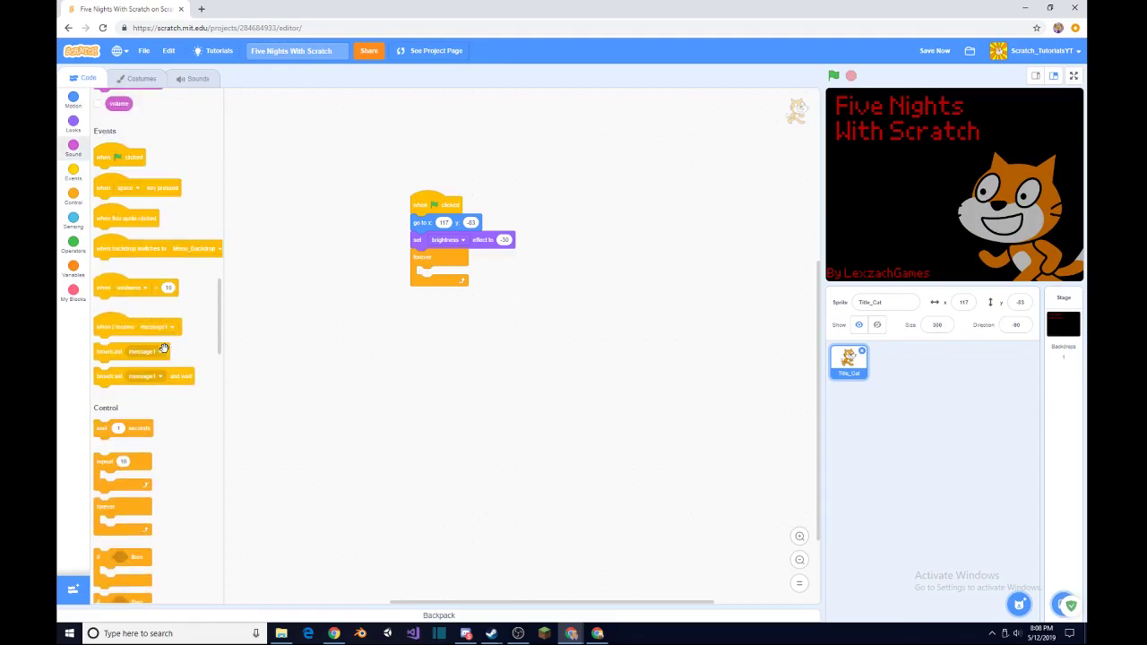
pyautogui.scroll(-3)
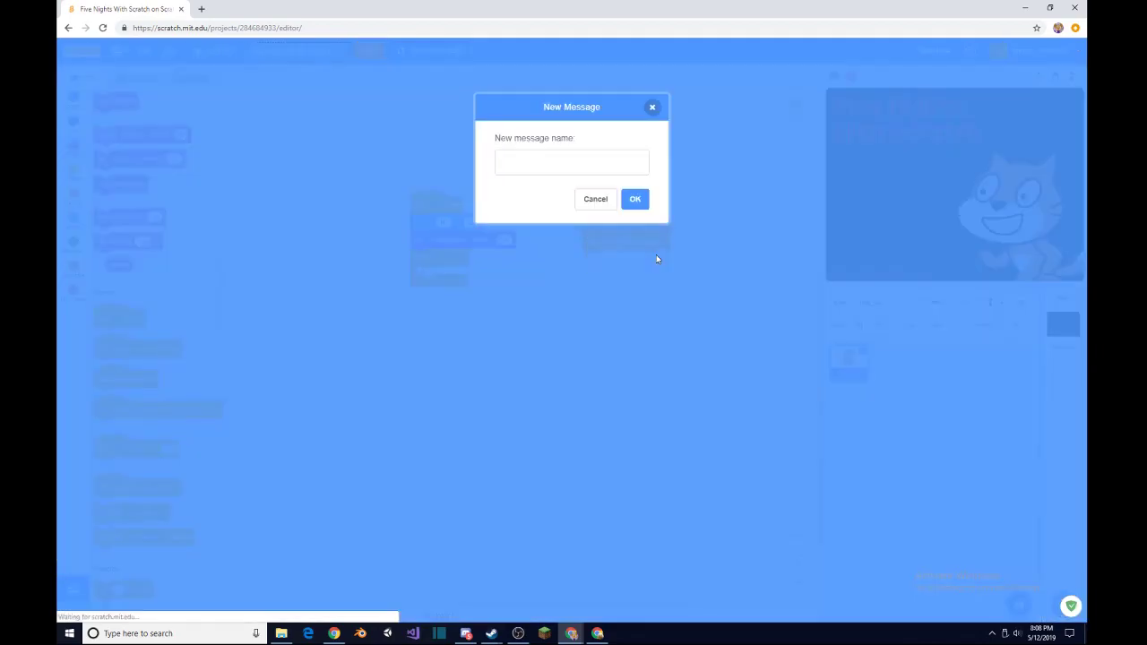
# Create the gameStart message for a 'when I receive' script that stops other scripts.
pyautogui.click(571, 163)
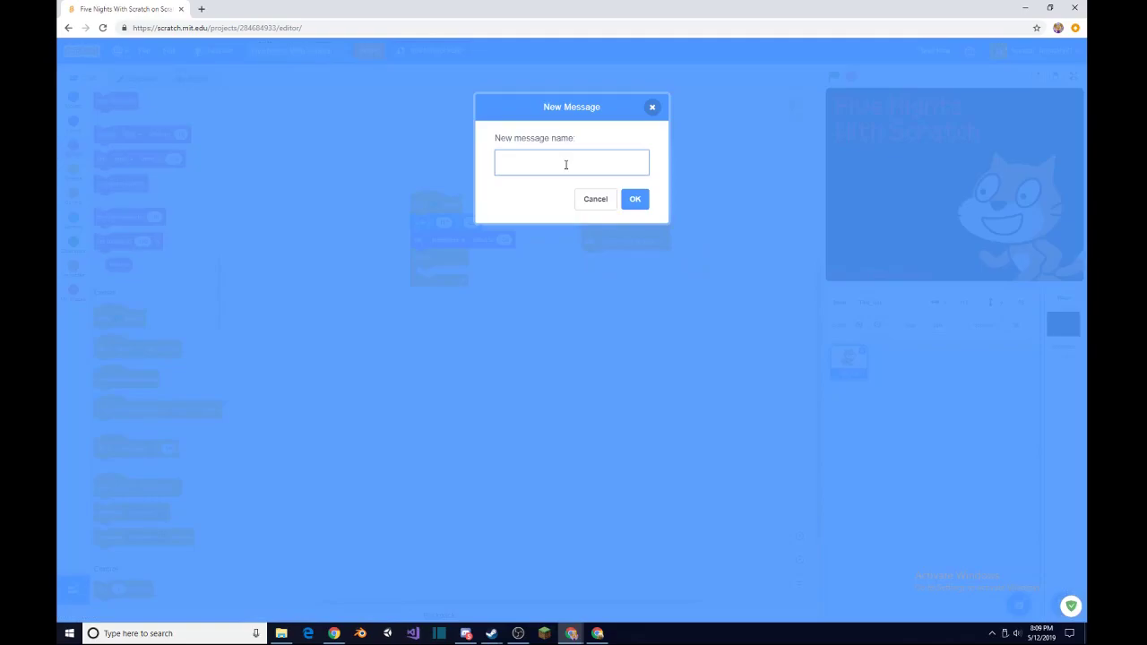
pyautogui.write('Game Sta')
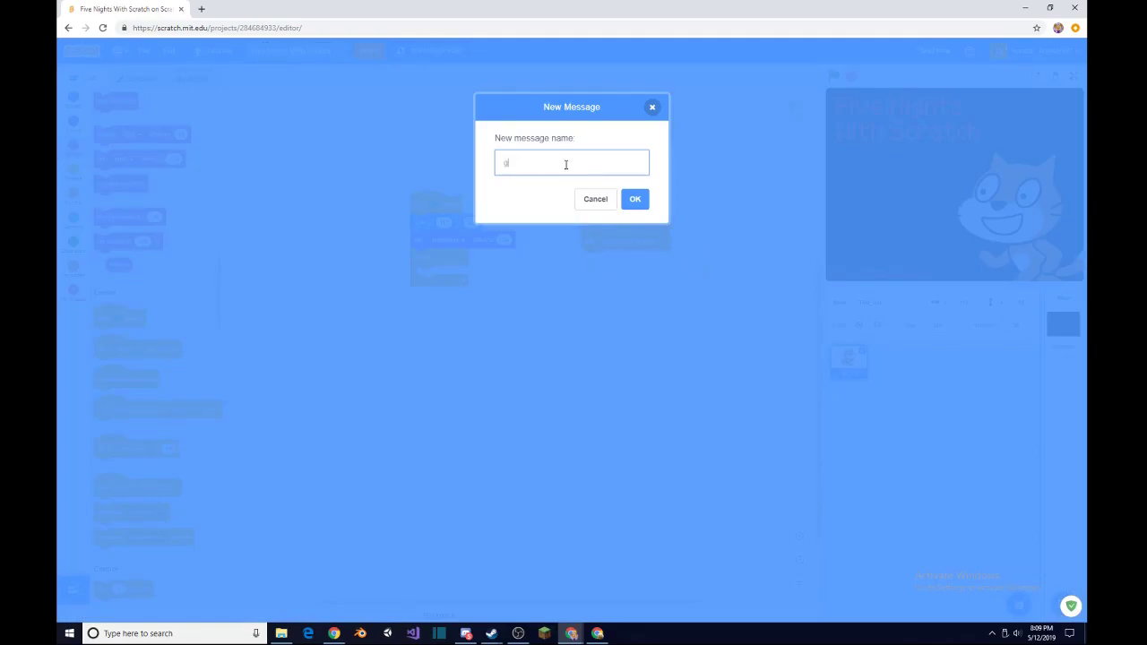
pyautogui.write('gameStart')
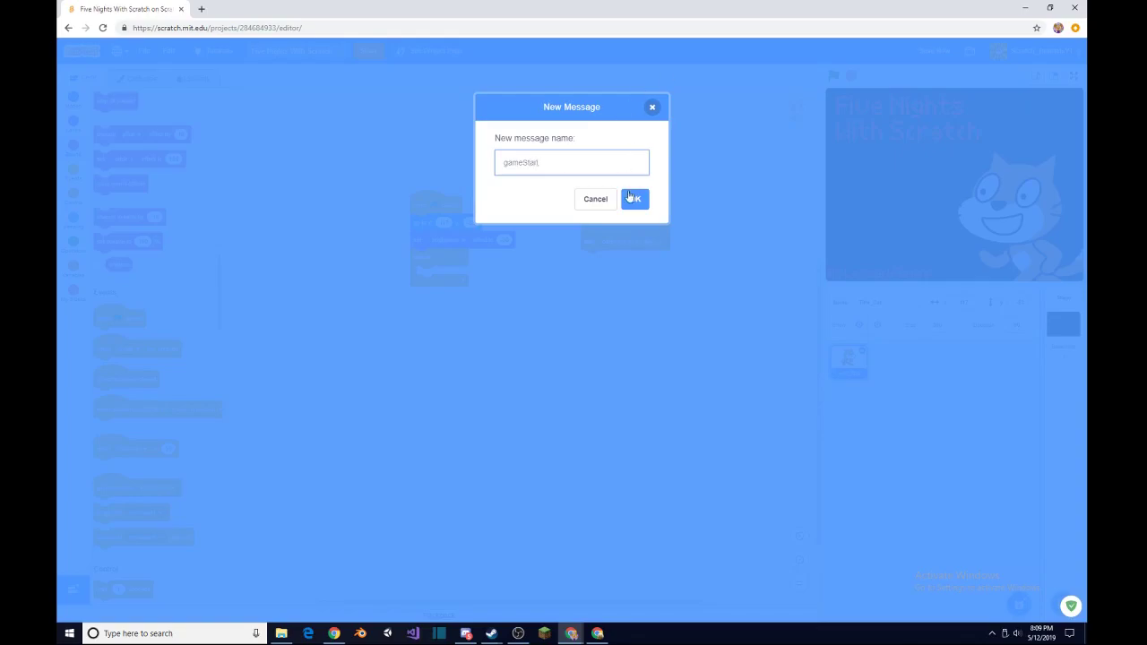
pyautogui.click(633, 198)
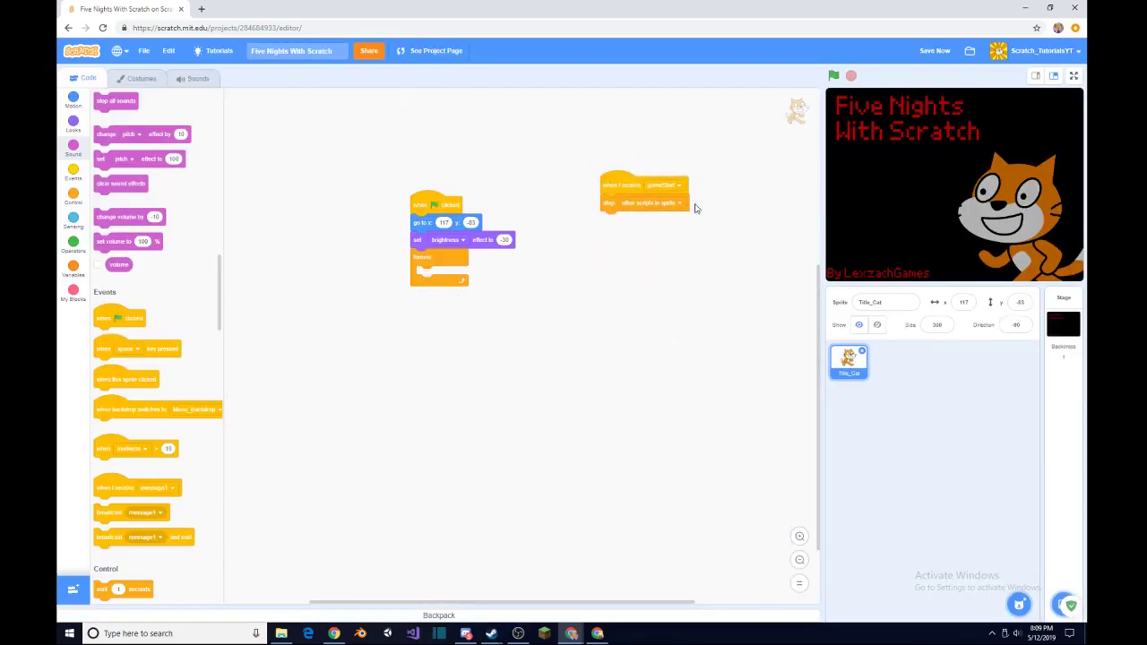
pyautogui.moveTo(836, 195)
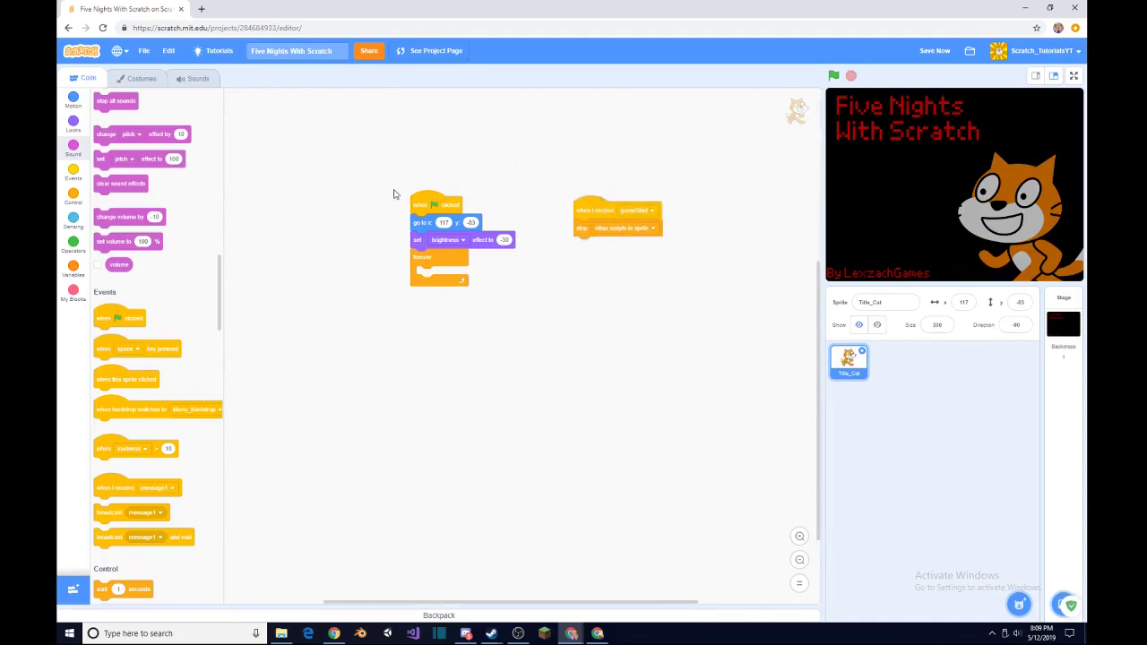
pyautogui.scroll(-3)
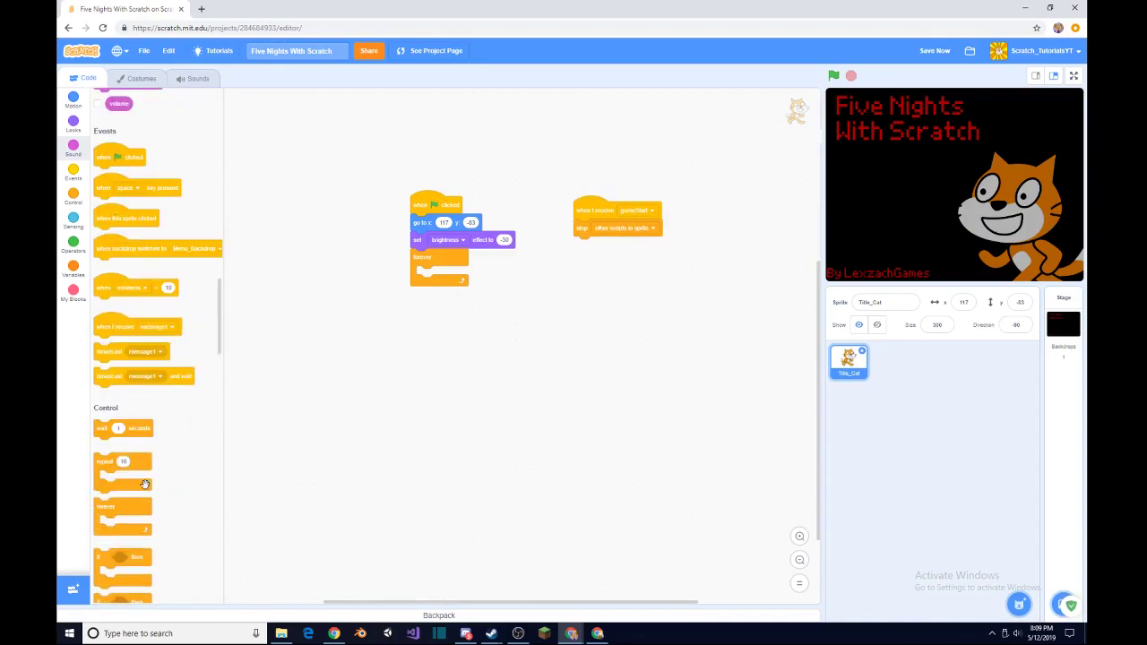
pyautogui.moveTo(107, 312)
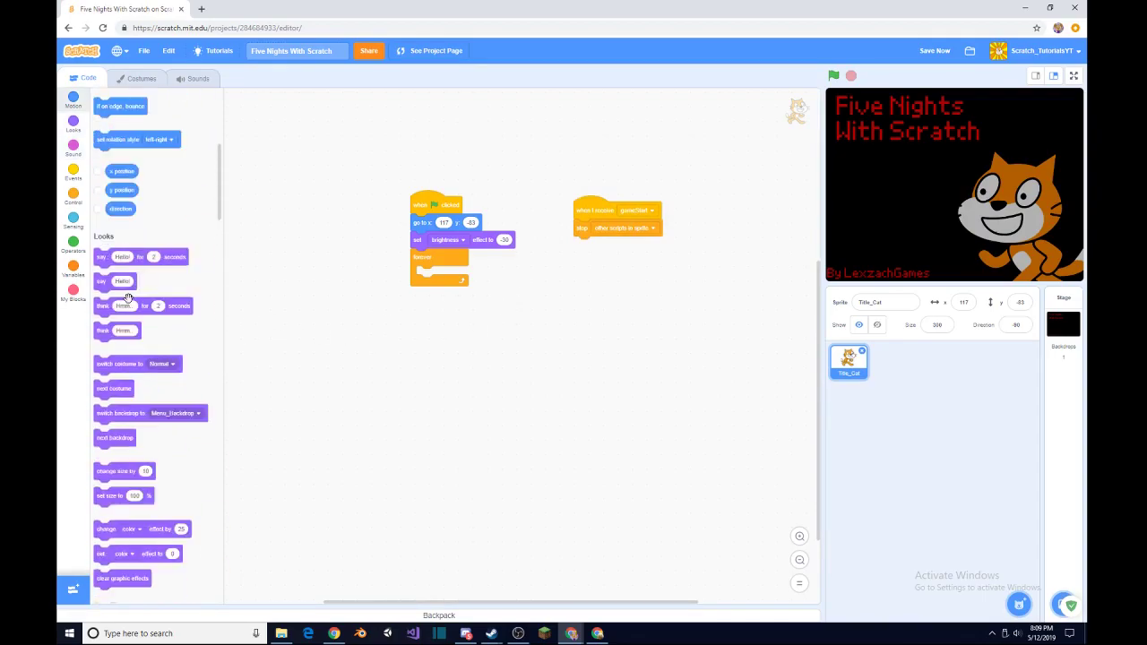
pyautogui.scroll(-3)
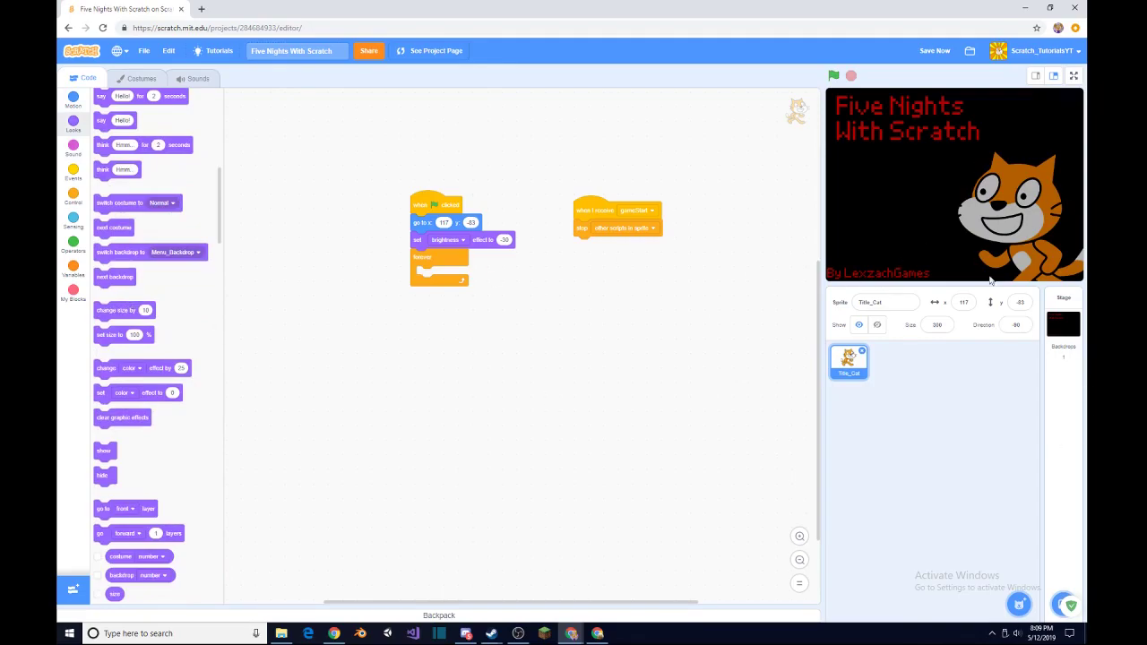
pyautogui.click(141, 78)
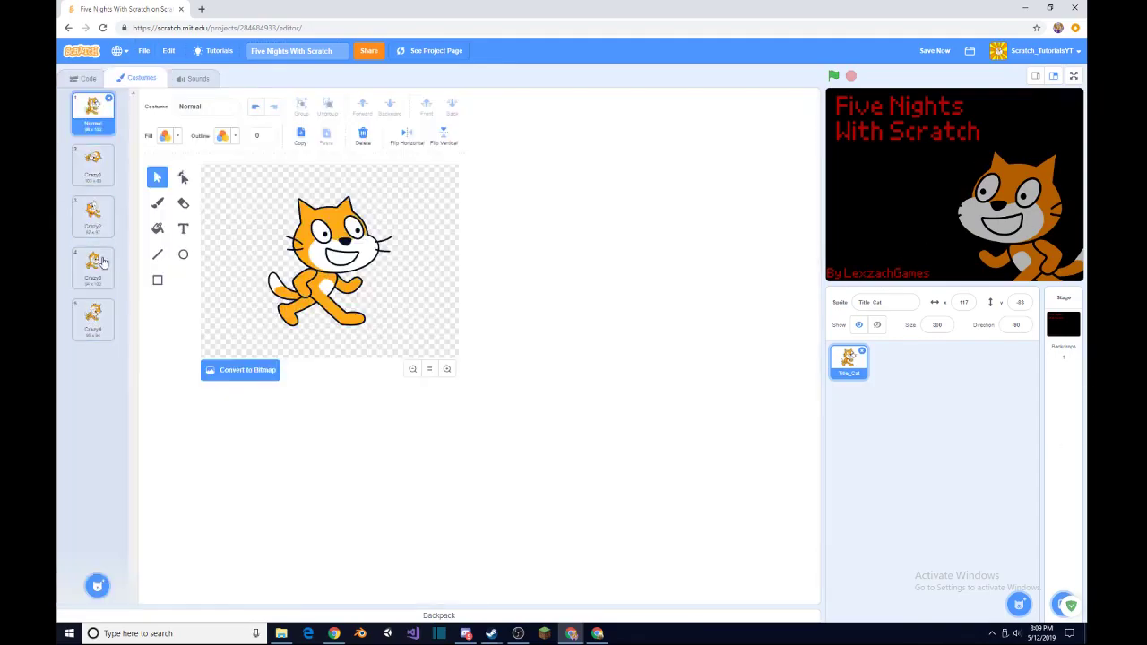
pyautogui.click(93, 165)
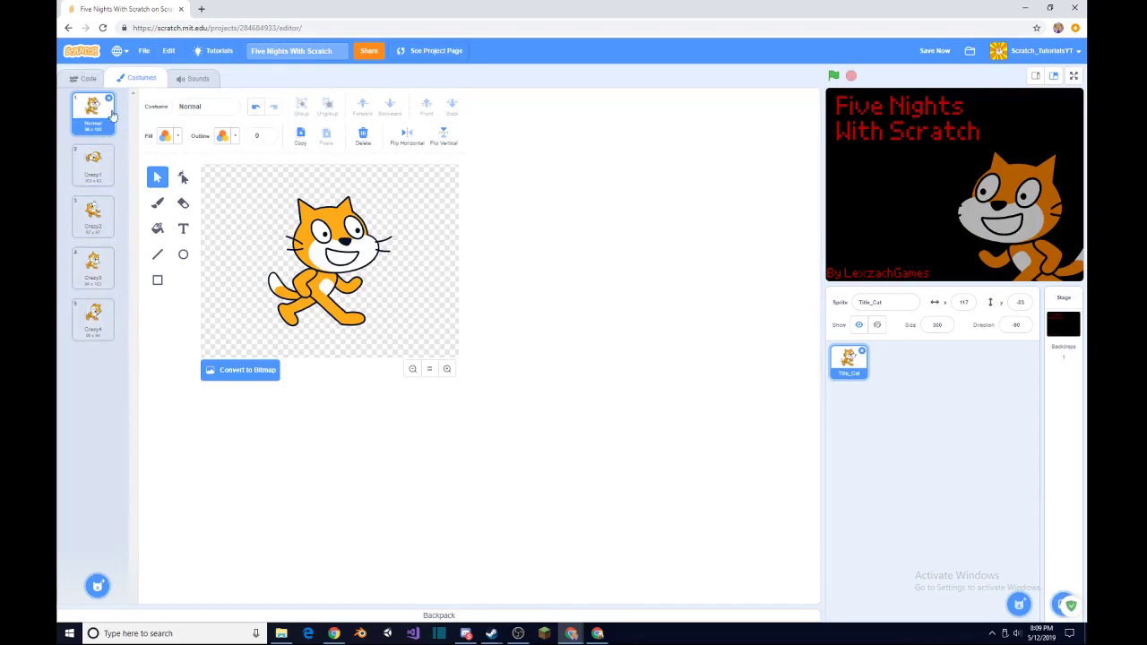
pyautogui.click(88, 79)
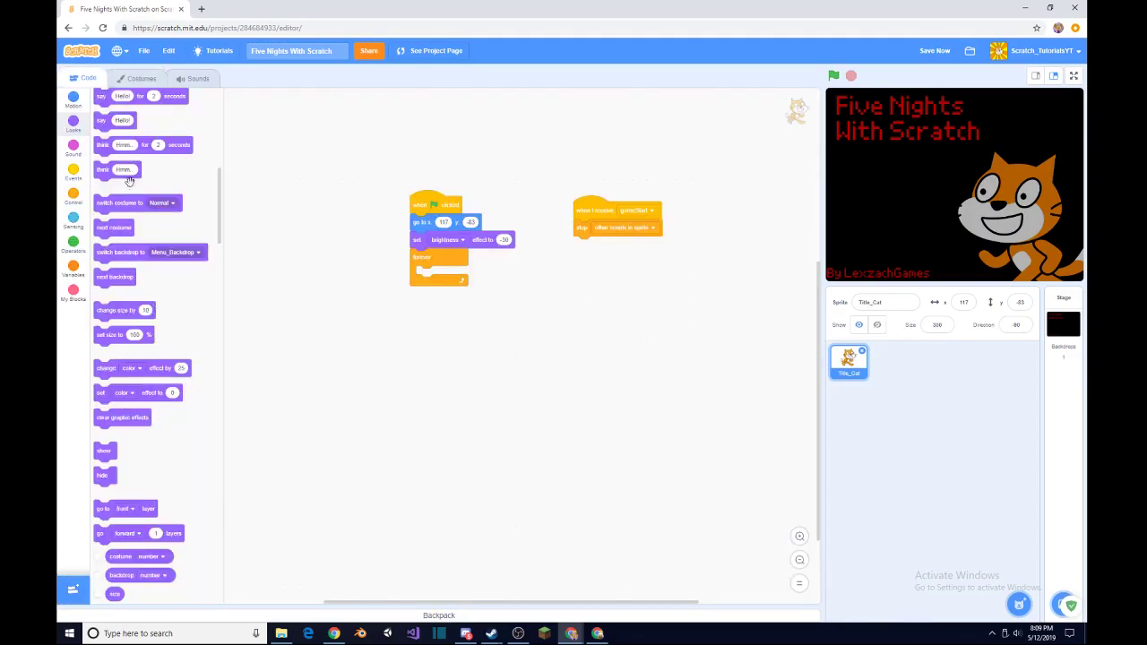
# Add 'switch costume to pick random 2 to 5' and test-run the cat script.
pyautogui.moveTo(120, 203); pyautogui.dragTo(332, 338)
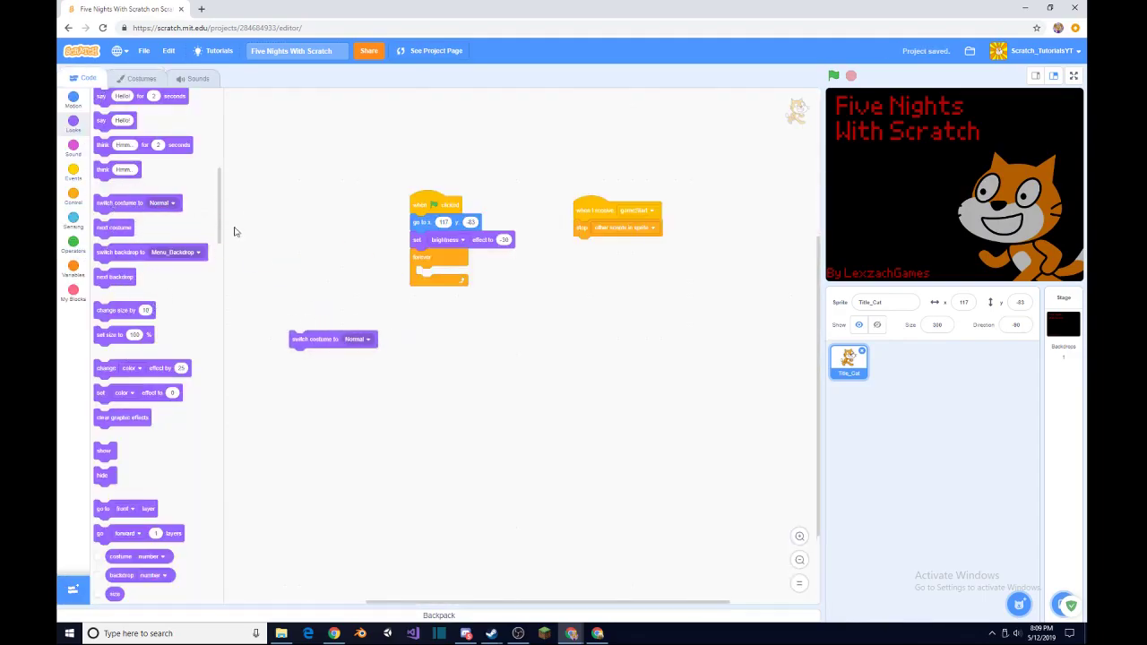
pyautogui.click(357, 339)
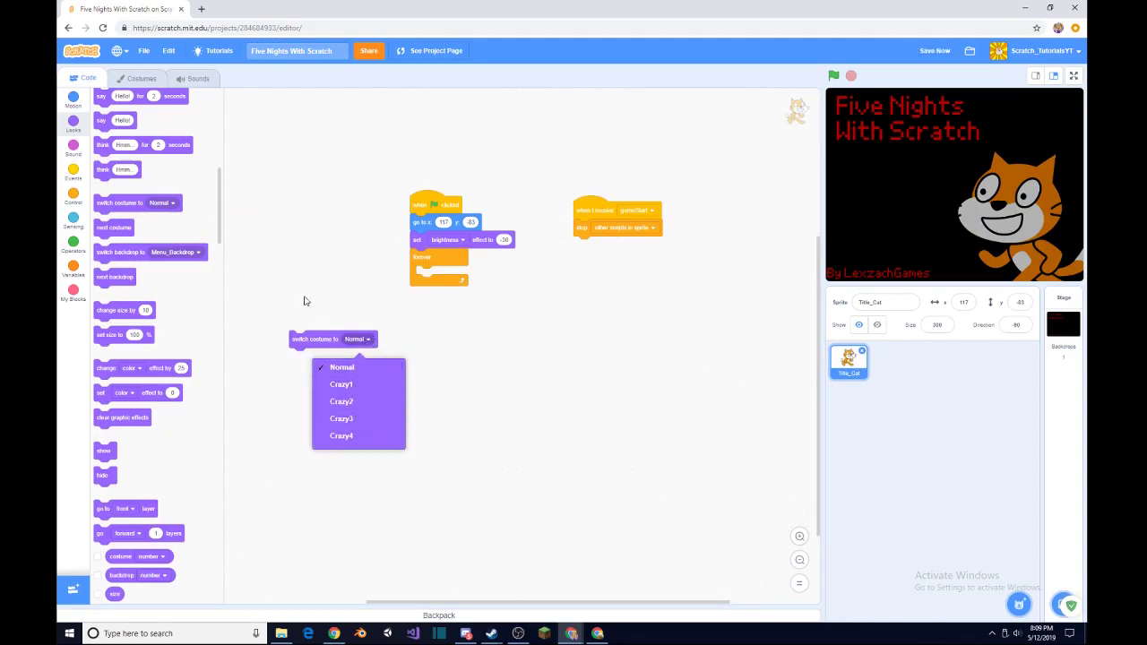
pyautogui.click(72, 245)
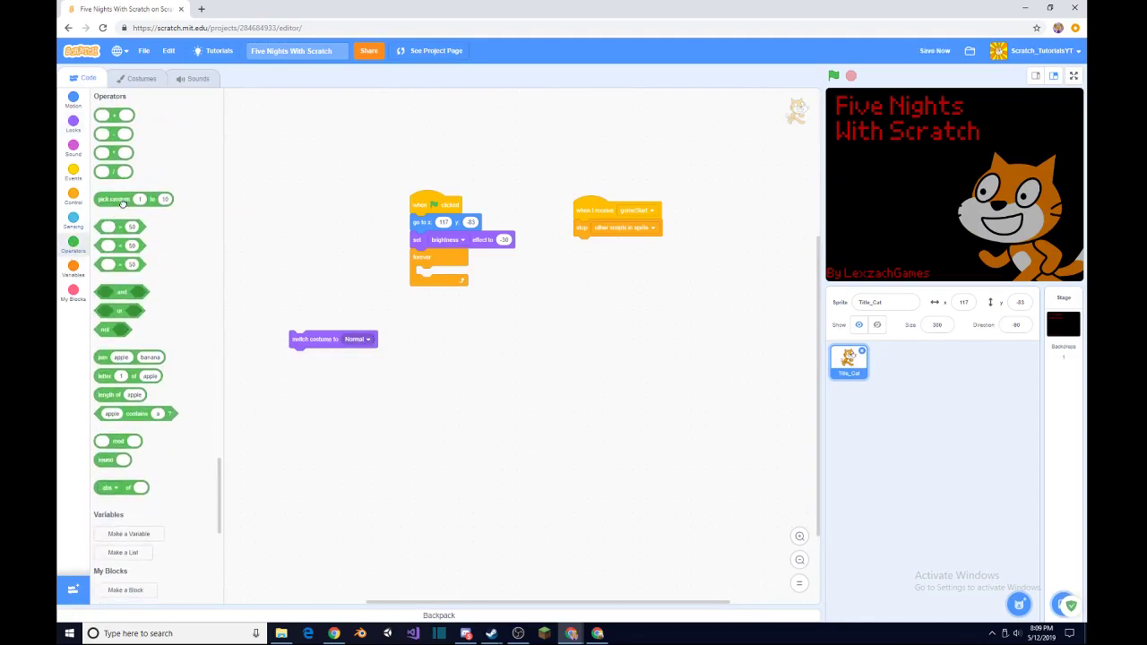
pyautogui.moveTo(121, 198); pyautogui.dragTo(355, 339)
pyautogui.write('5')
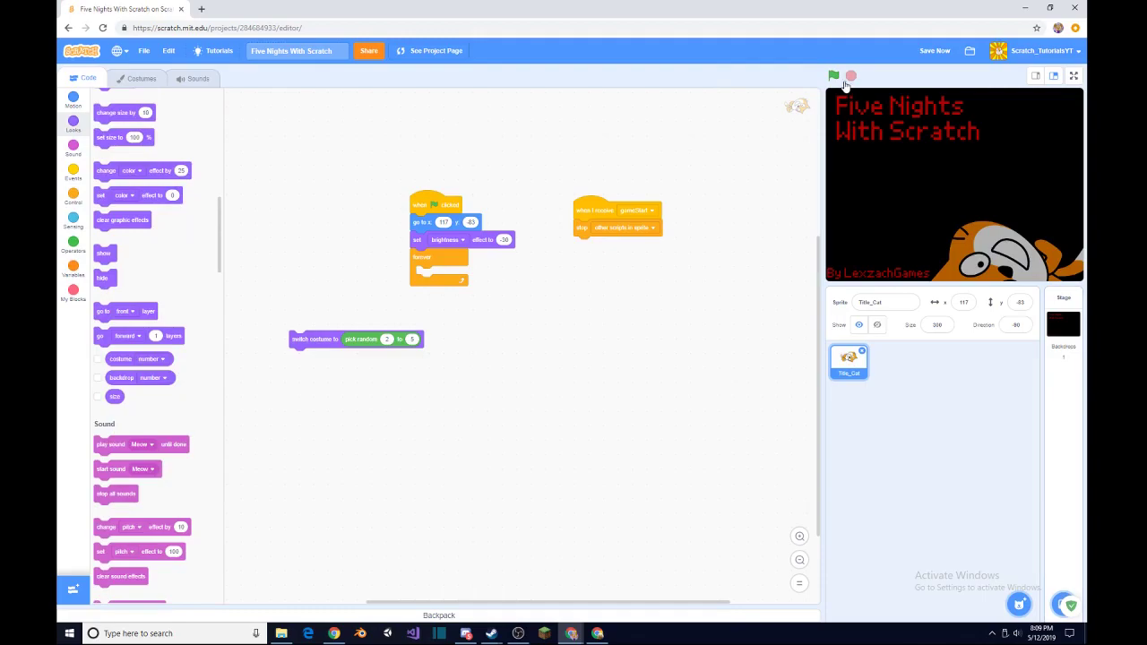
pyautogui.click(833, 75)
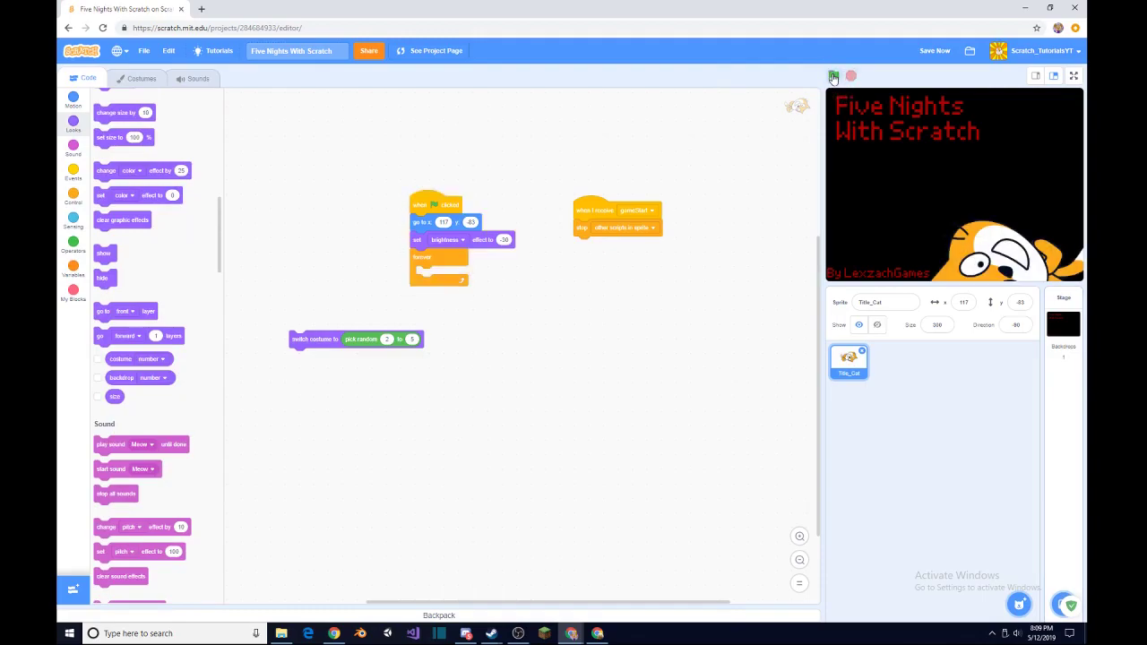
pyautogui.click(832, 76)
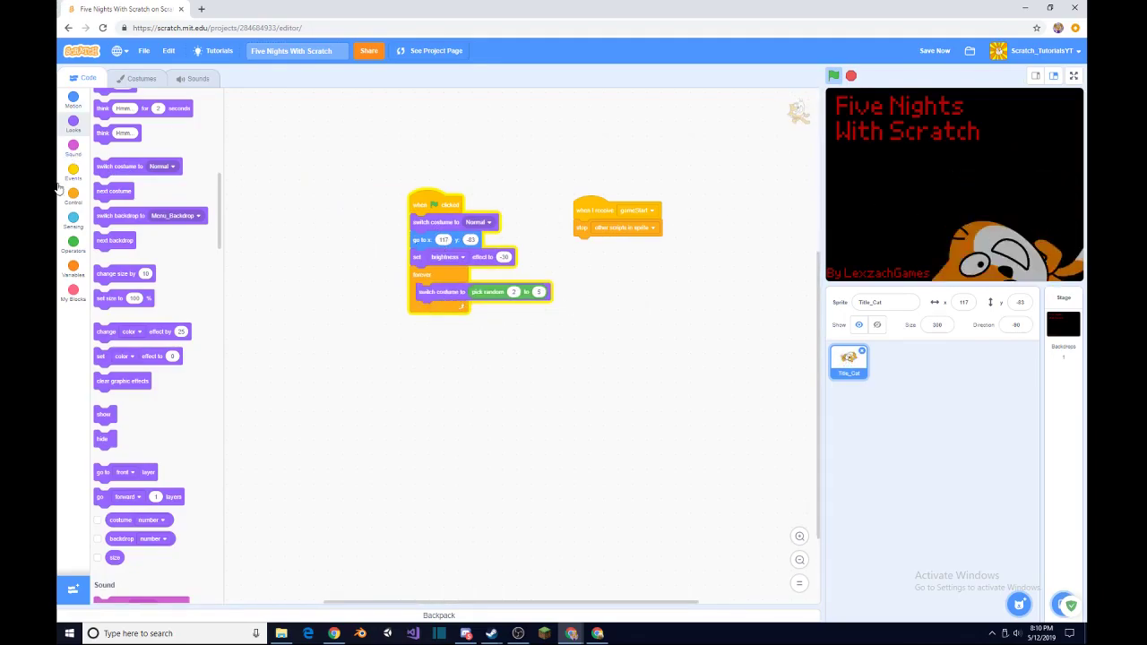
# Add a random 3–7 second wait and random-count costume repeat, then preview the glitch.
pyautogui.click(72, 196)
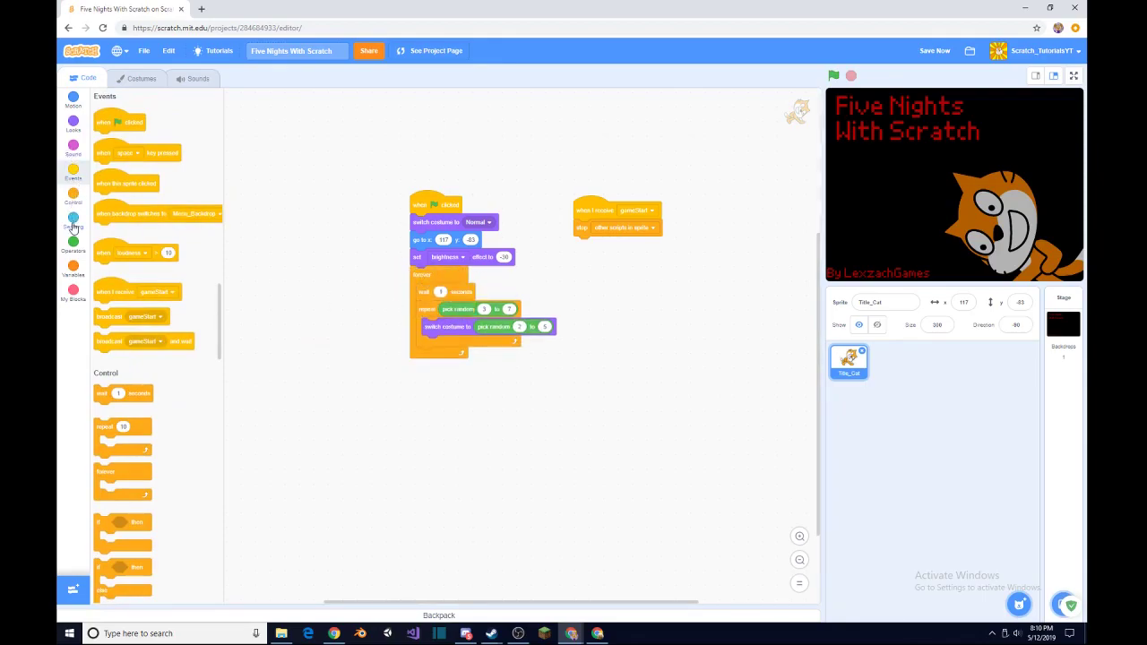
pyautogui.click(73, 220)
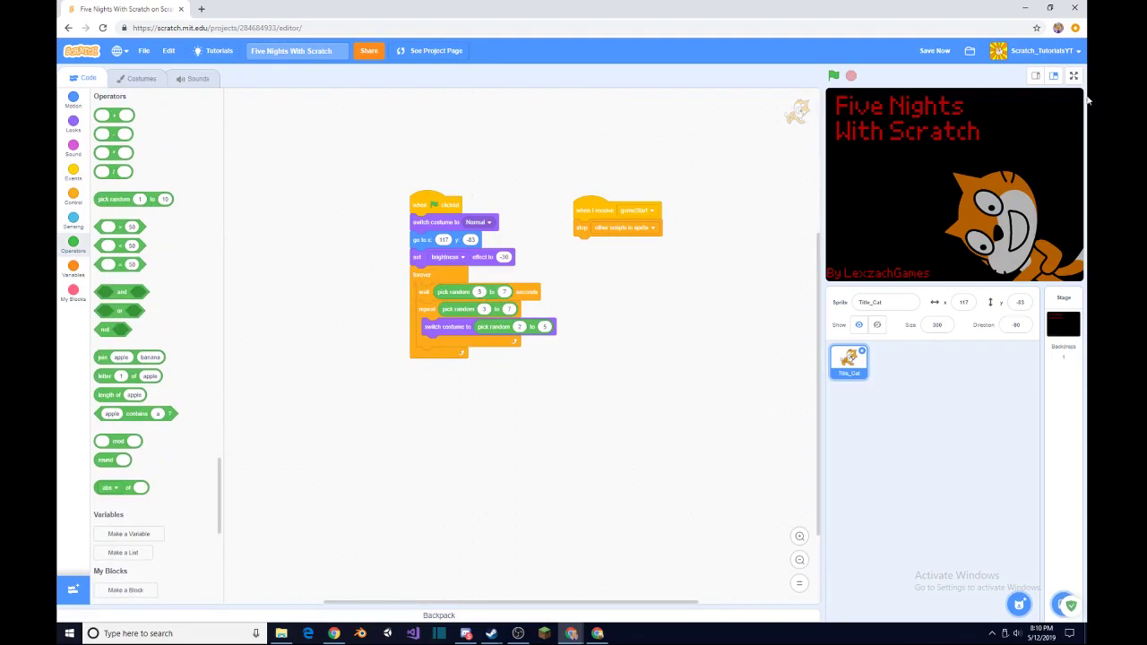
pyautogui.click(832, 76)
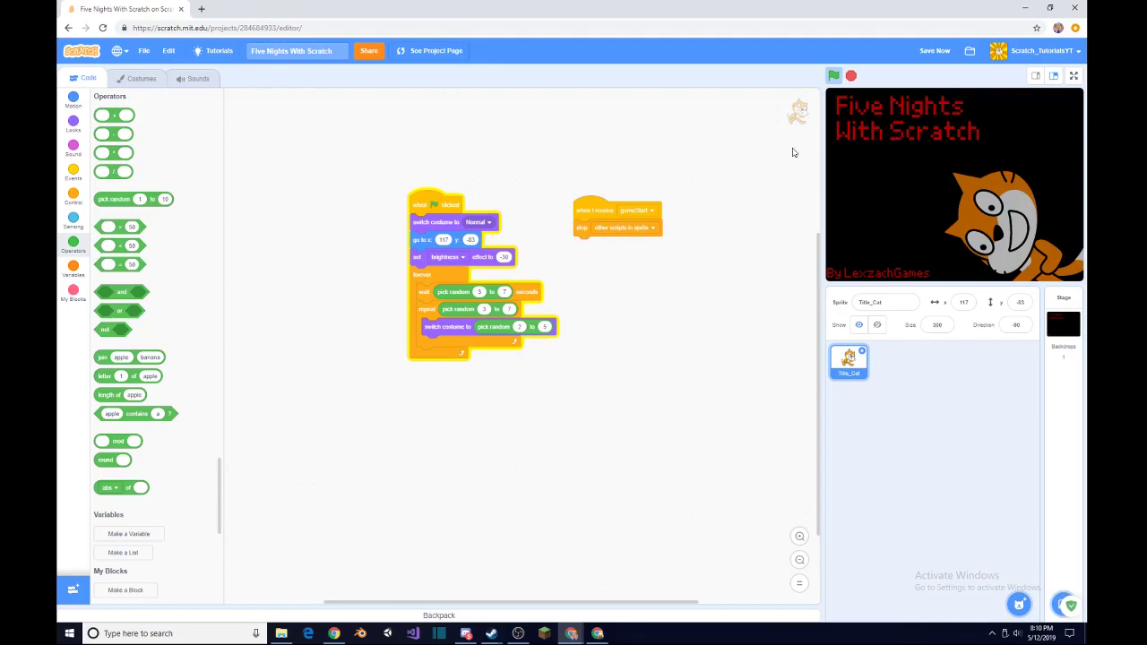
pyautogui.moveTo(141, 179)
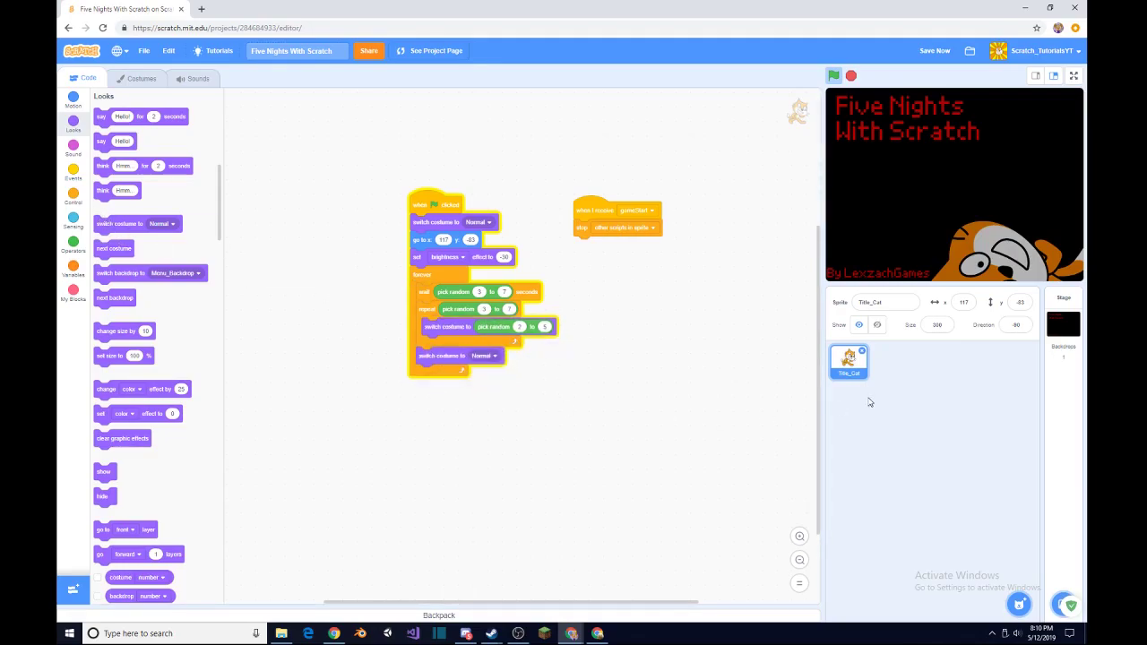
pyautogui.moveTo(976, 262)
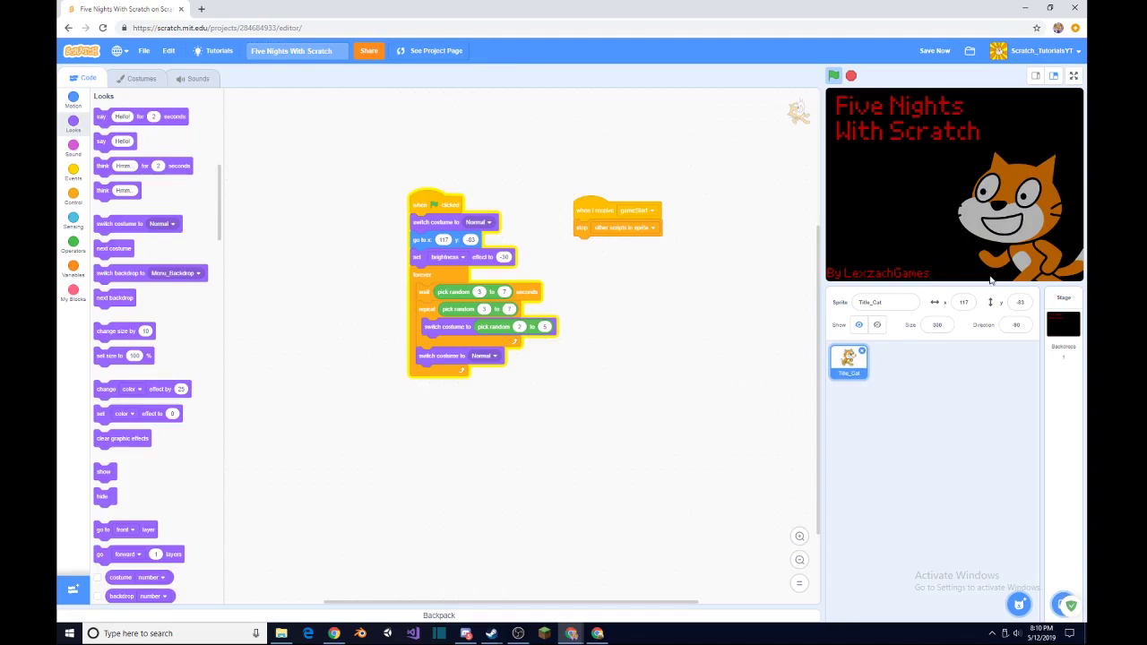
pyautogui.moveTo(1048, 204)
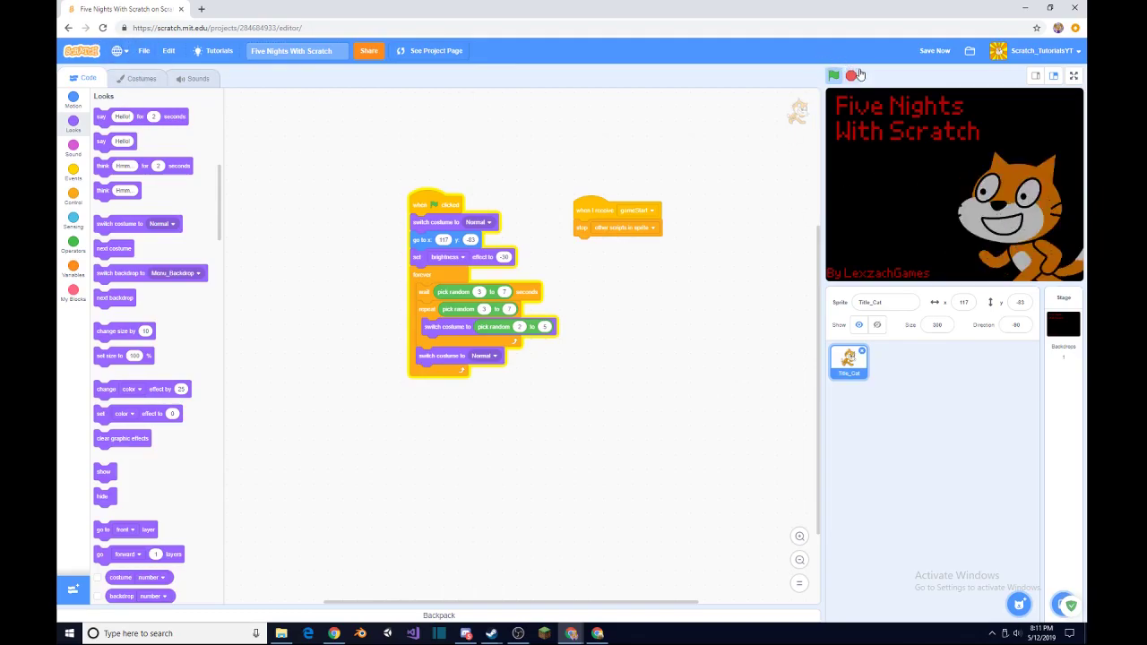
# Stop the project and upload the static image as a new sprite.
pyautogui.click(833, 75)
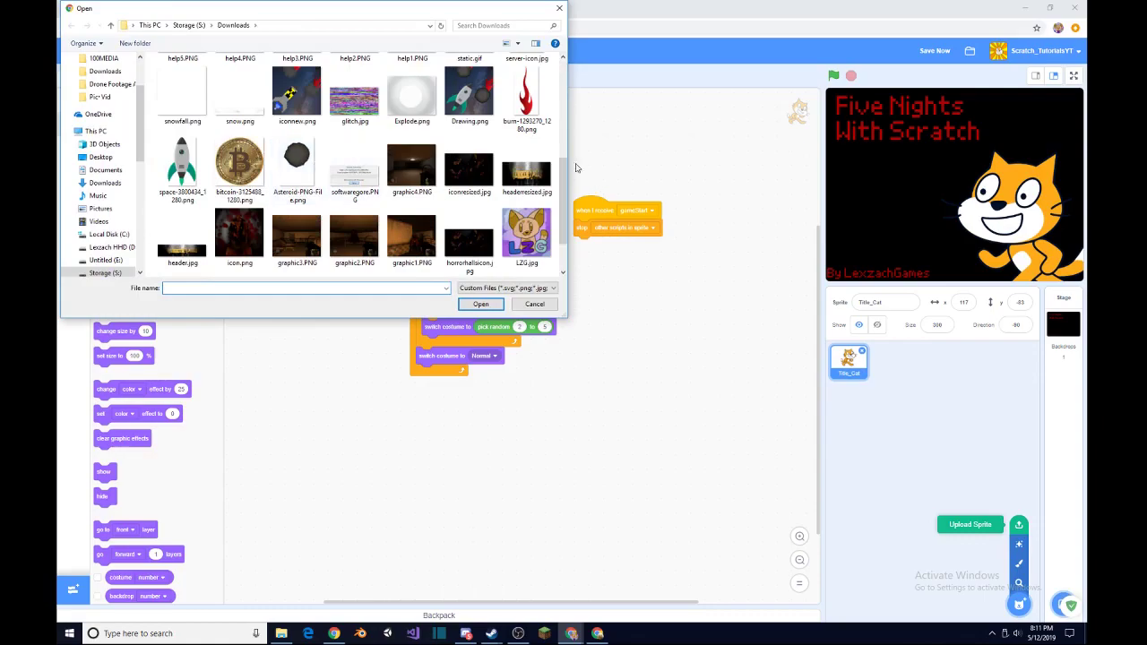
pyautogui.click(481, 304)
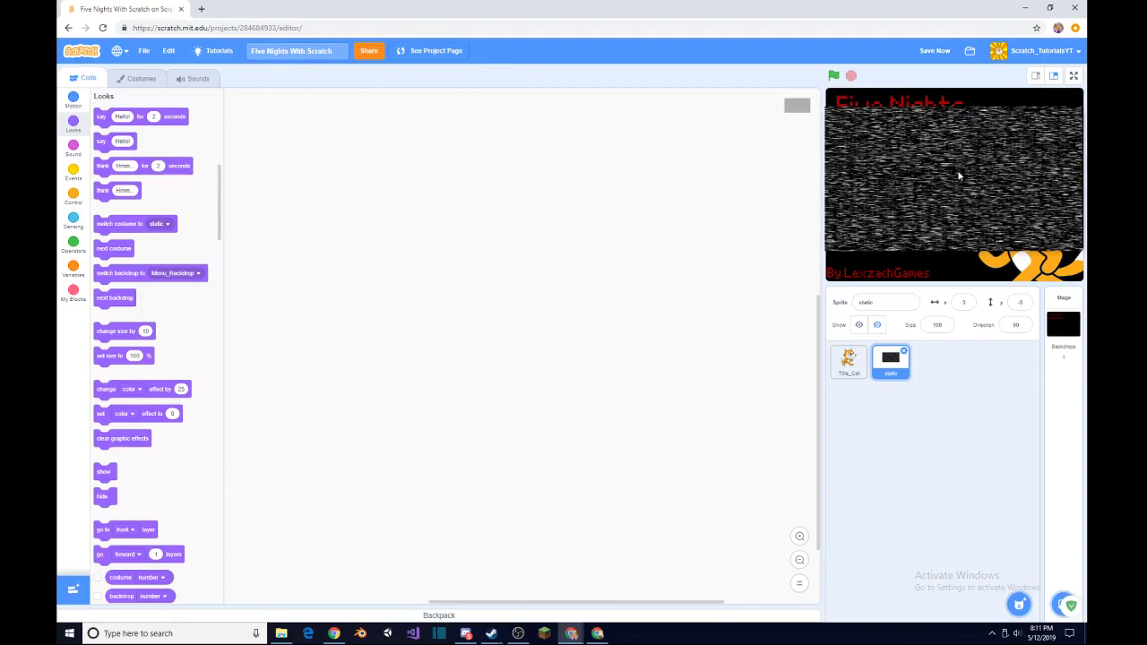
# Center the static sprite at x 0, y 0 in the sprite info.
pyautogui.click(1076, 76)
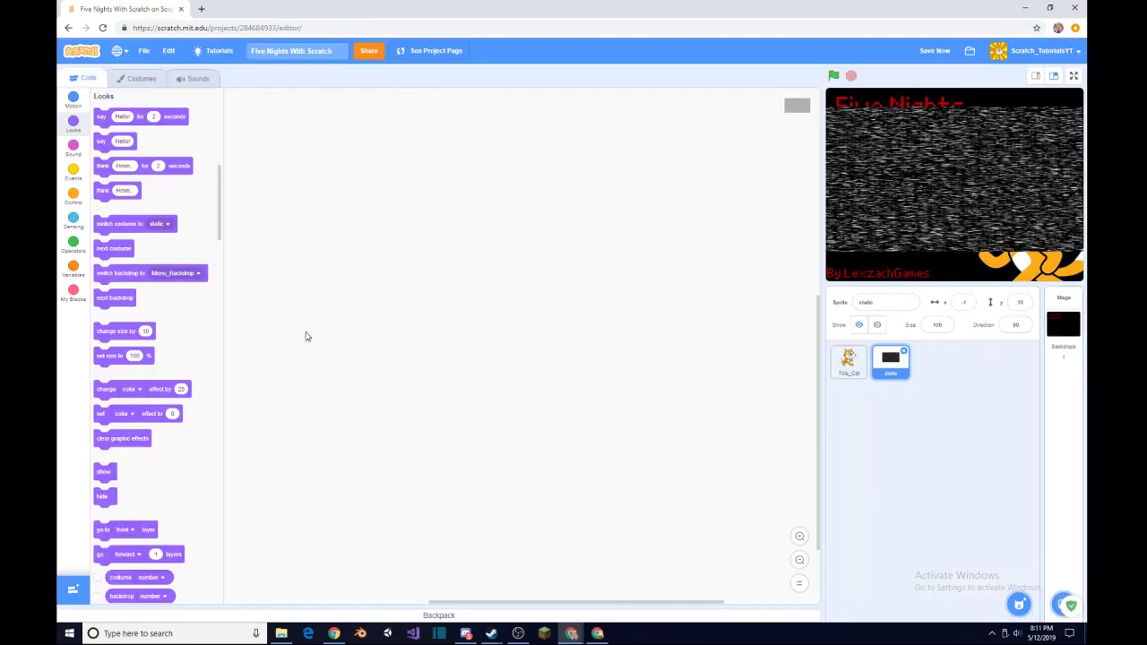
pyautogui.scroll(-3)
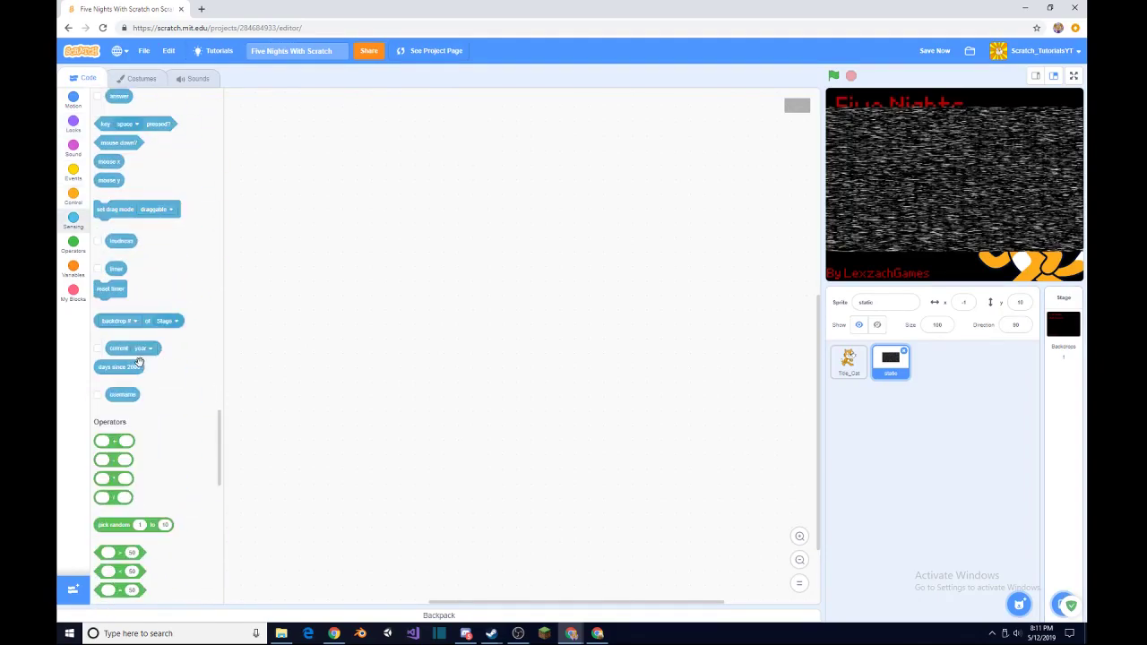
pyautogui.click(73, 197)
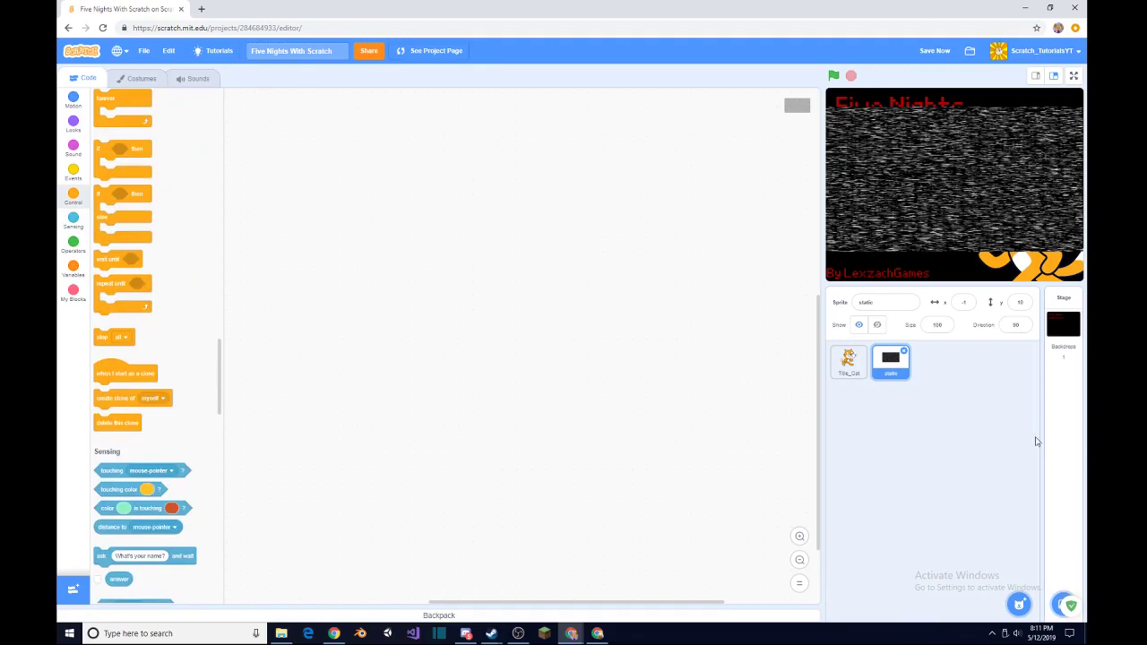
pyautogui.click(1019, 302)
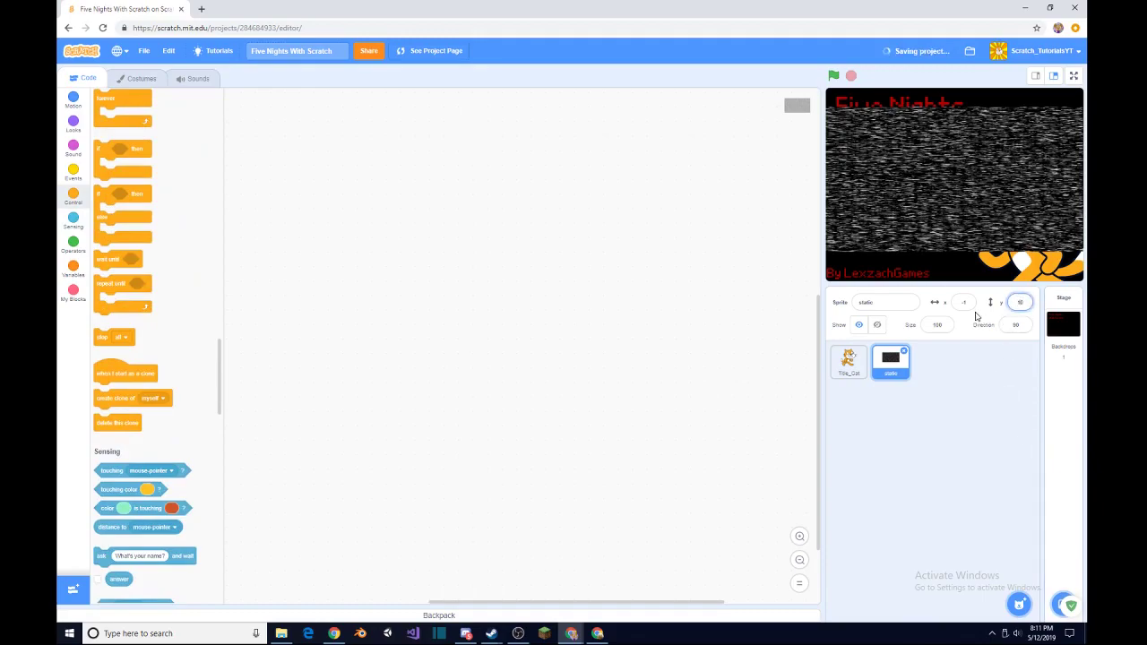
pyautogui.click(963, 302)
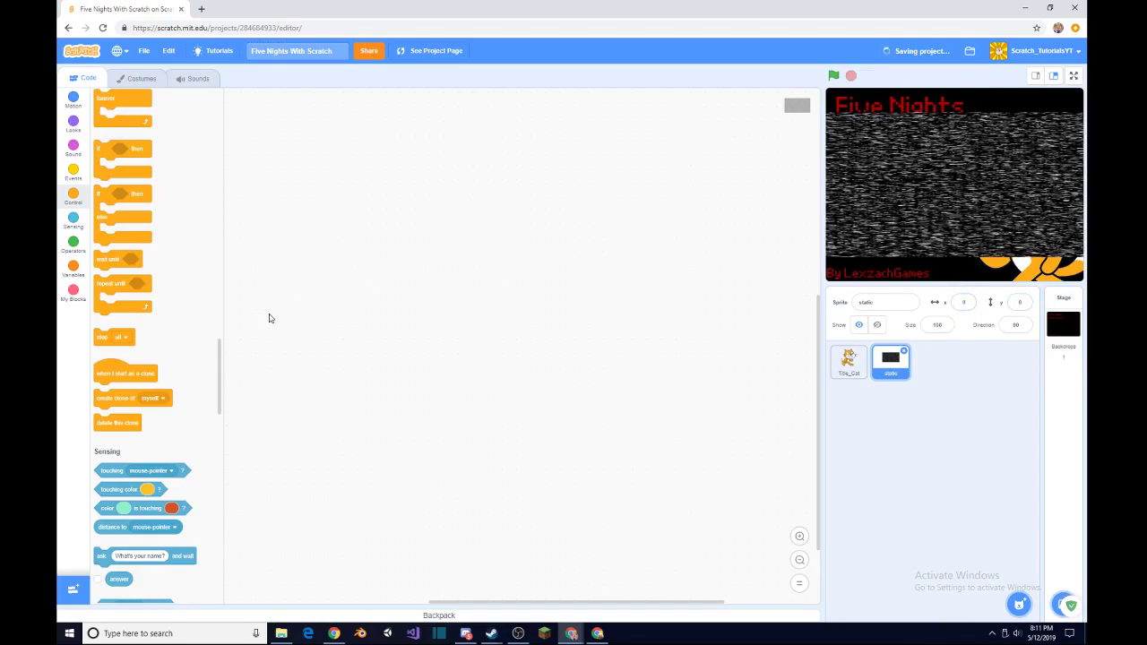
# Add a 'set size to 150%' block to the static sprite's green-flag script.
pyautogui.click(73, 123)
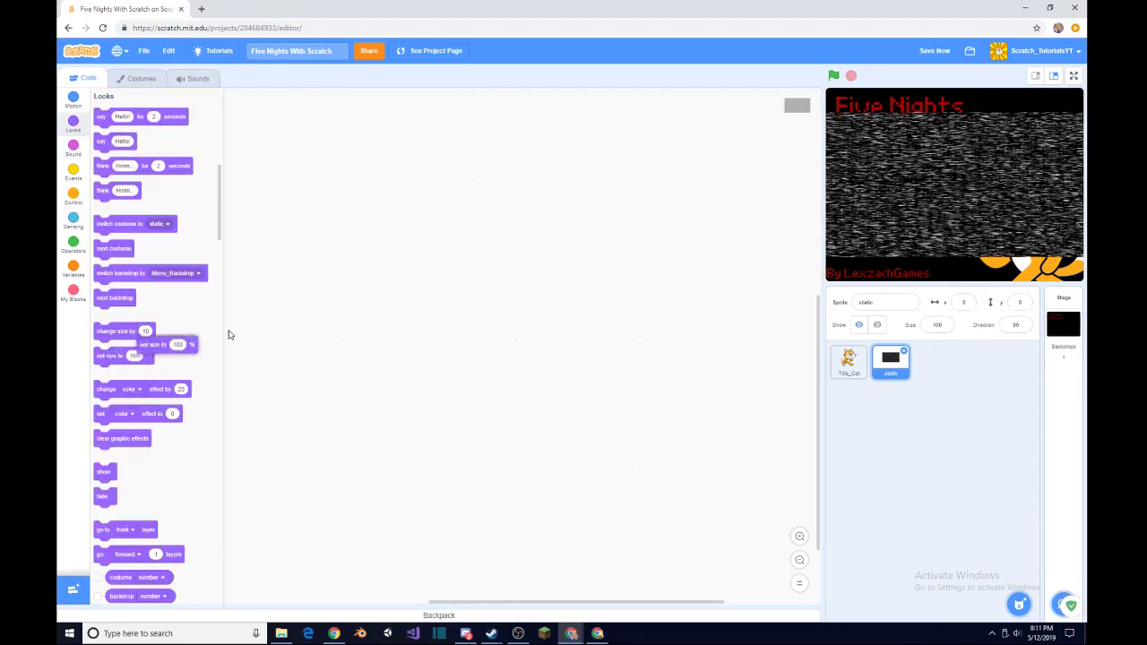
pyautogui.moveTo(118, 345); pyautogui.dragTo(390, 302)
pyautogui.write('150')
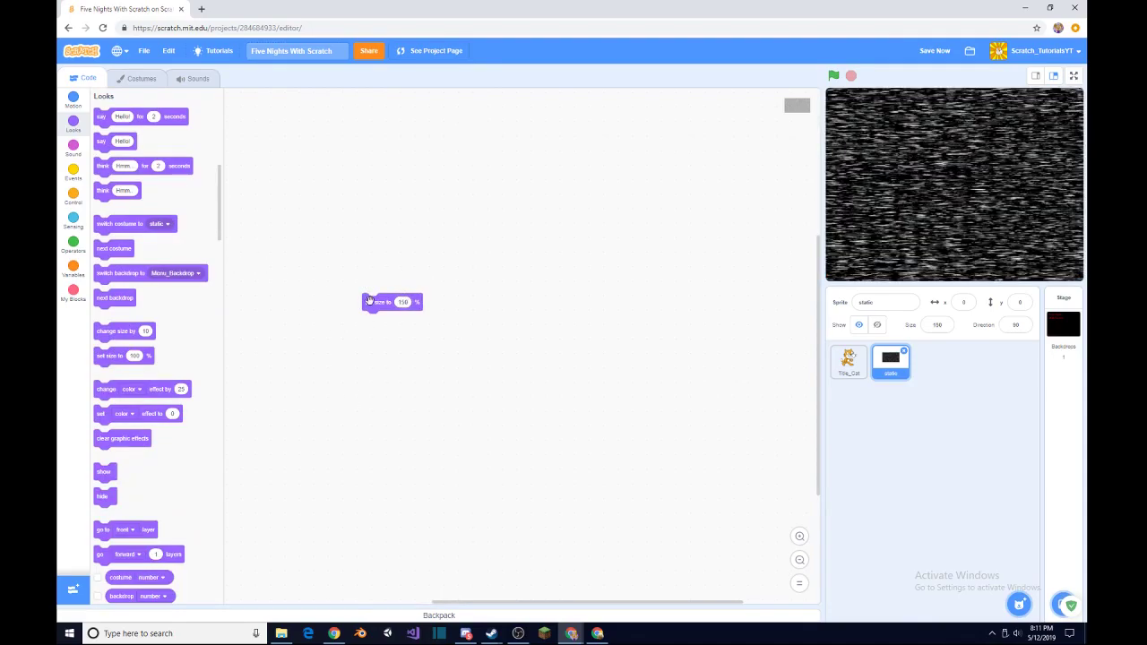
pyautogui.moveTo(392, 302); pyautogui.dragTo(392, 266)
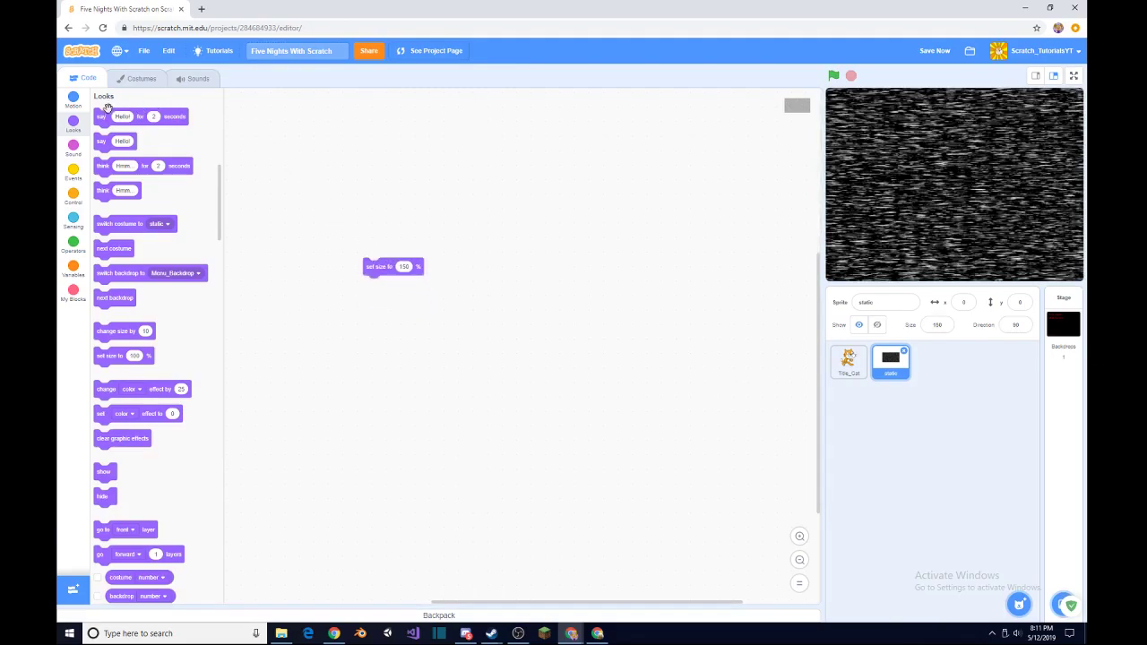
pyautogui.scroll(-3)
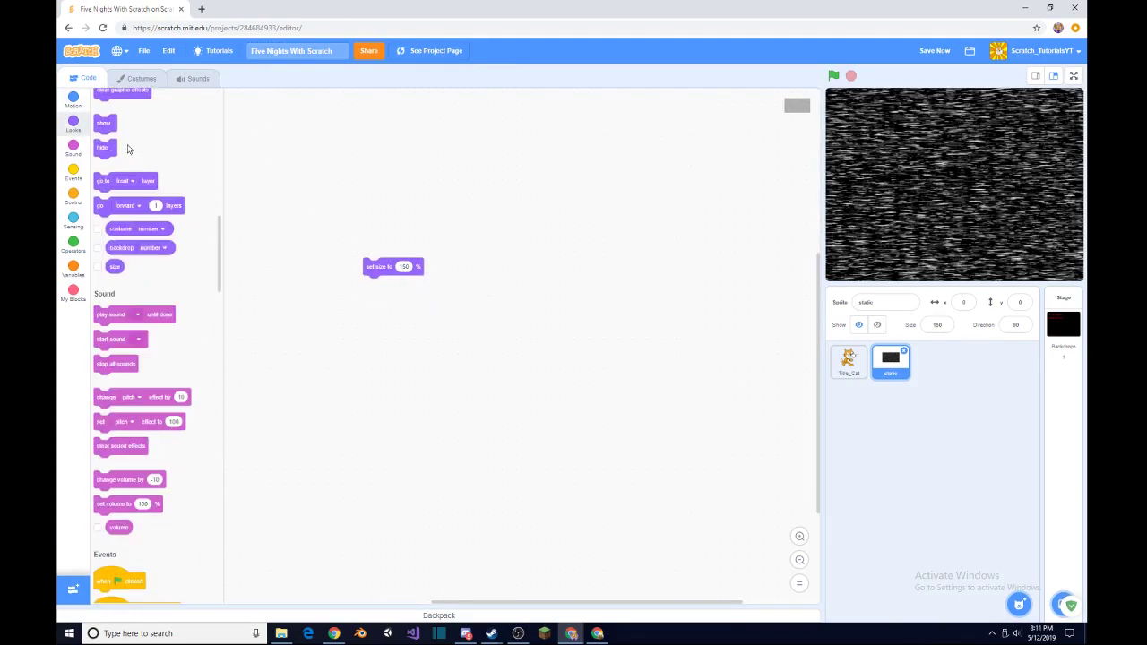
pyautogui.scroll(-3)
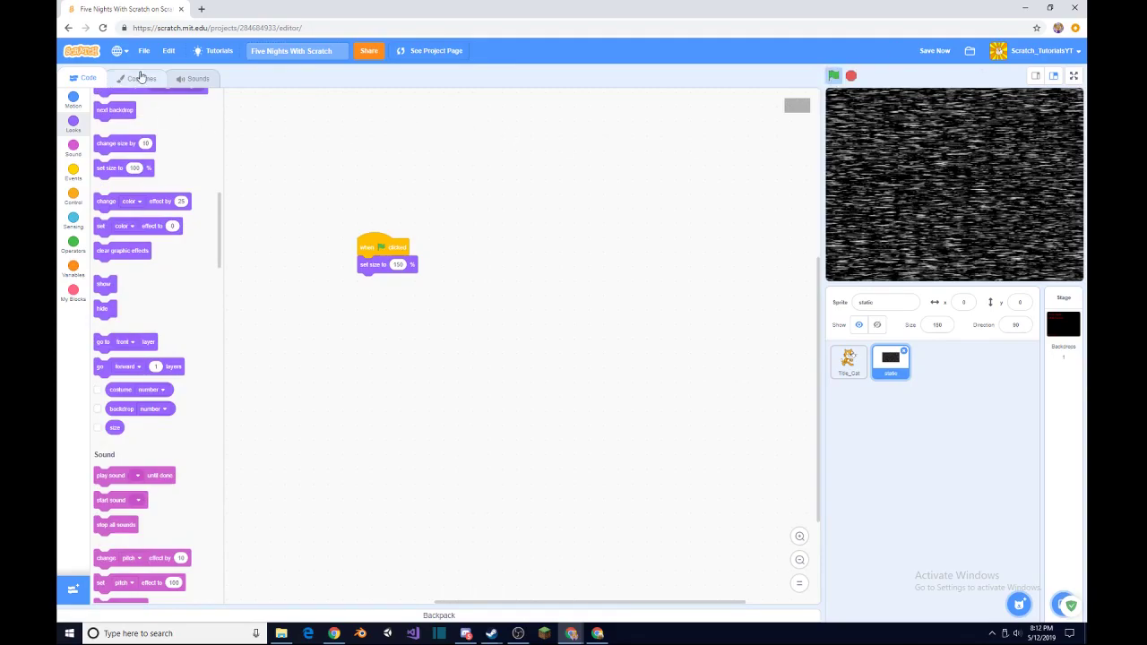
# Build a forever loop of next costume with a 0.05-second wait.
pyautogui.click(141, 78)
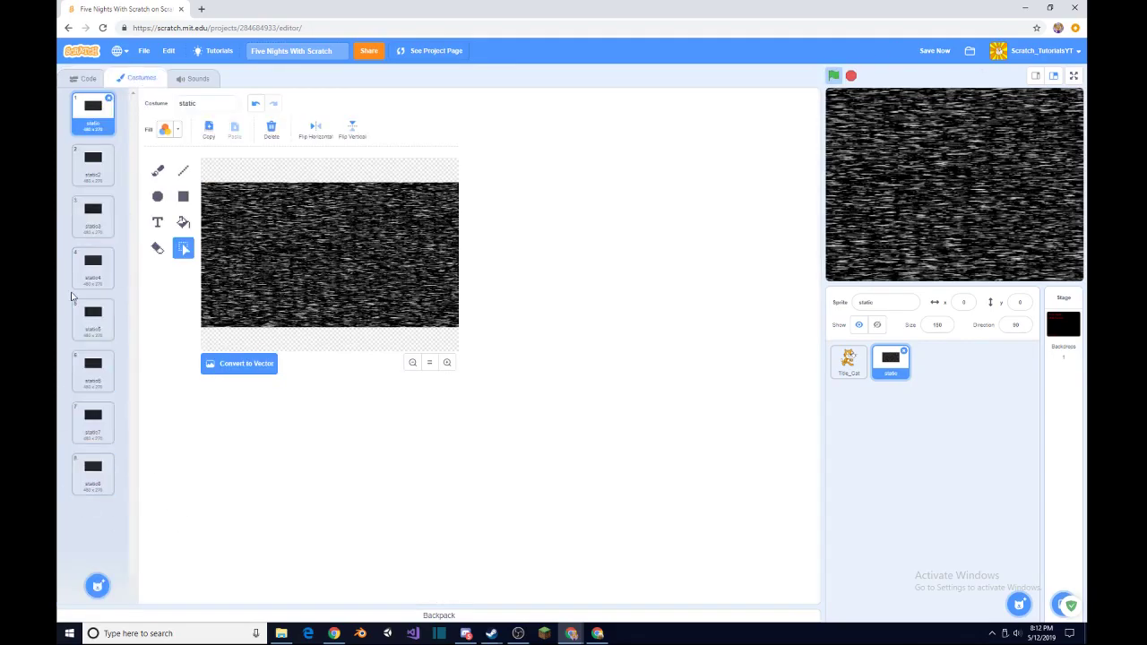
pyautogui.click(87, 79)
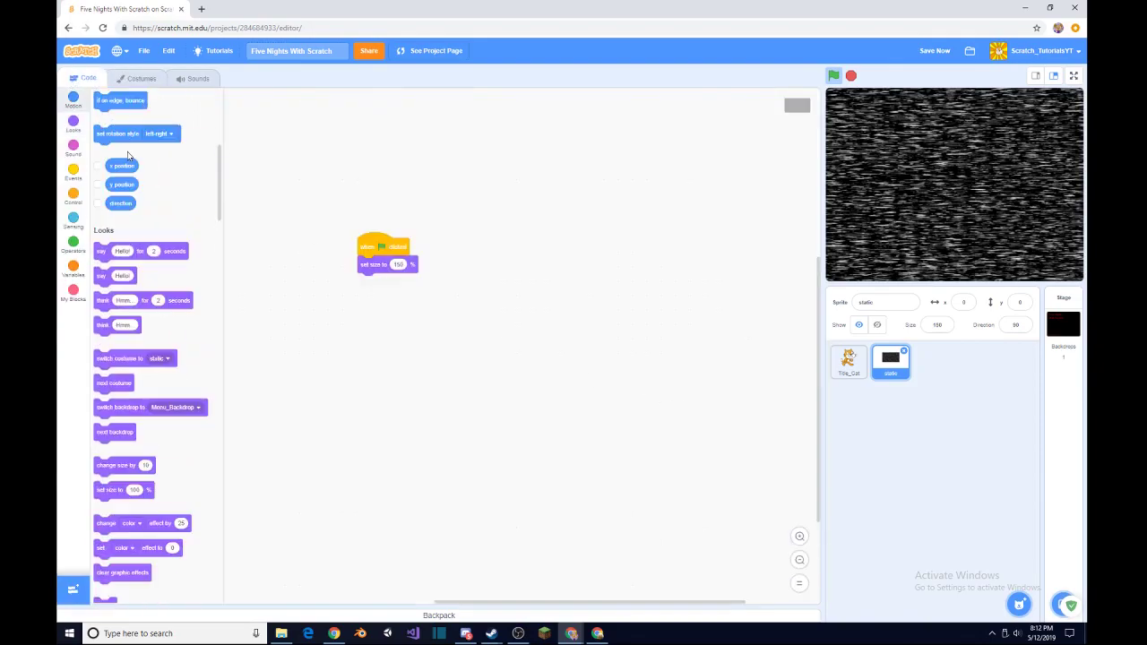
pyautogui.click(73, 173)
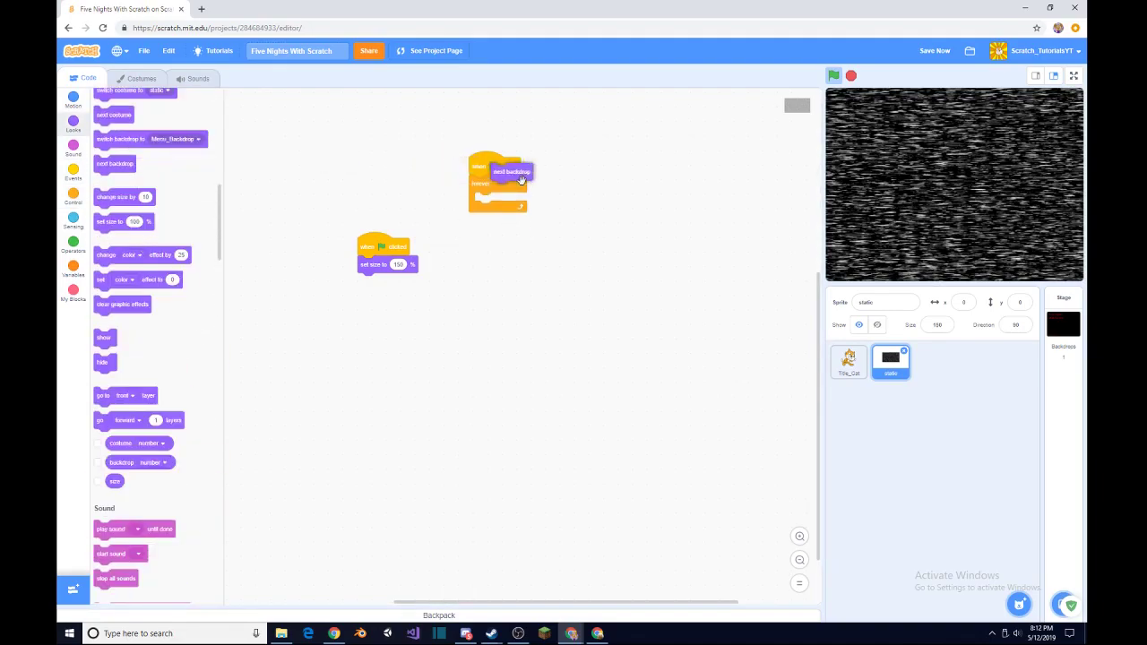
pyautogui.moveTo(511, 172); pyautogui.dragTo(496, 199)
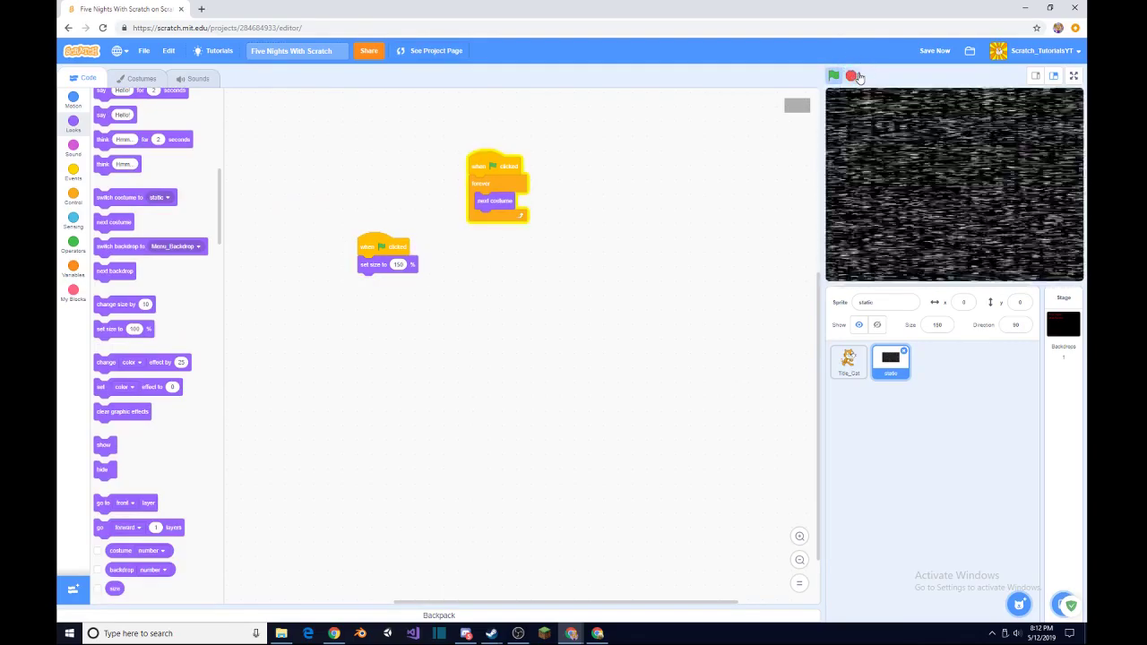
# Run the project with the green flag to preview the static animation.
pyautogui.click(73, 176)
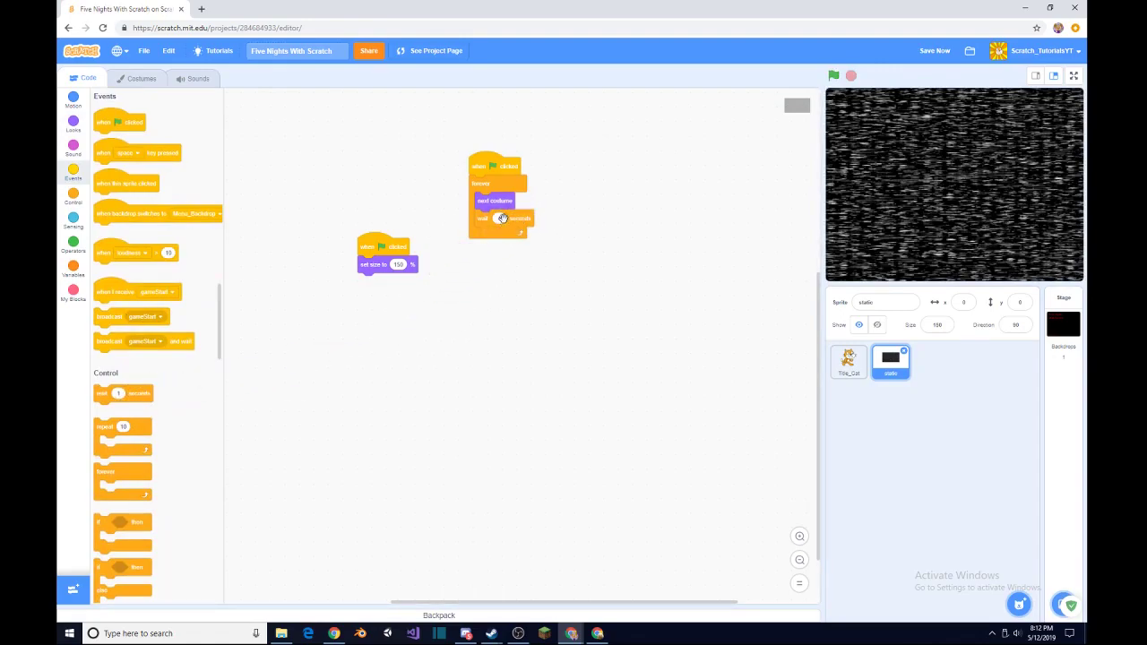
pyautogui.moveTo(500, 220)
pyautogui.write('0.05')
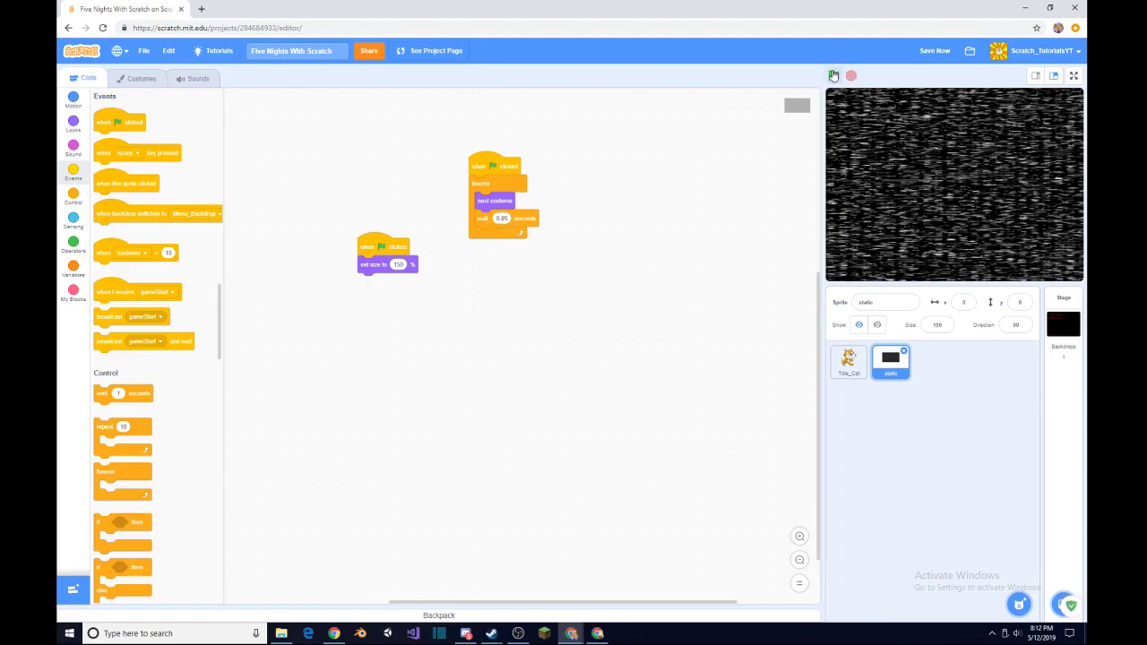
pyautogui.click(834, 75)
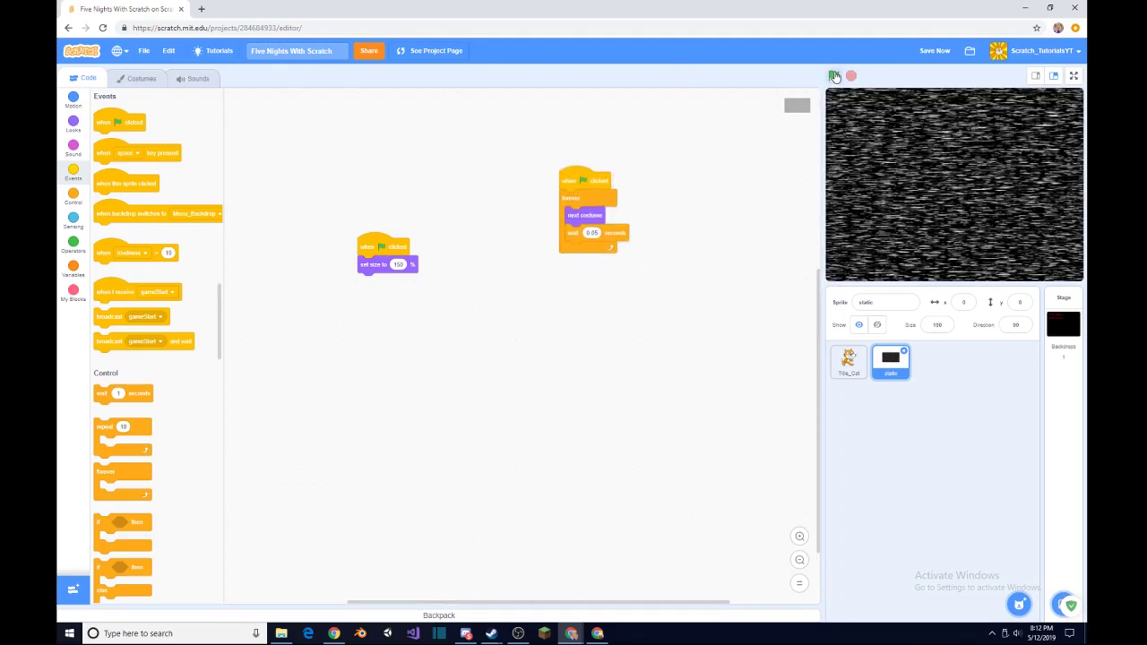
pyautogui.click(833, 75)
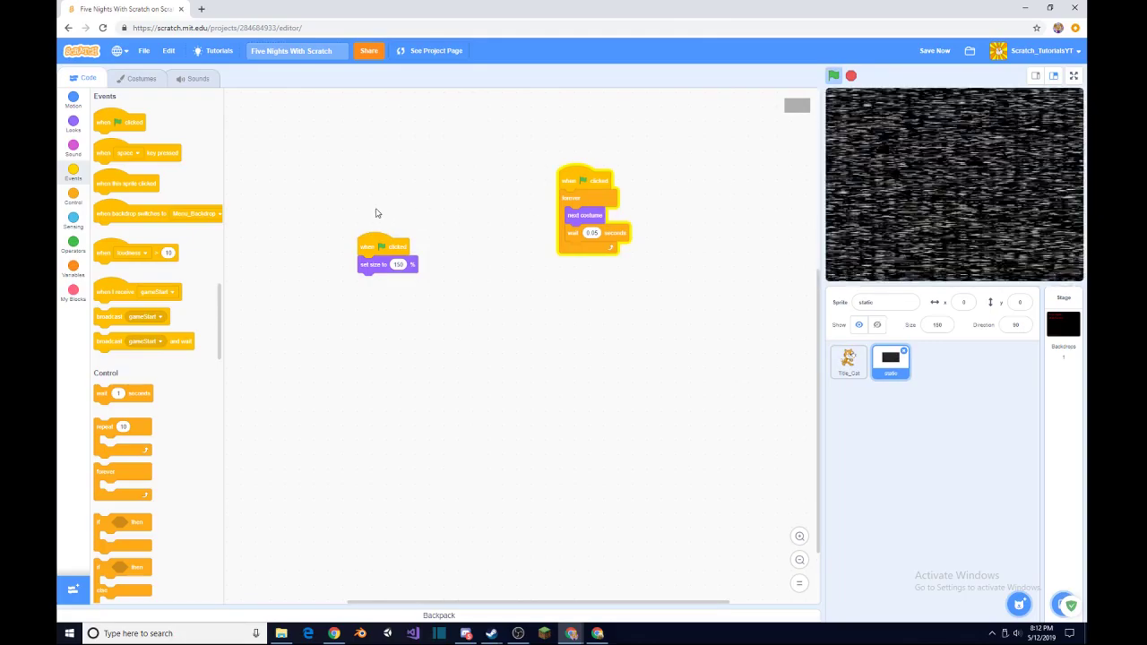
pyautogui.scroll(-3)
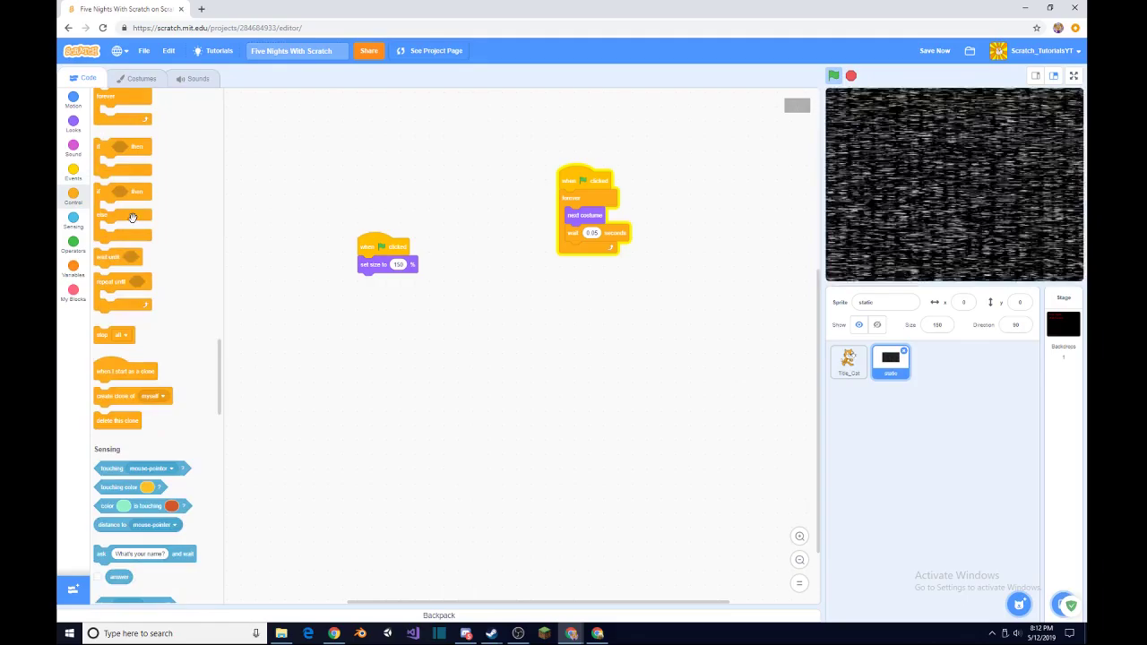
# Set a ghost effect in the static start script and move the gameStart receiver beside it.
pyautogui.scroll(-3)
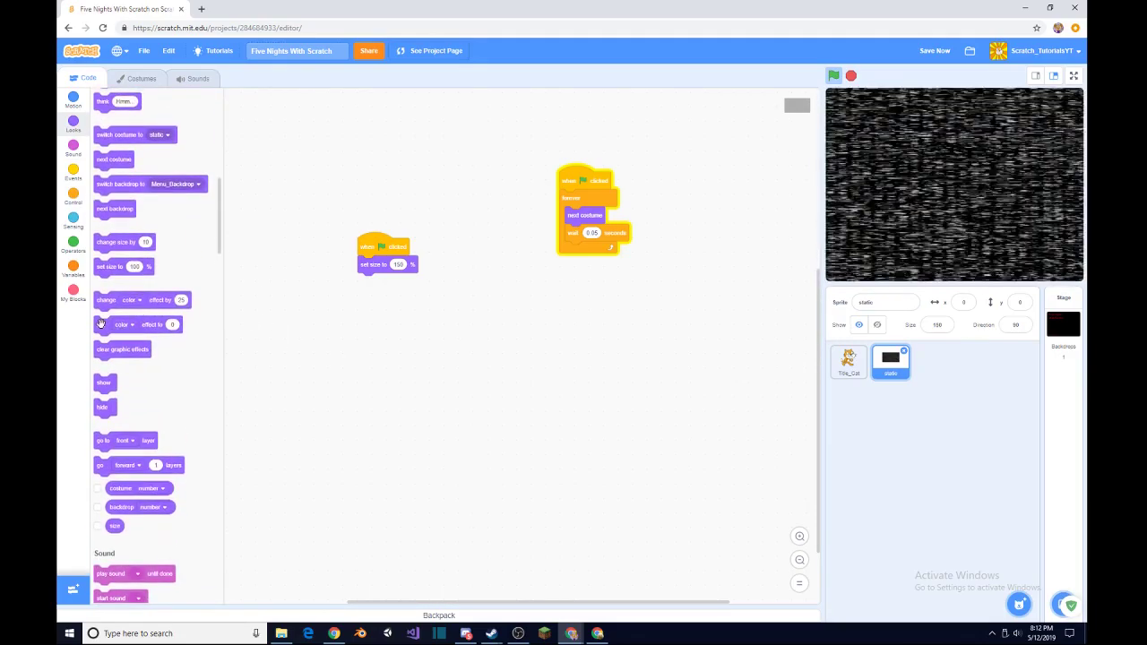
pyautogui.click(399, 327)
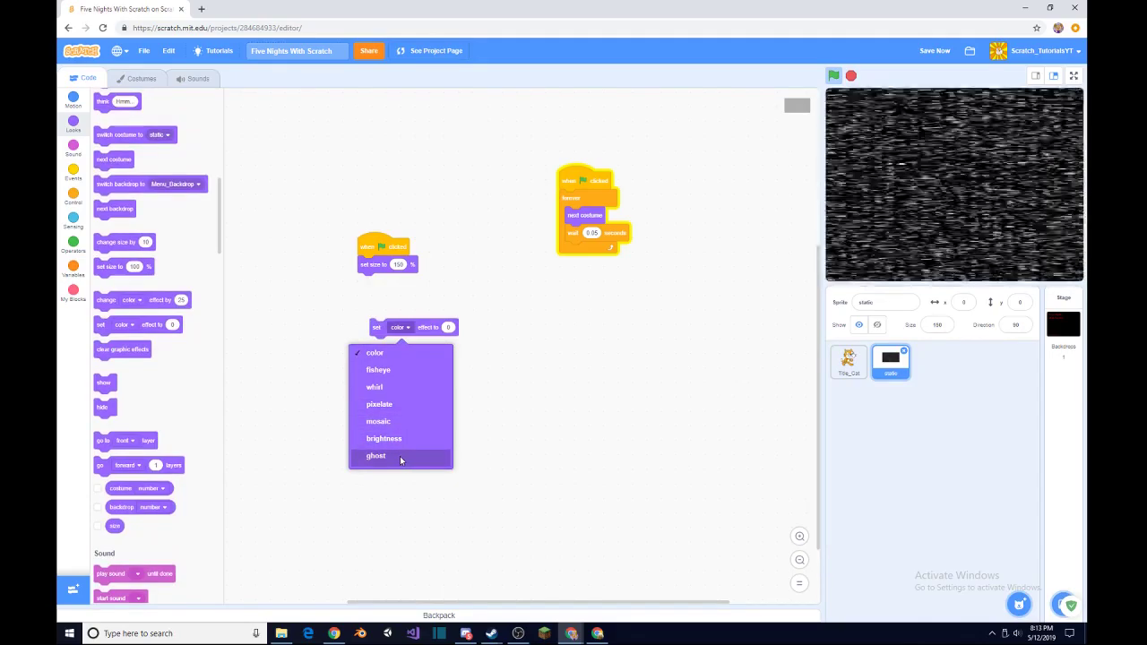
pyautogui.click(375, 455)
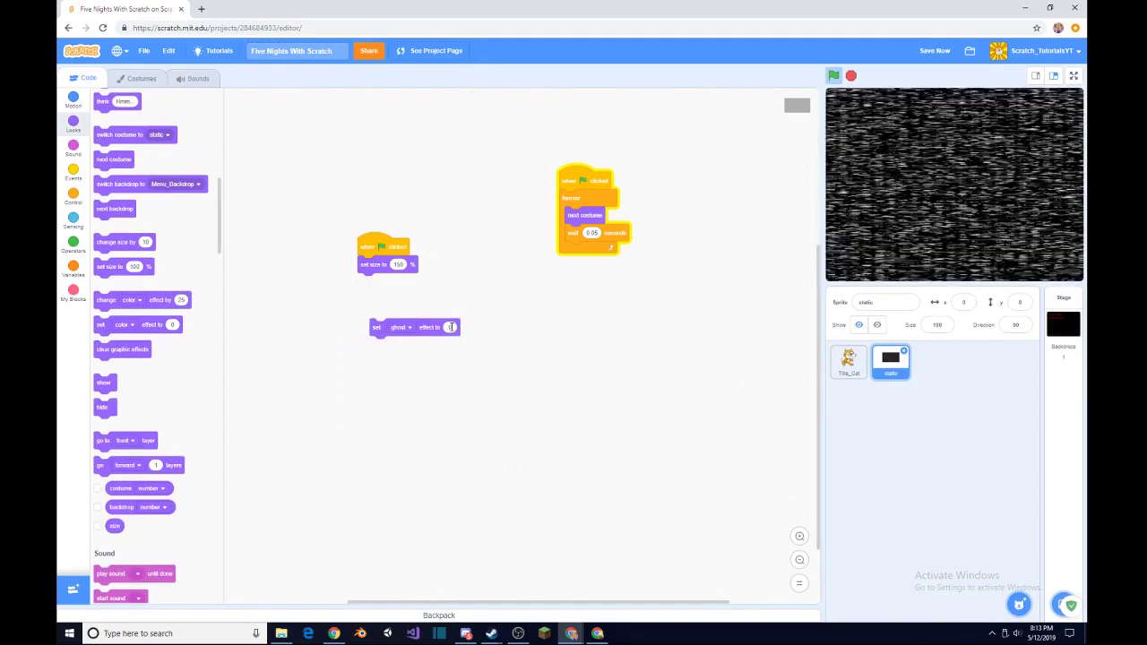
pyautogui.click(450, 327)
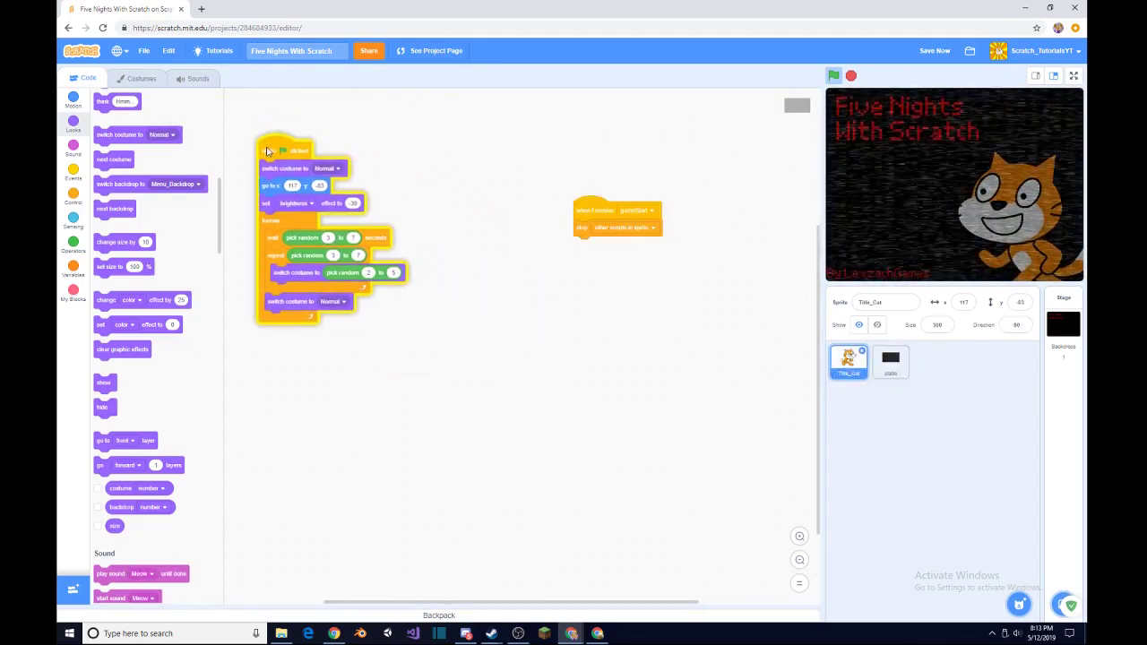
pyautogui.moveTo(616, 219); pyautogui.dragTo(466, 158)
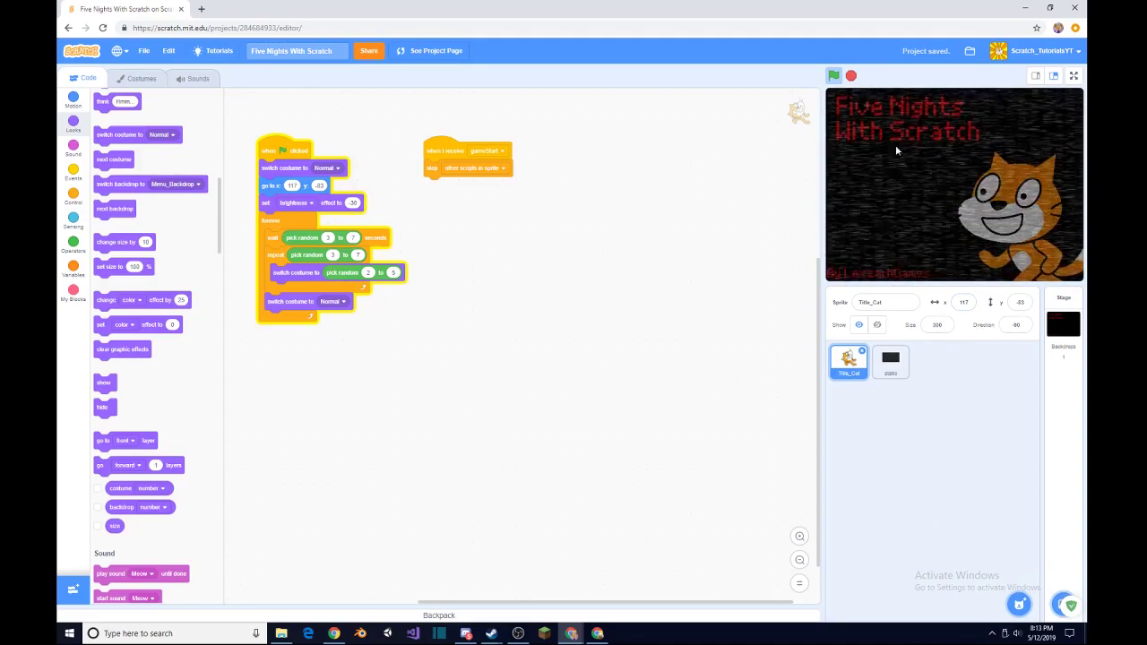
# Clean up the static sprite's scripts and review its eight noise costumes.
pyautogui.click(890, 362)
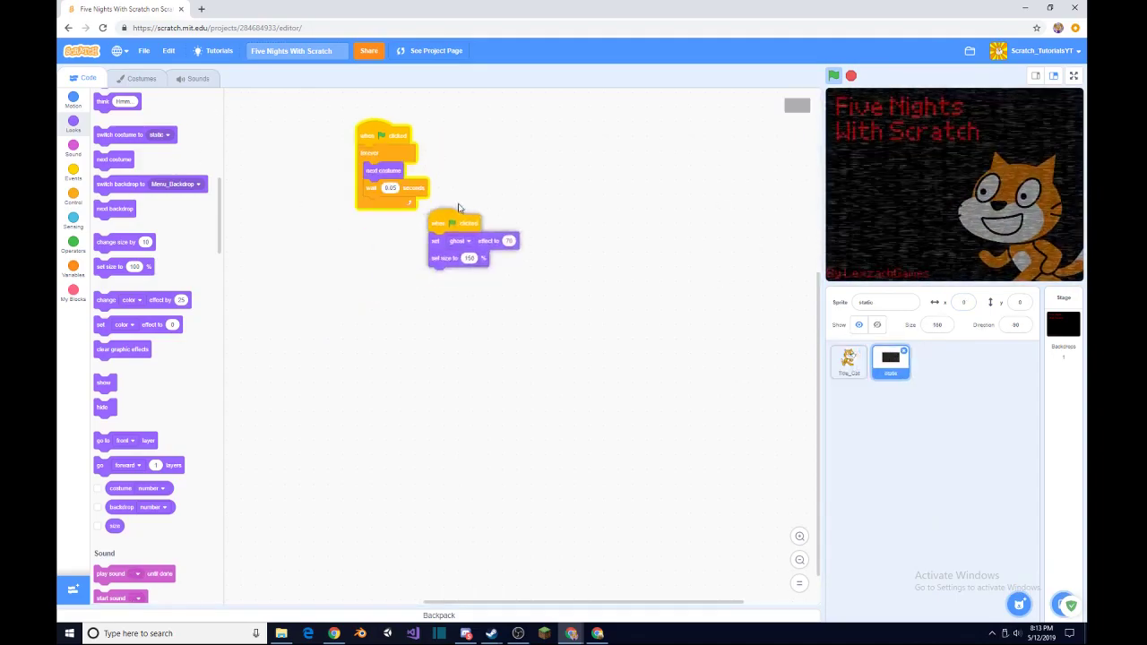
pyautogui.rightClick(459, 207)
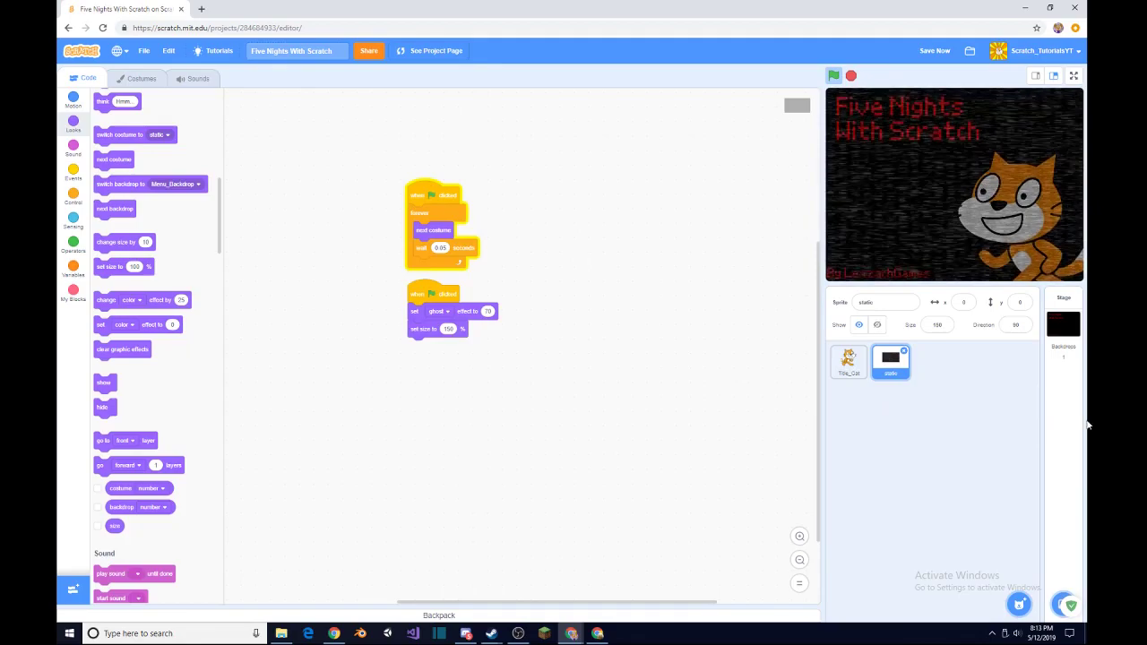
pyautogui.click(141, 78)
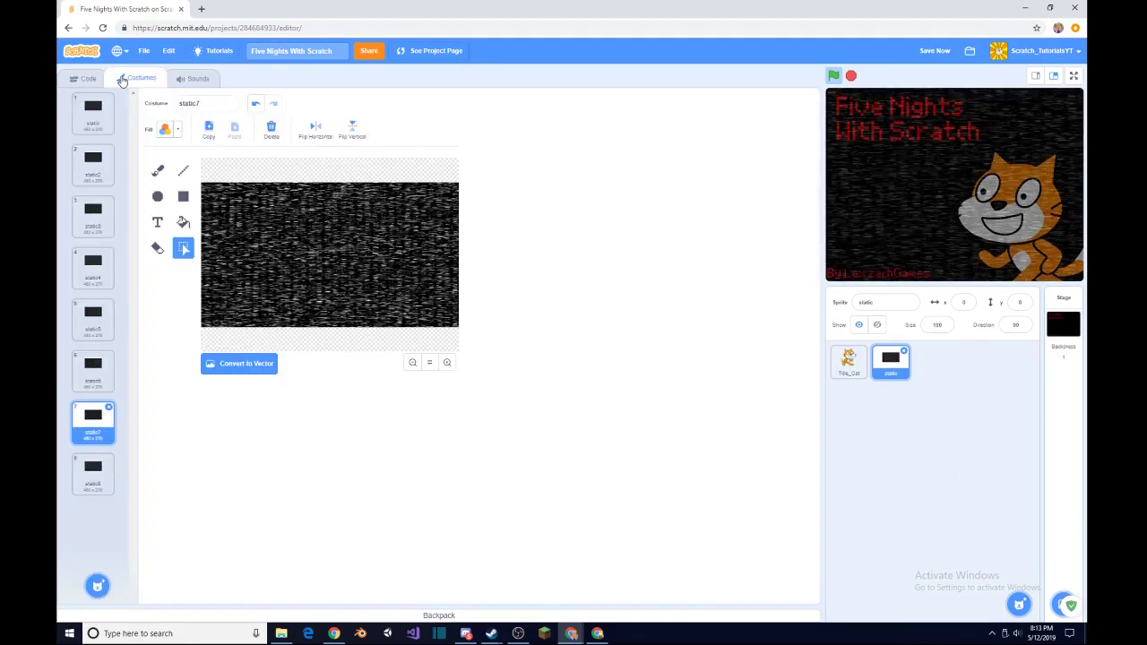
pyautogui.click(88, 78)
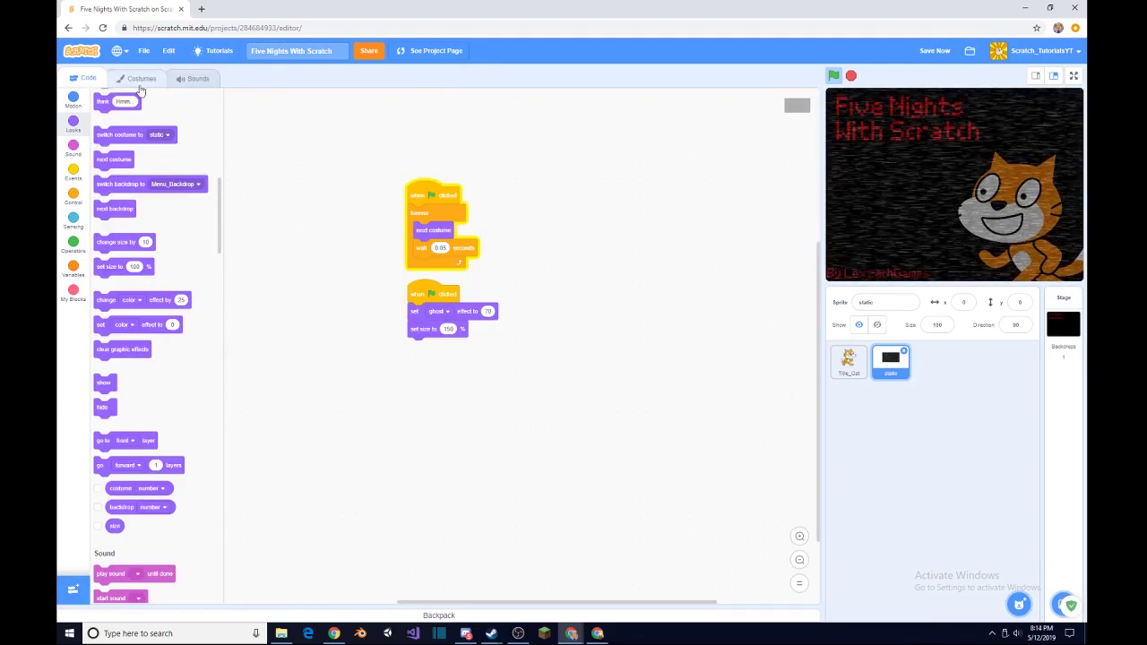
pyautogui.click(140, 77)
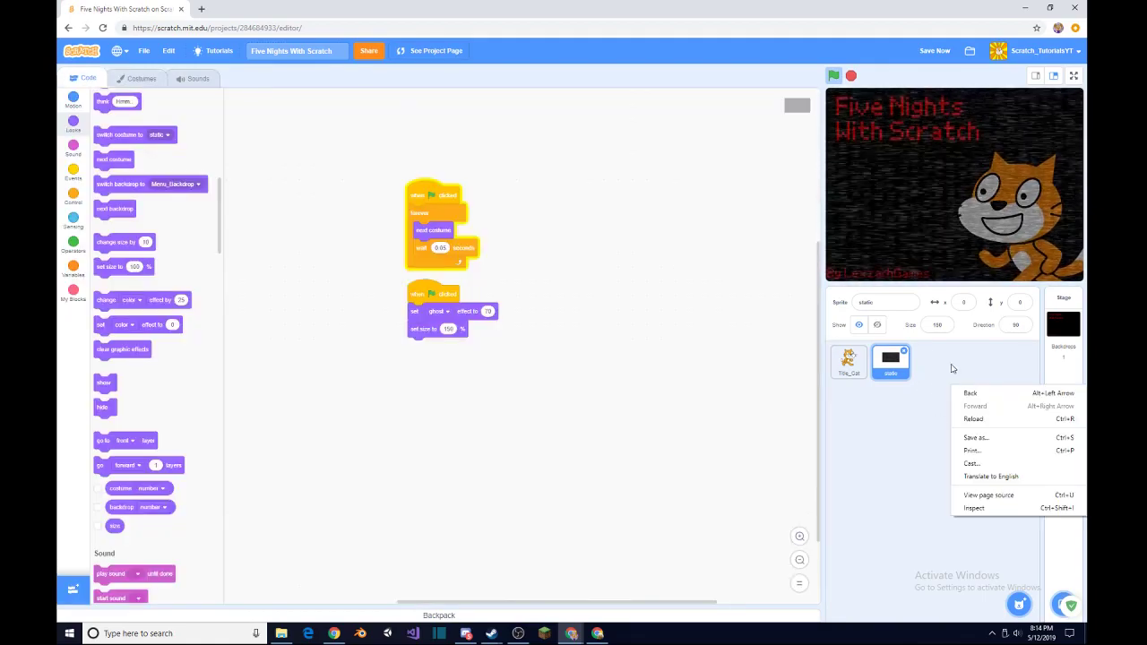
# Add red 'Play' text beneath the title on Menu_Backdrop.
pyautogui.click(936, 324)
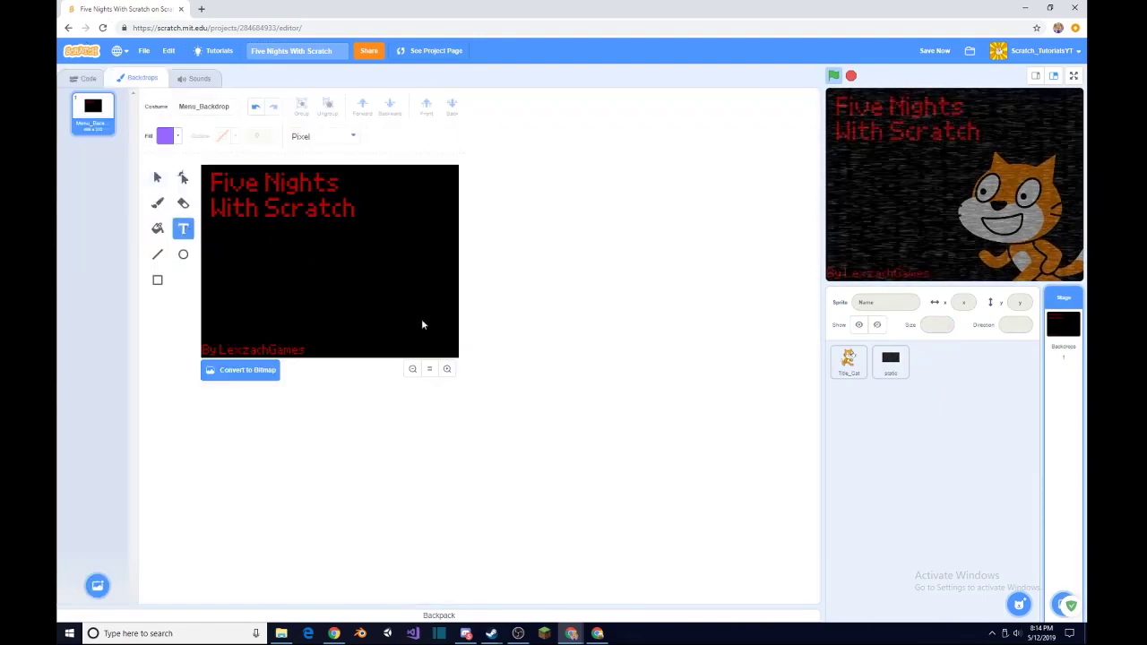
pyautogui.click(166, 135)
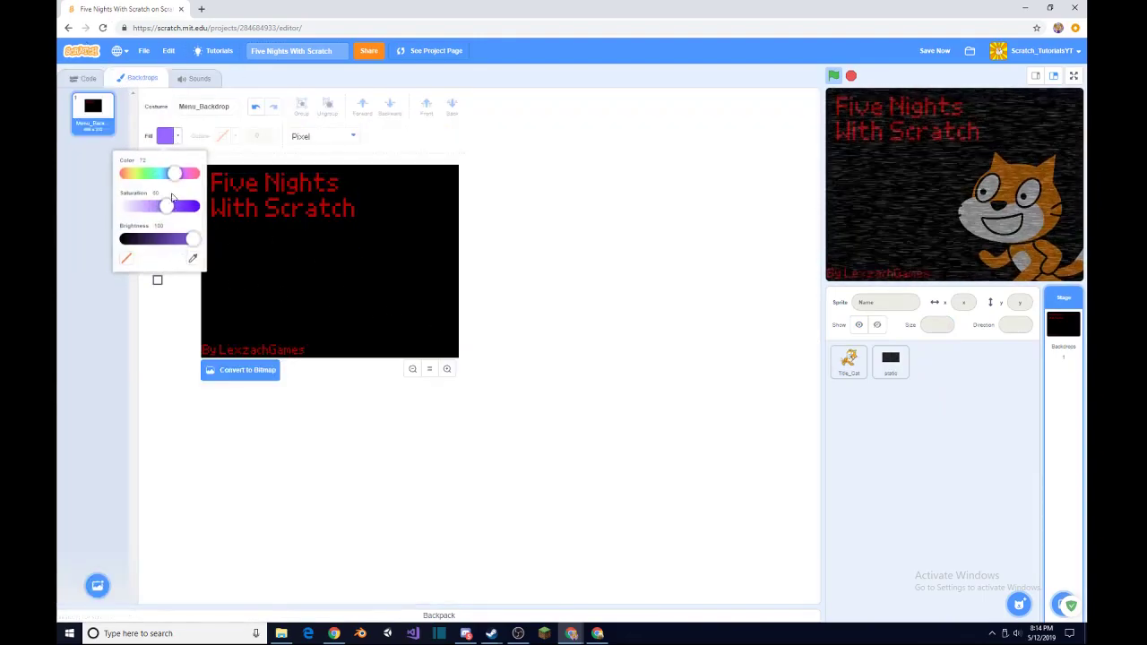
pyautogui.moveTo(172, 173); pyautogui.dragTo(125, 173)
pyautogui.write('Play')
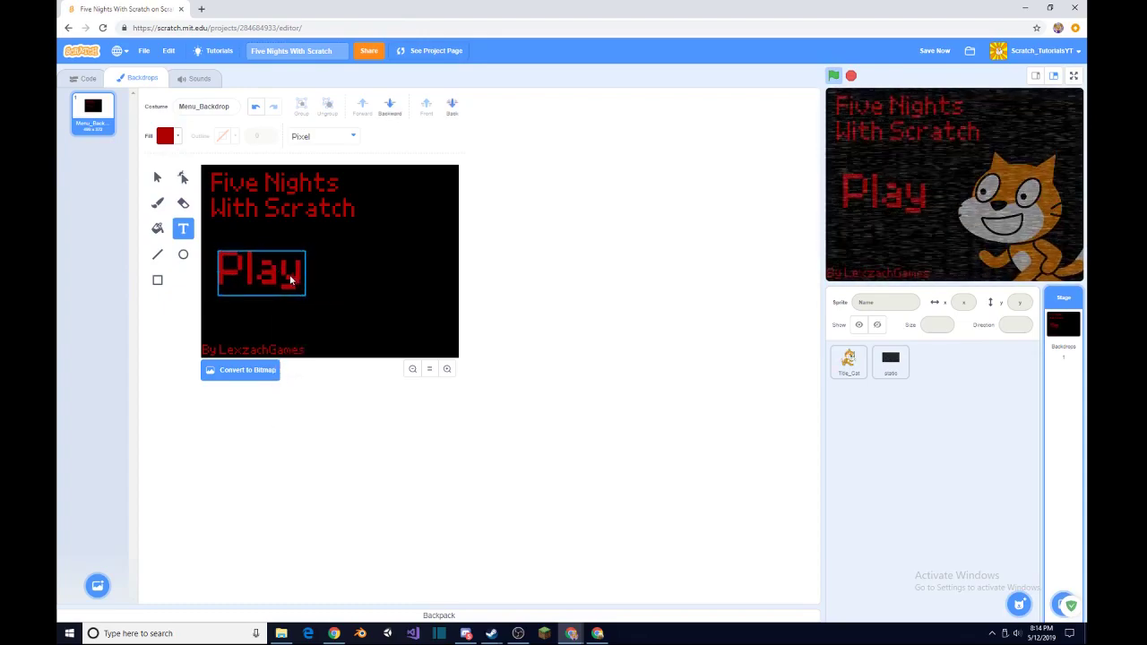
pyautogui.moveTo(260, 274); pyautogui.dragTo(276, 285)
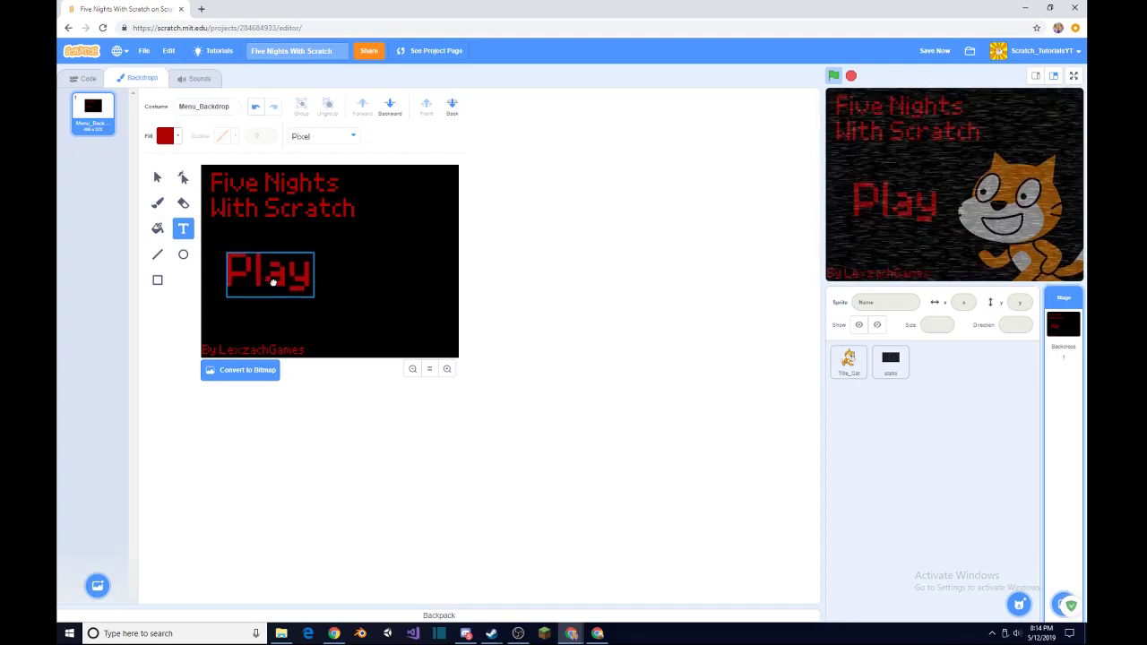
pyautogui.click(269, 275)
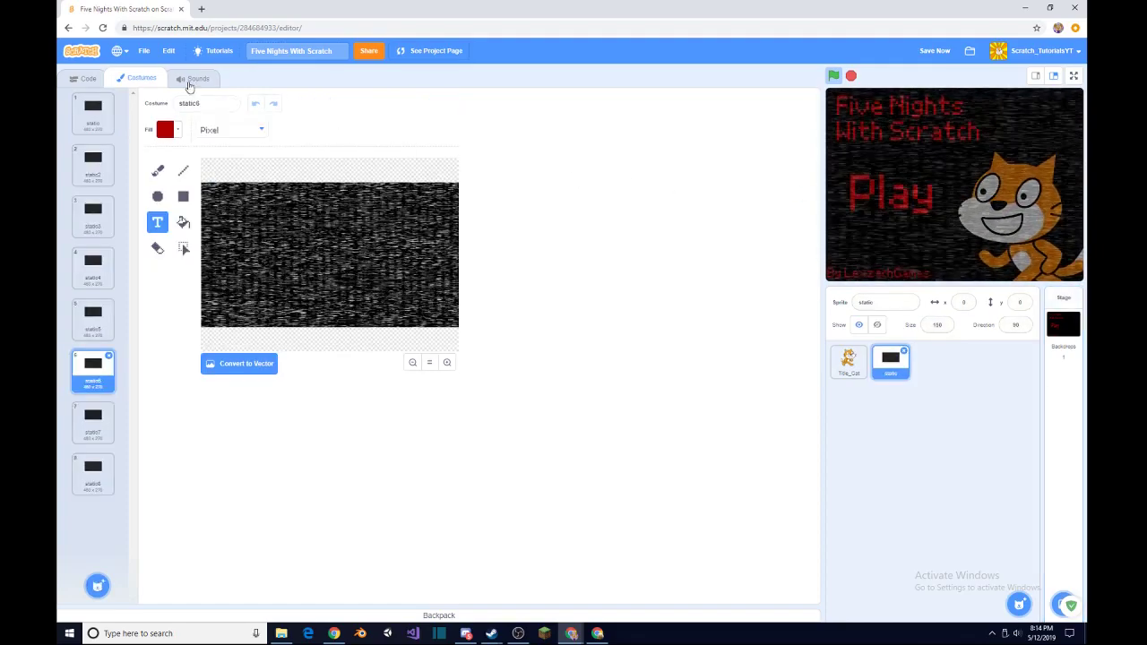
# Add 'go to x:0 y:0' to static's loop script and create a painted sprite.
pyautogui.click(88, 78)
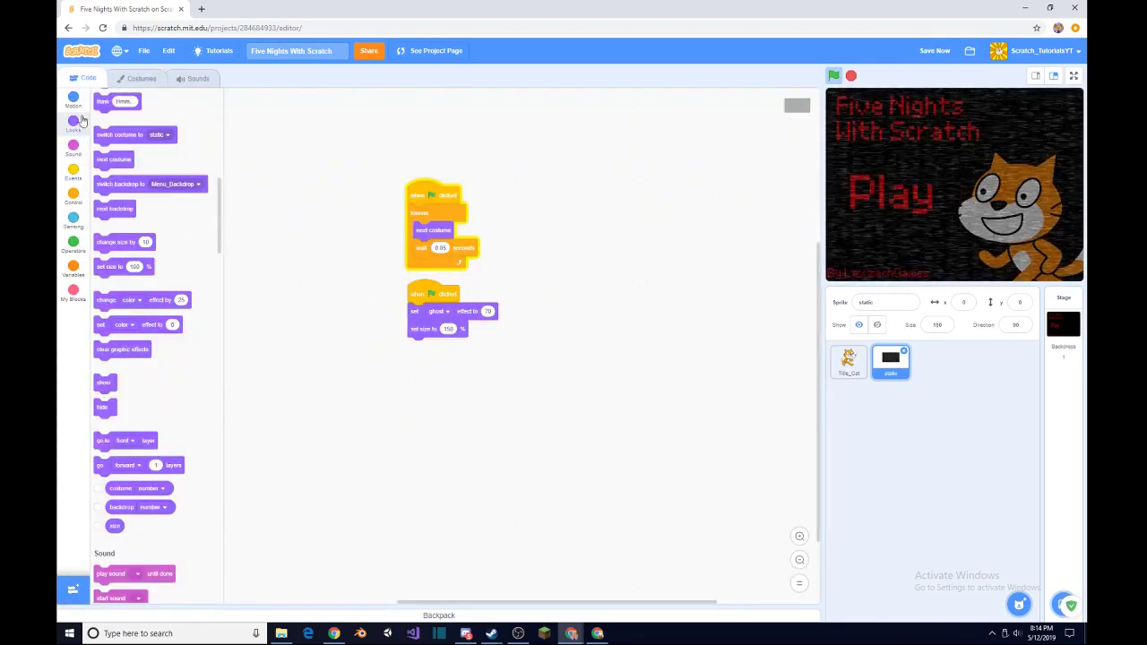
pyautogui.click(73, 101)
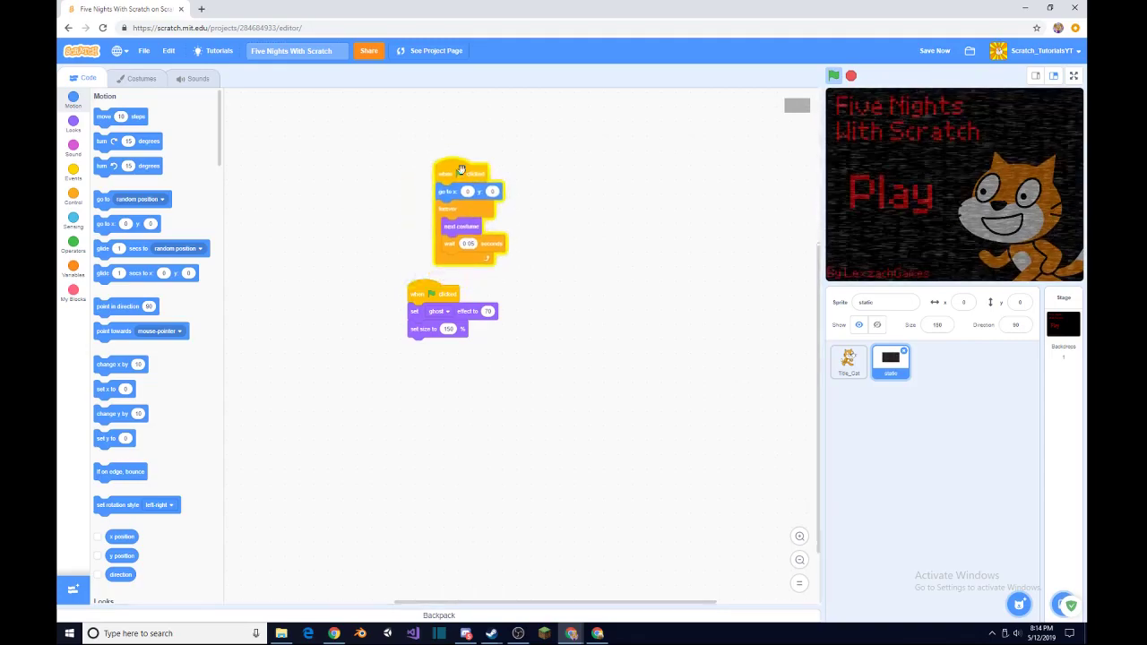
pyautogui.click(833, 75)
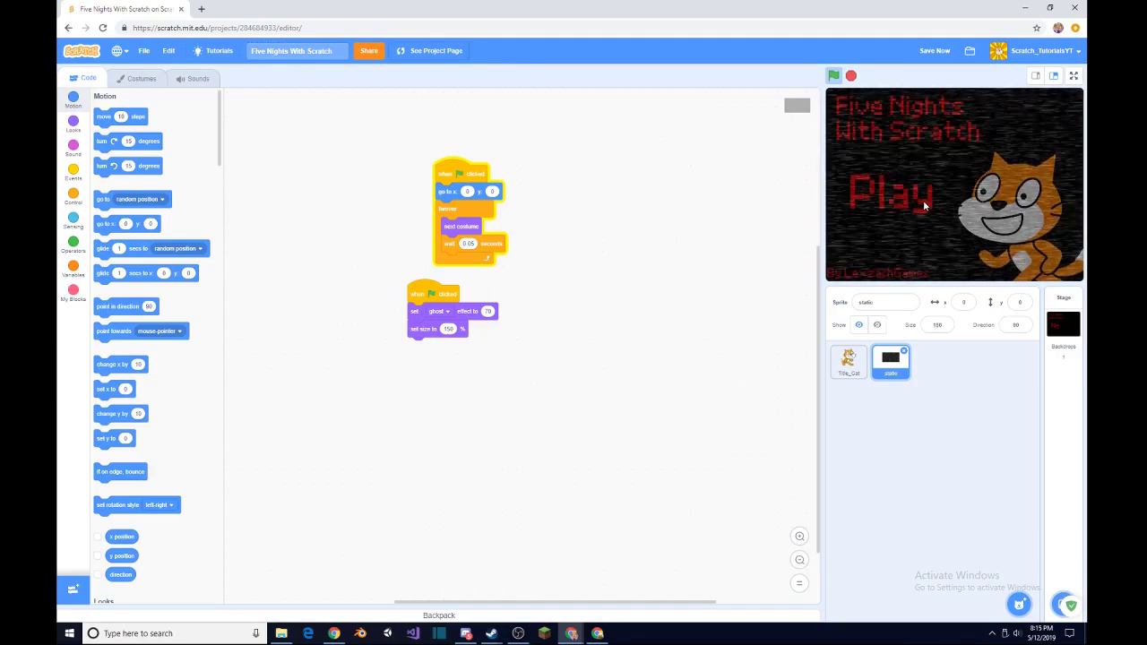
pyautogui.click(1063, 322)
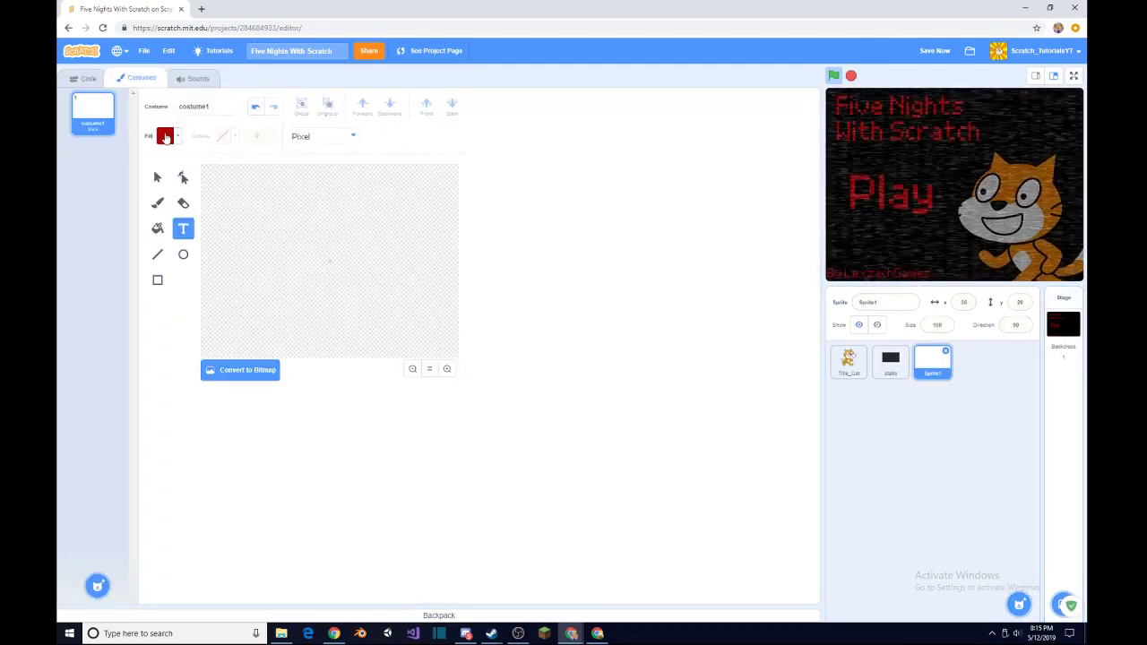
# Draw a red rectangle costume for Sprite1 and place it over Play.
pyautogui.click(157, 279)
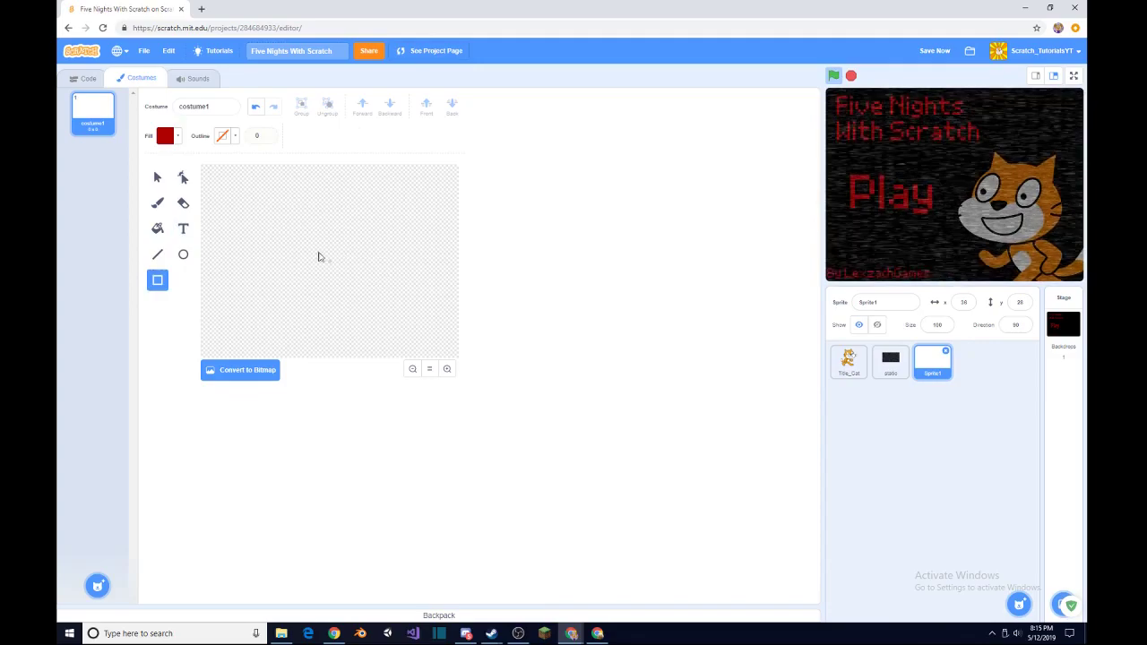
pyautogui.click(223, 136)
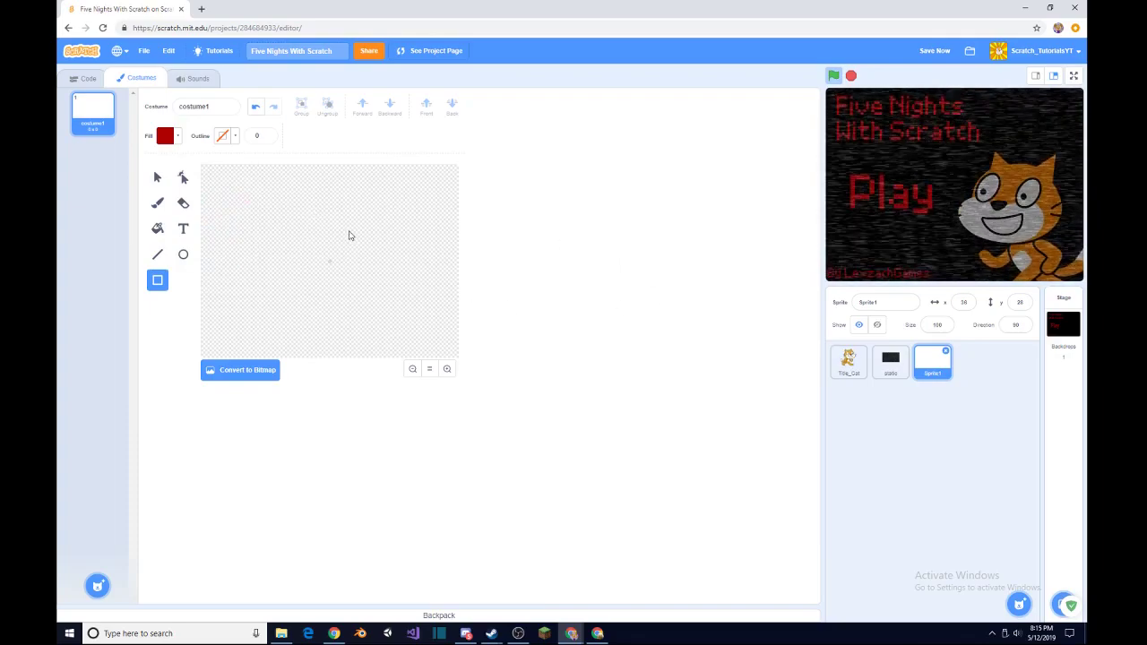
pyautogui.moveTo(291, 240); pyautogui.dragTo(350, 291)
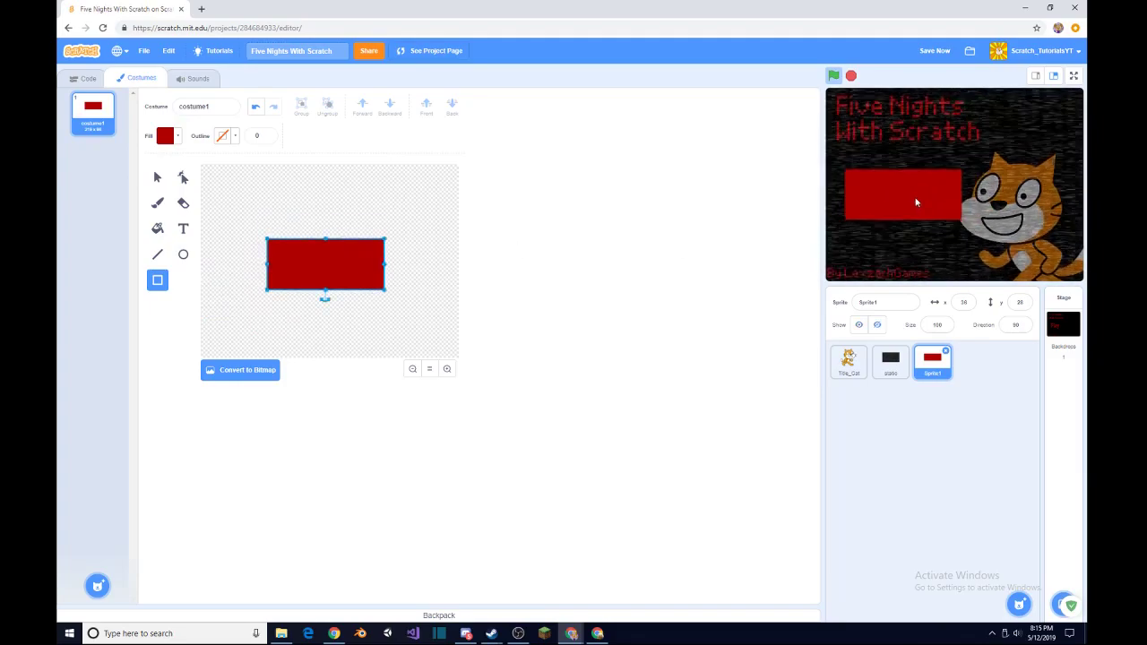
pyautogui.moveTo(916, 202); pyautogui.dragTo(932, 188)
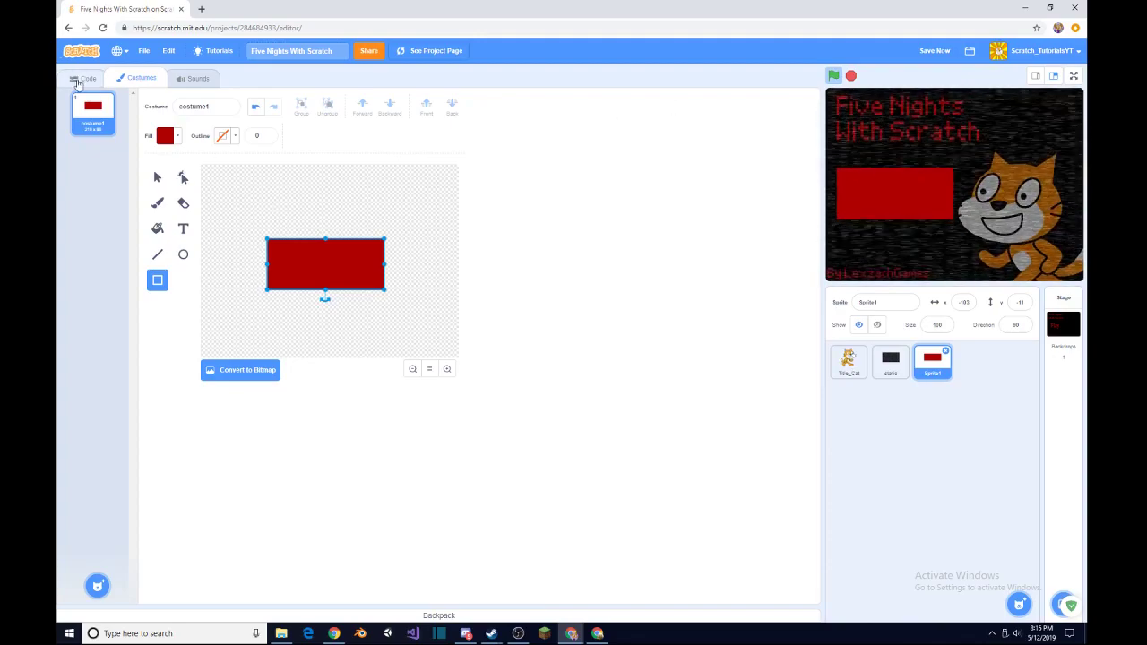
# Align Sprite1 over the Play text and add a green-flag script block.
pyautogui.click(87, 78)
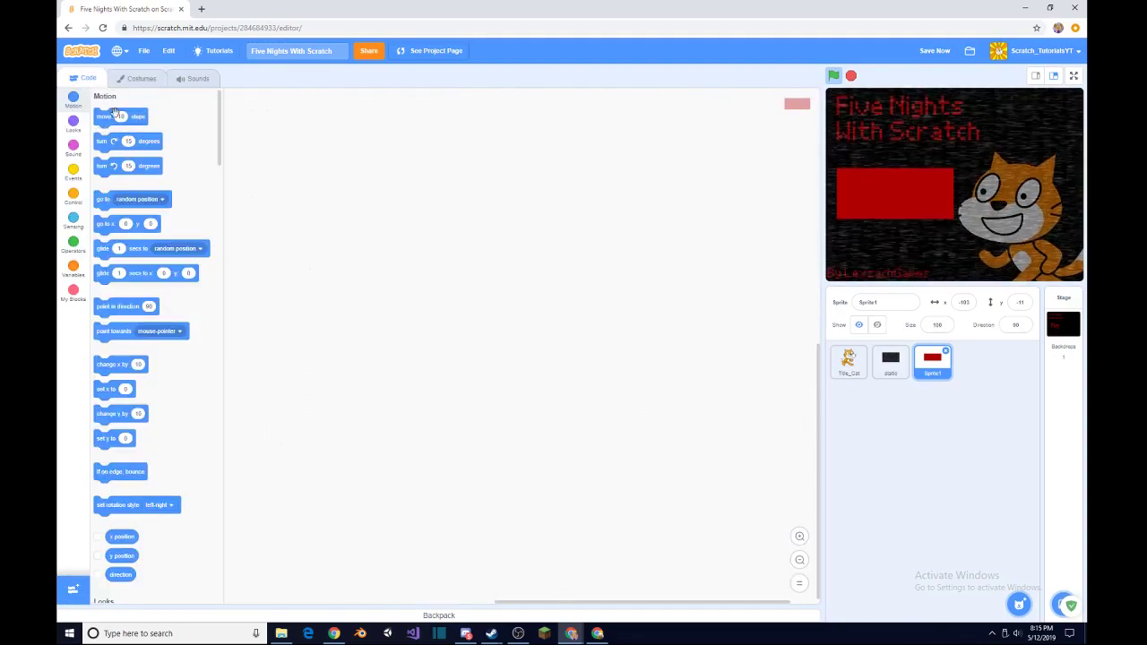
pyautogui.click(932, 362)
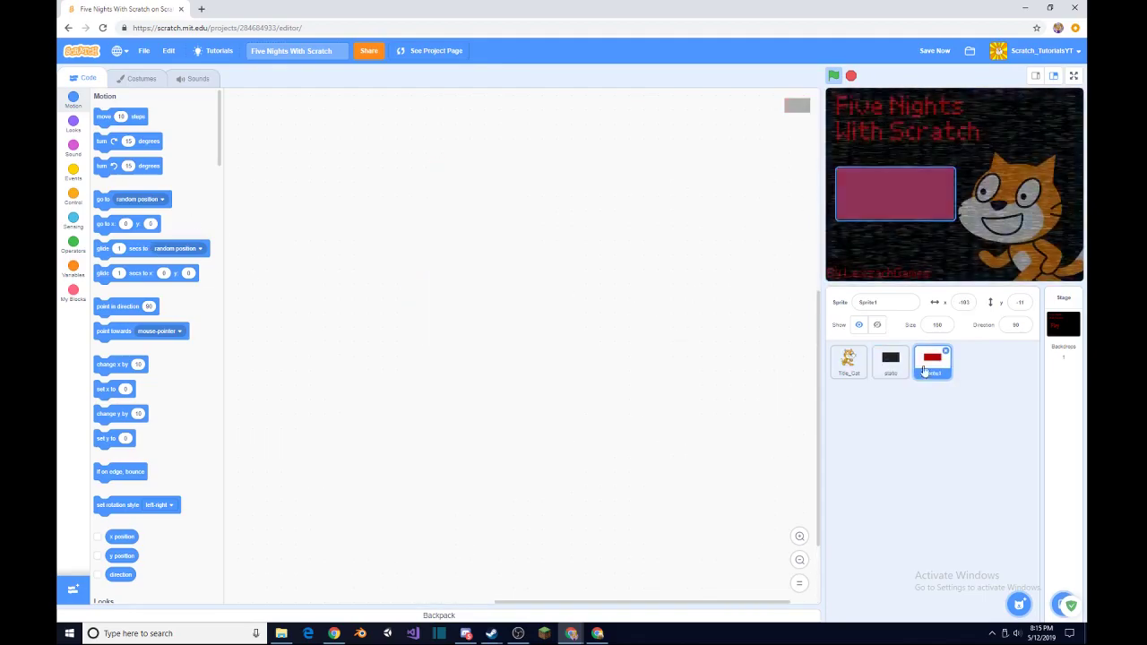
pyautogui.moveTo(894, 194); pyautogui.dragTo(908, 186)
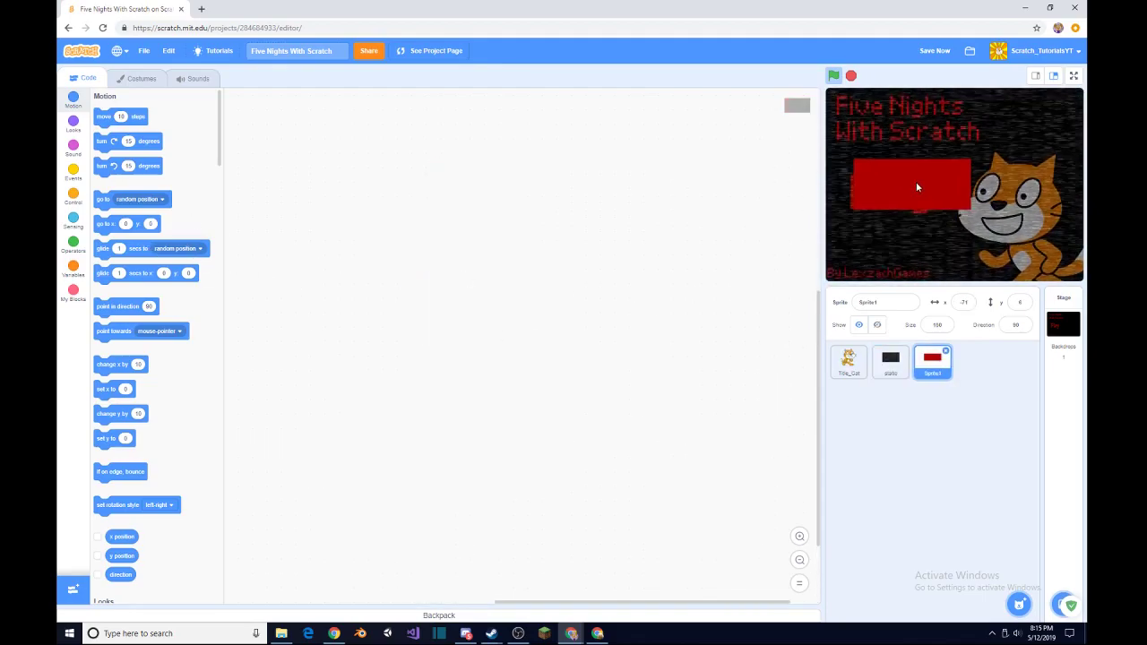
pyautogui.moveTo(908, 185); pyautogui.dragTo(891, 188)
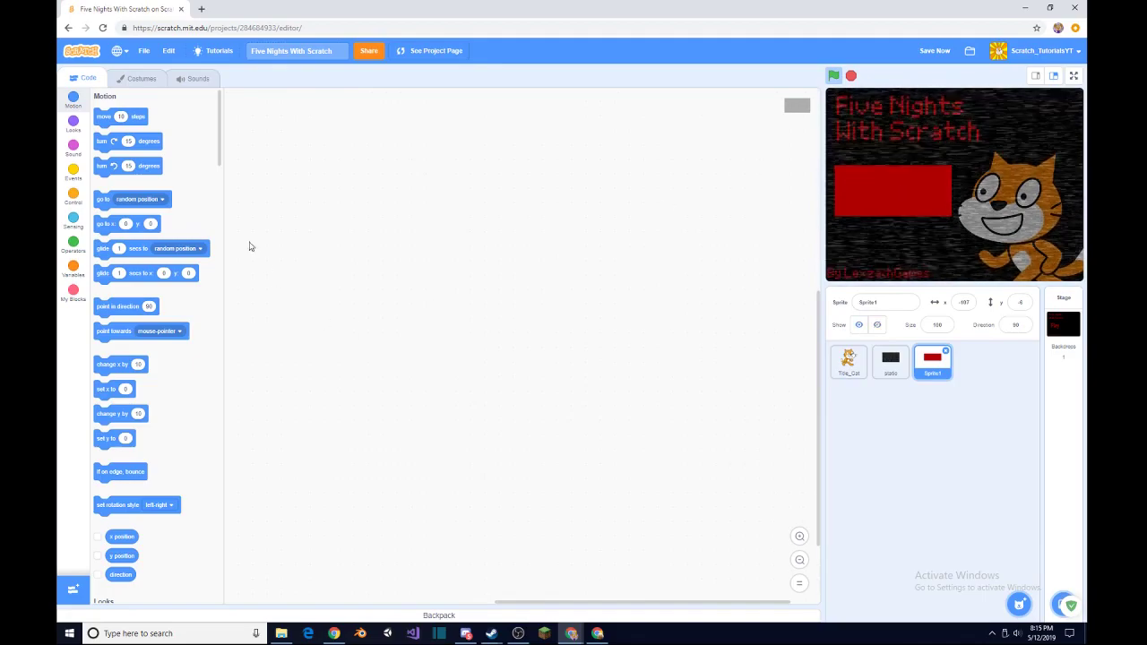
pyautogui.moveTo(115, 223); pyautogui.dragTo(287, 211)
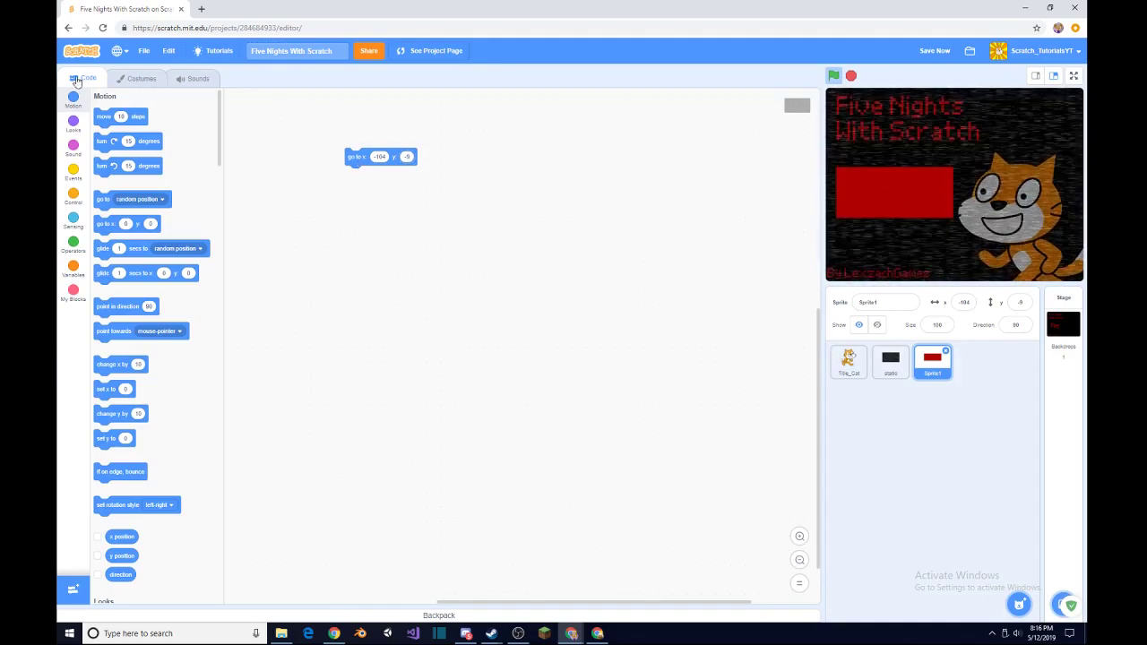
# Add a ghost effect of 100 and 'go to front layer' to Sprite1's start script.
pyautogui.click(73, 123)
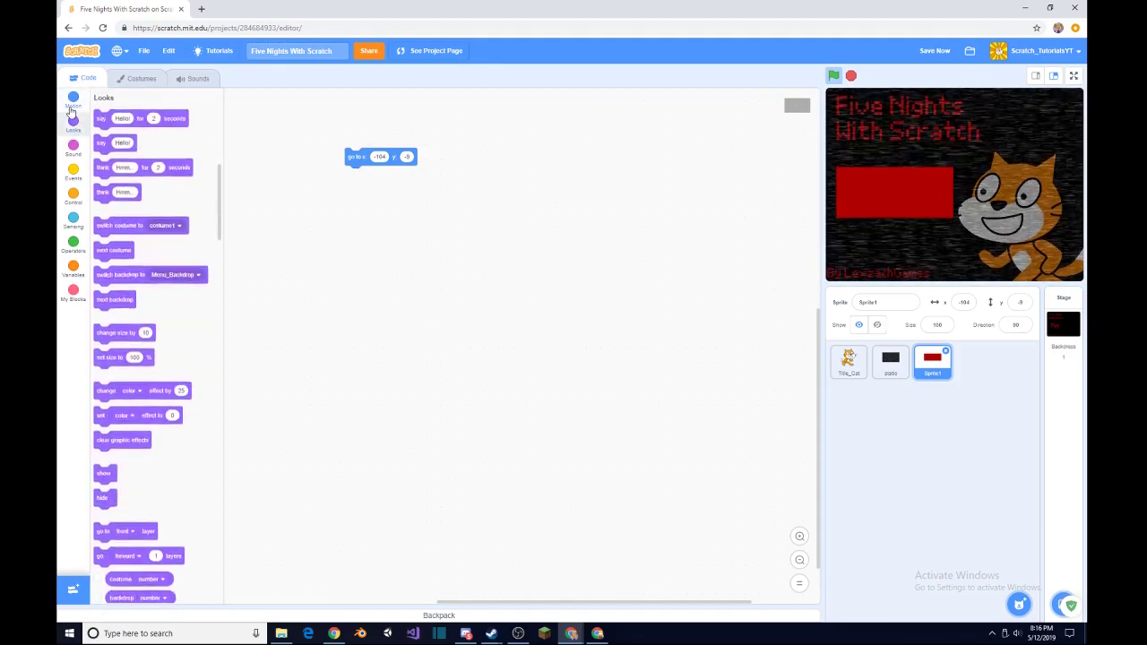
pyautogui.click(73, 183)
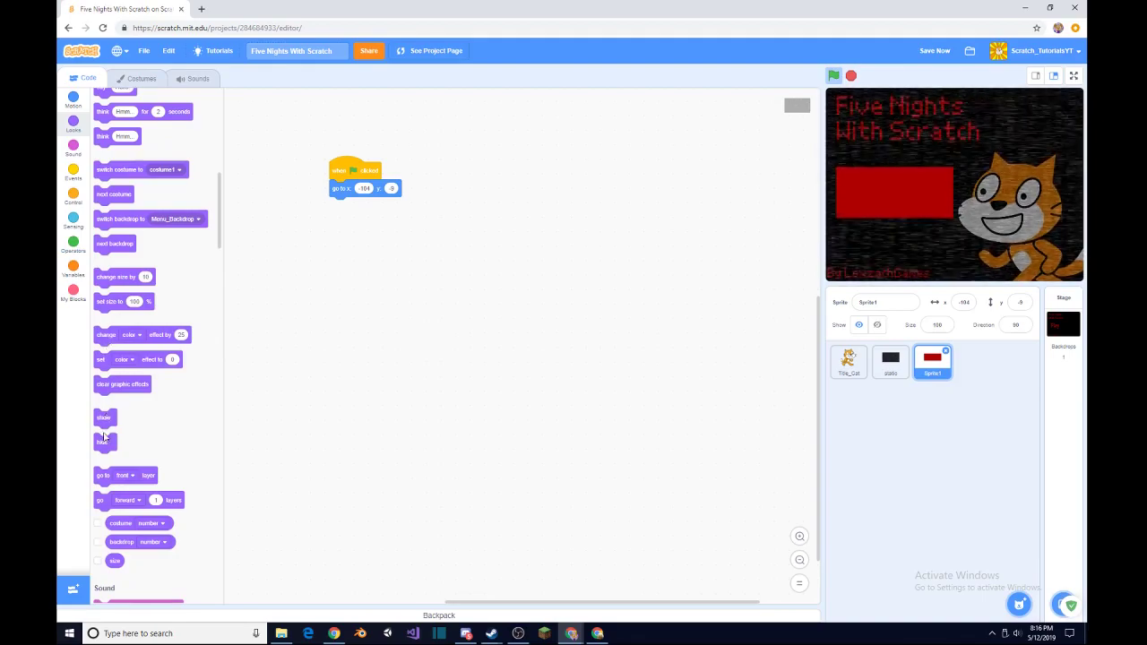
pyautogui.moveTo(105, 440); pyautogui.dragTo(369, 332)
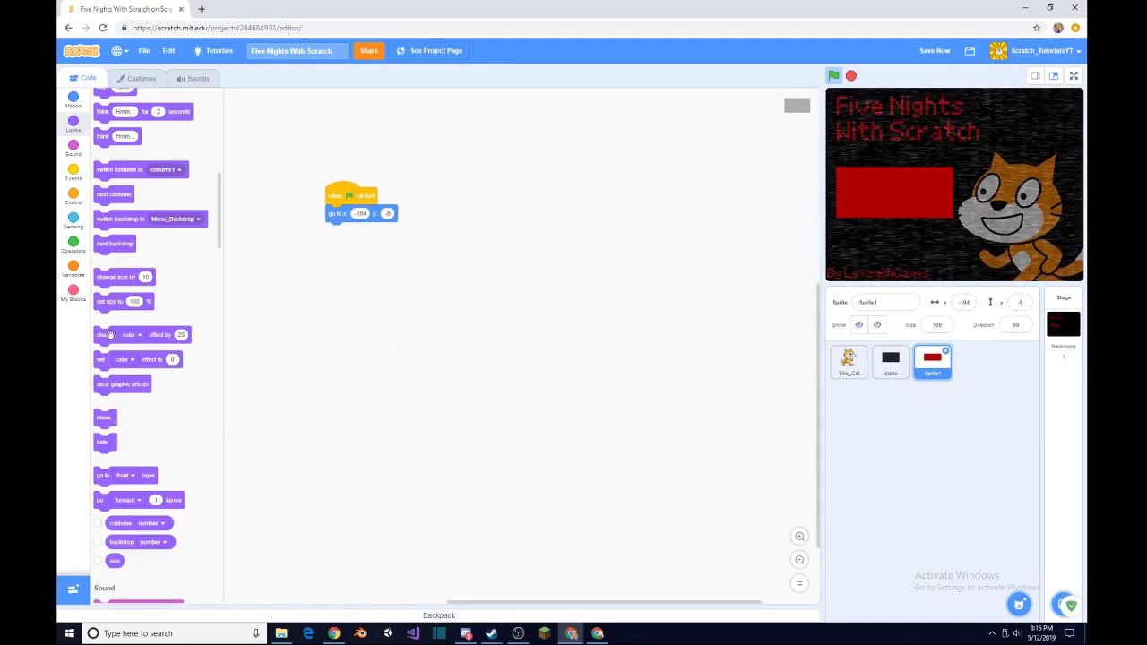
pyautogui.moveTo(111, 359); pyautogui.dragTo(290, 298)
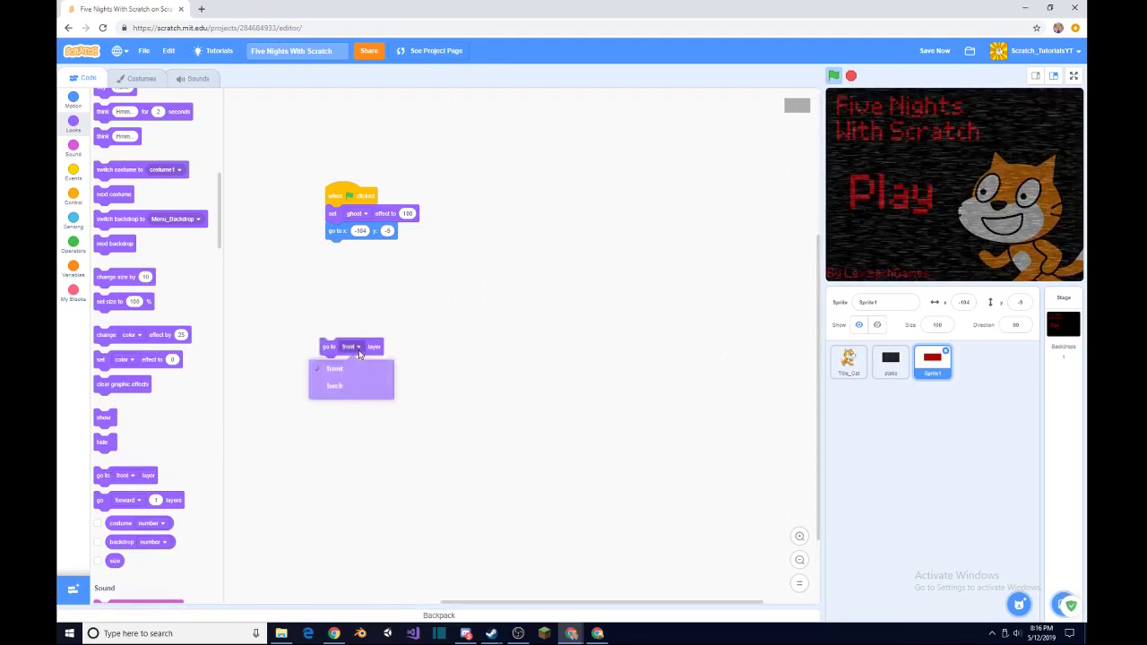
pyautogui.click(348, 355)
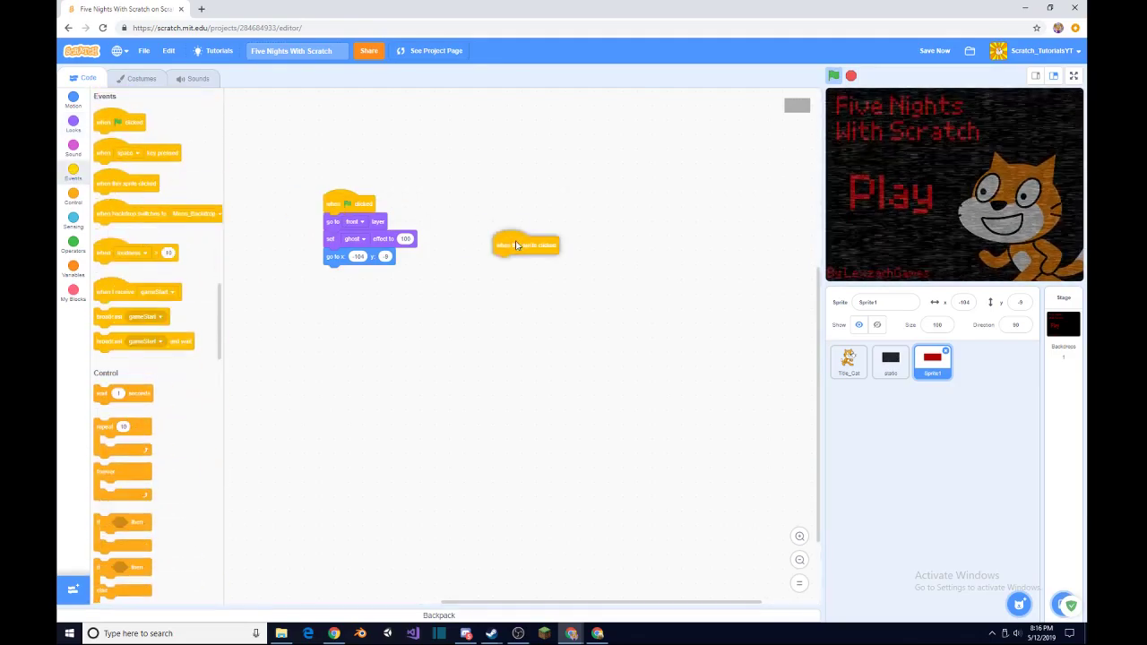
# Make Sprite1 broadcast gameStart and hide on click, use ghost 99, and test.
pyautogui.moveTo(526, 244); pyautogui.dragTo(489, 189)
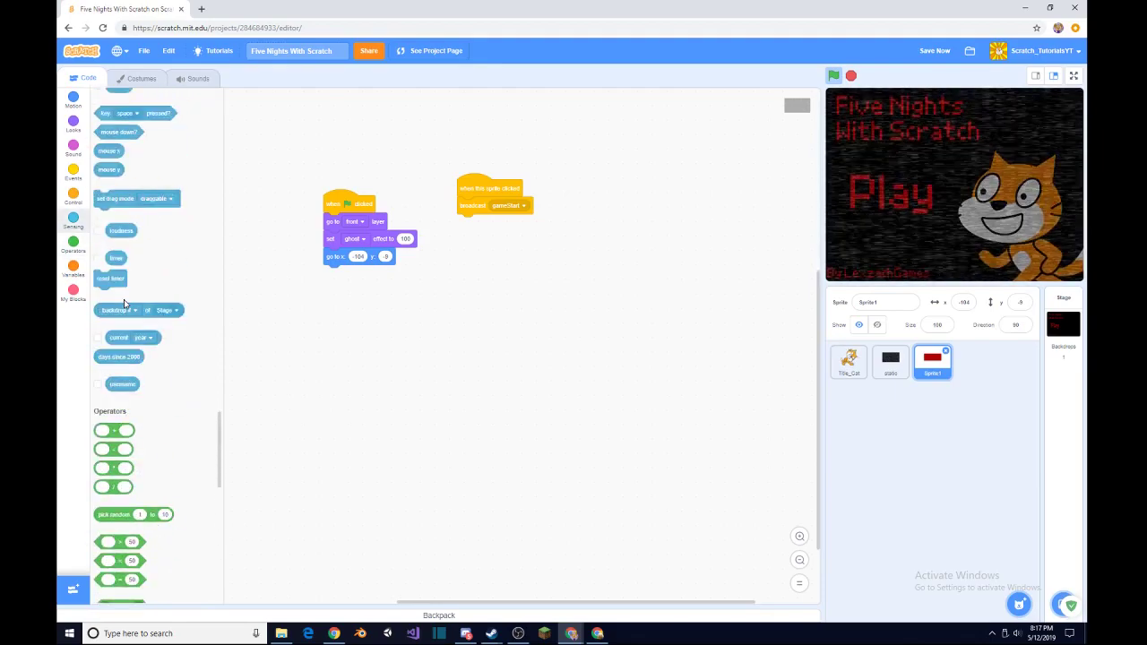
pyautogui.click(72, 126)
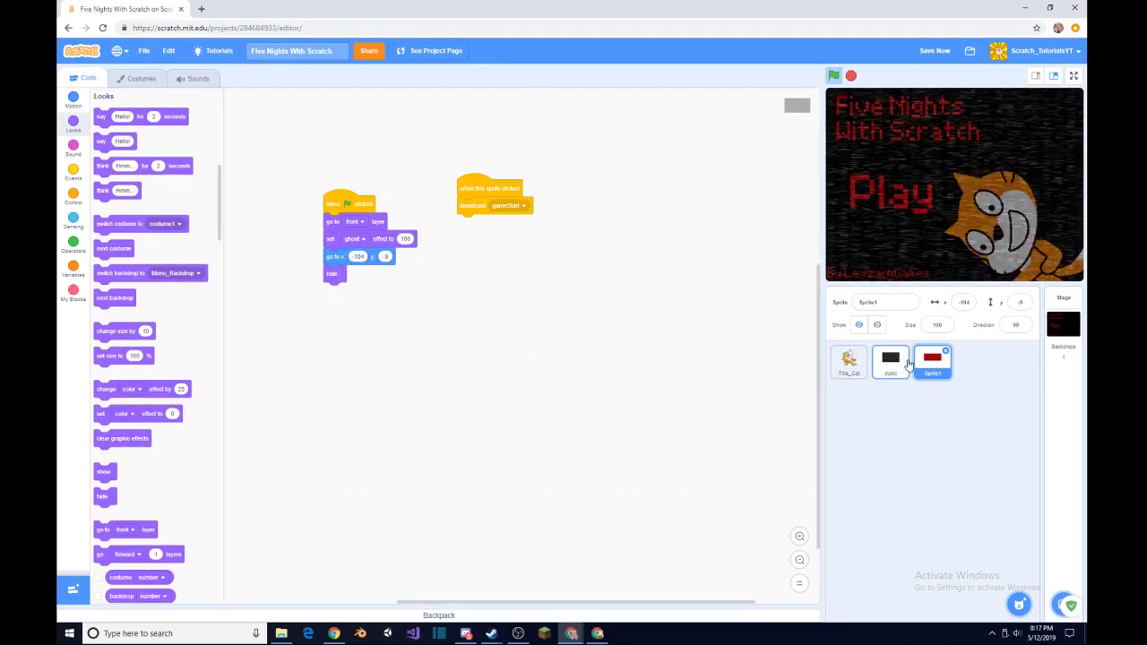
pyautogui.click(890, 362)
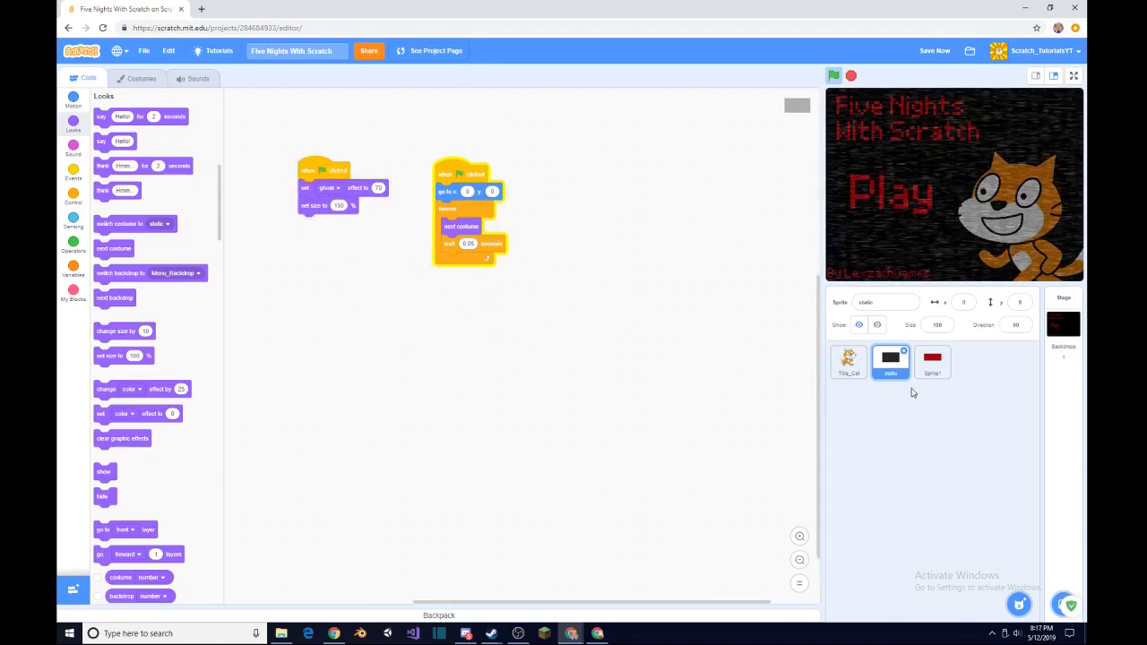
pyautogui.click(848, 361)
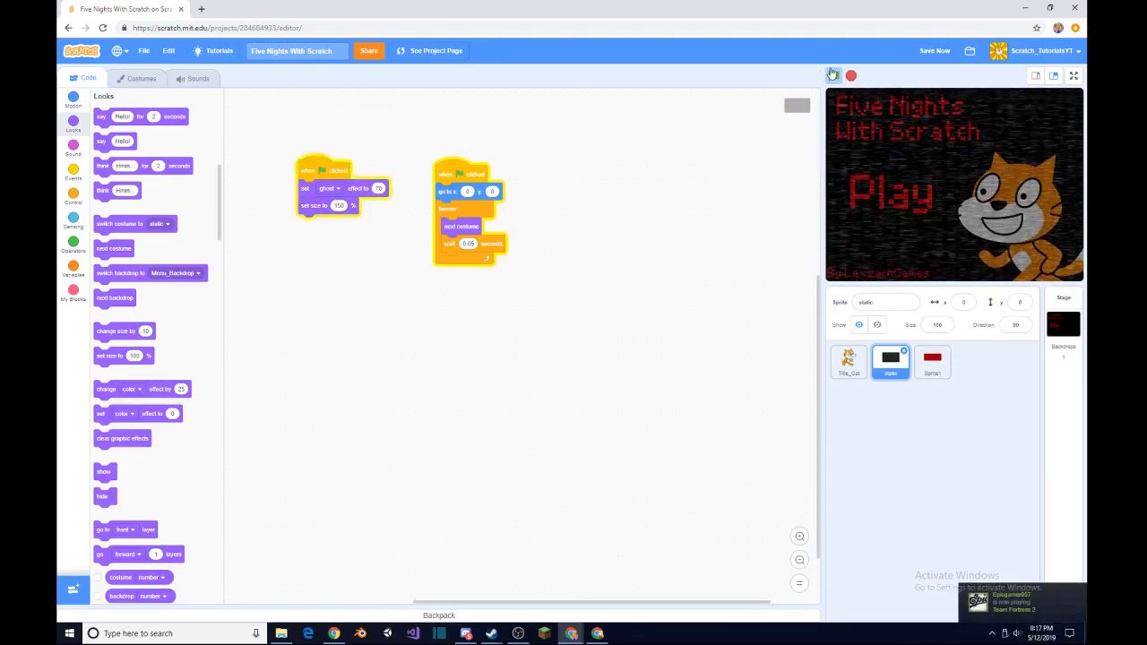
pyautogui.click(834, 75)
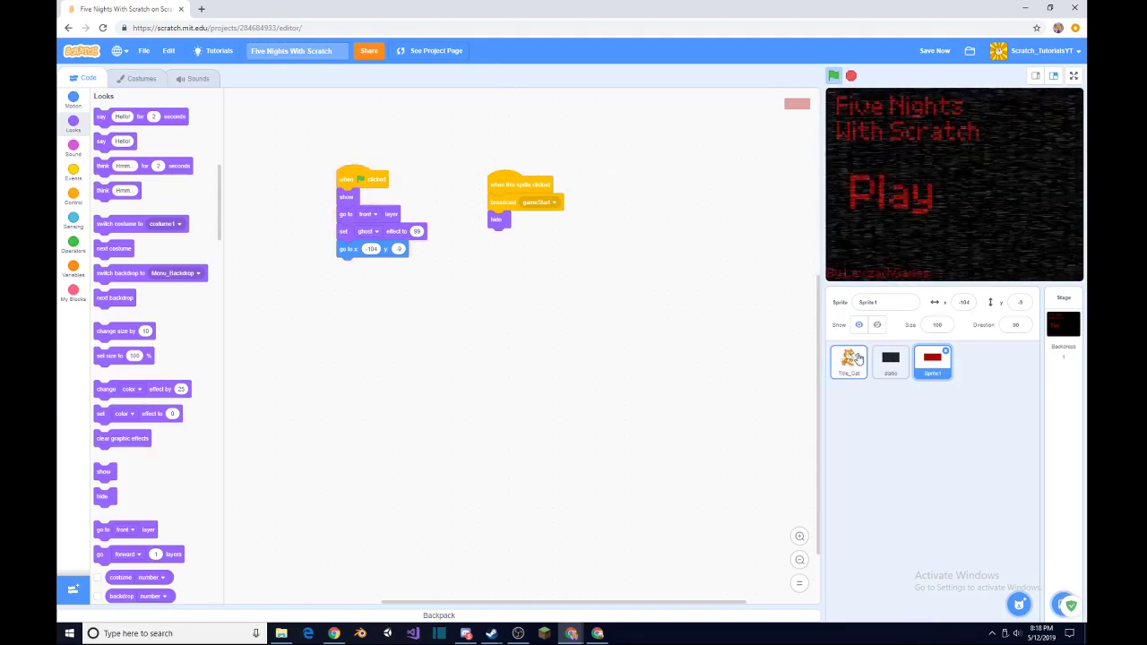
# Attach a show block under Title_Cat's green-flag hat and test the script.
pyautogui.click(849, 362)
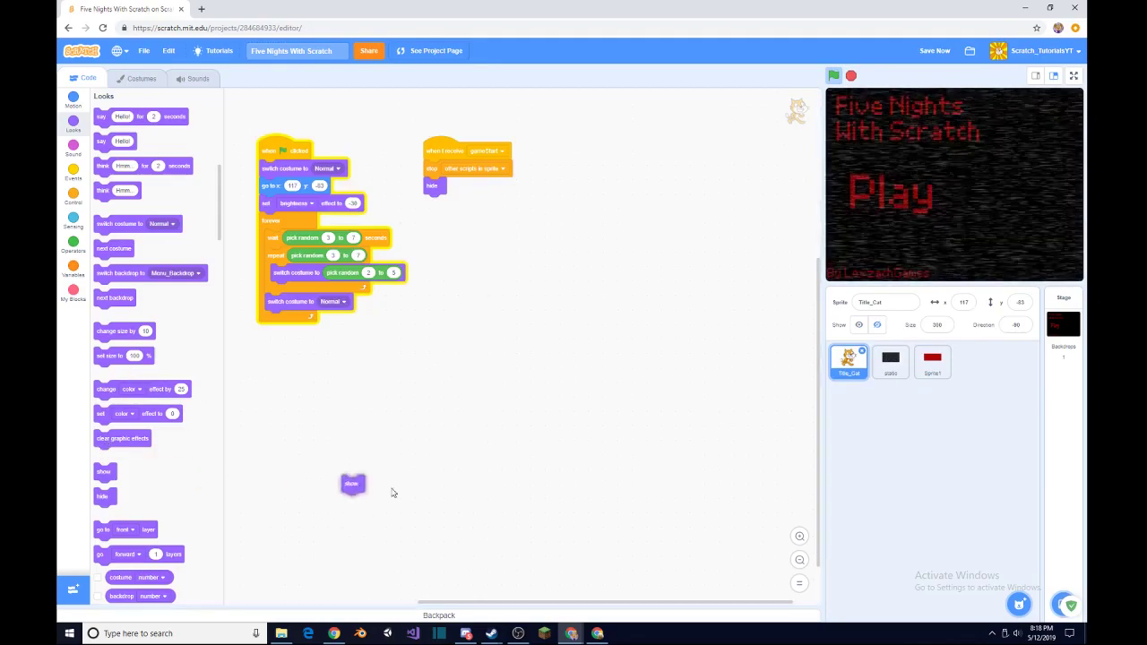
pyautogui.moveTo(352, 483); pyautogui.dragTo(598, 376)
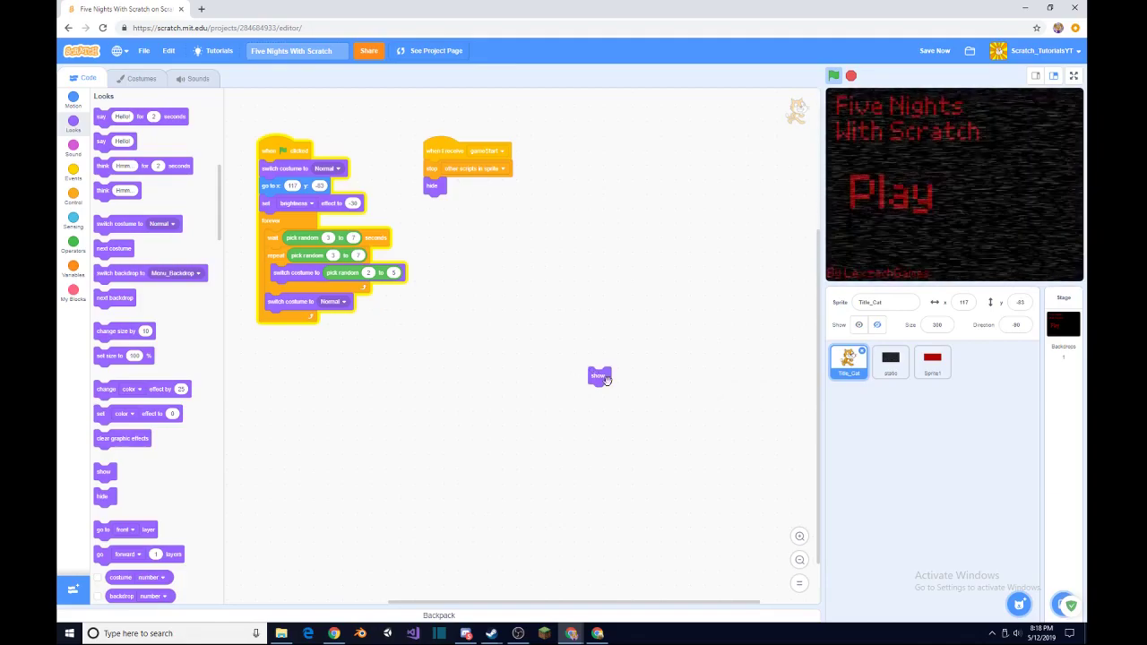
pyautogui.moveTo(598, 375); pyautogui.dragTo(474, 383)
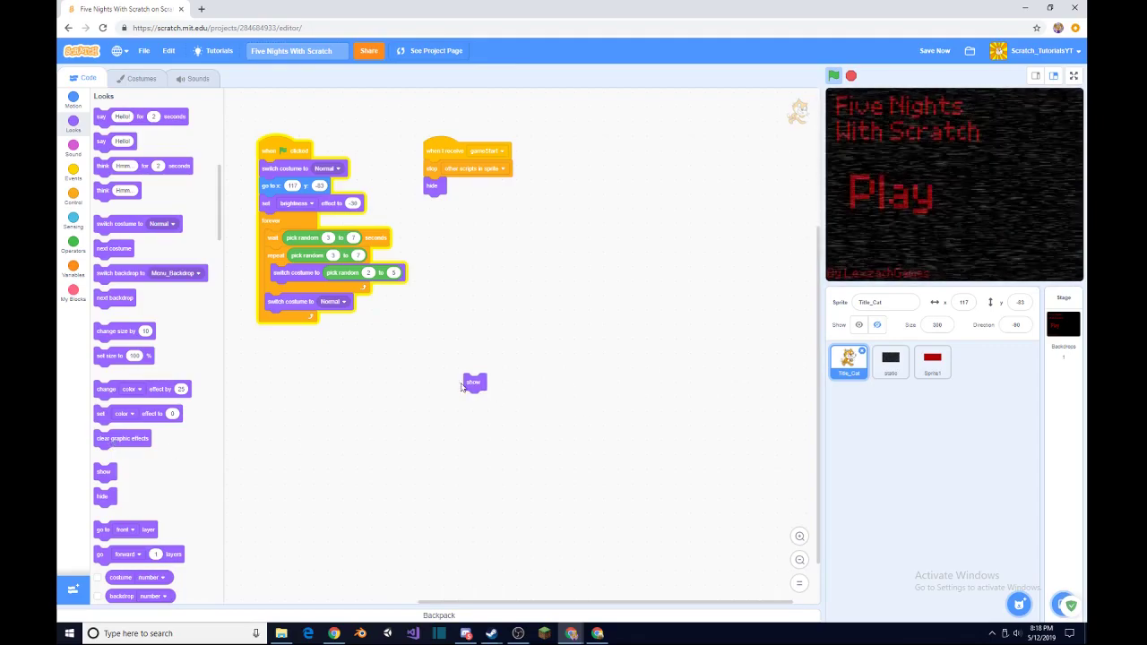
pyautogui.moveTo(473, 381); pyautogui.dragTo(254, 156)
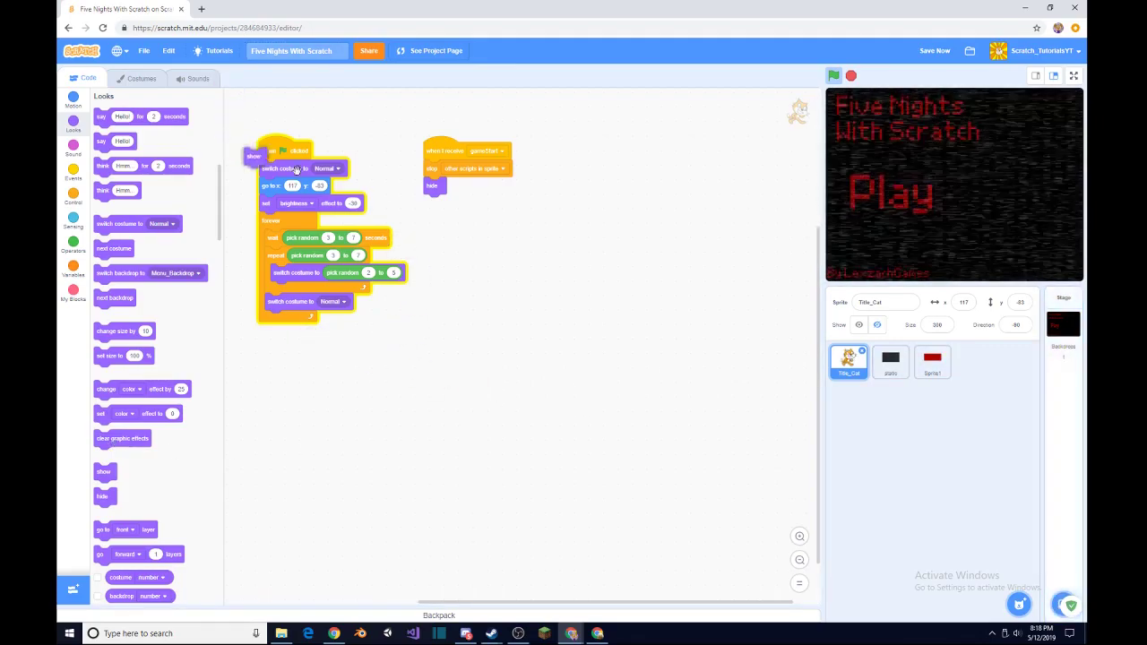
pyautogui.moveTo(255, 157); pyautogui.dragTo(685, 263)
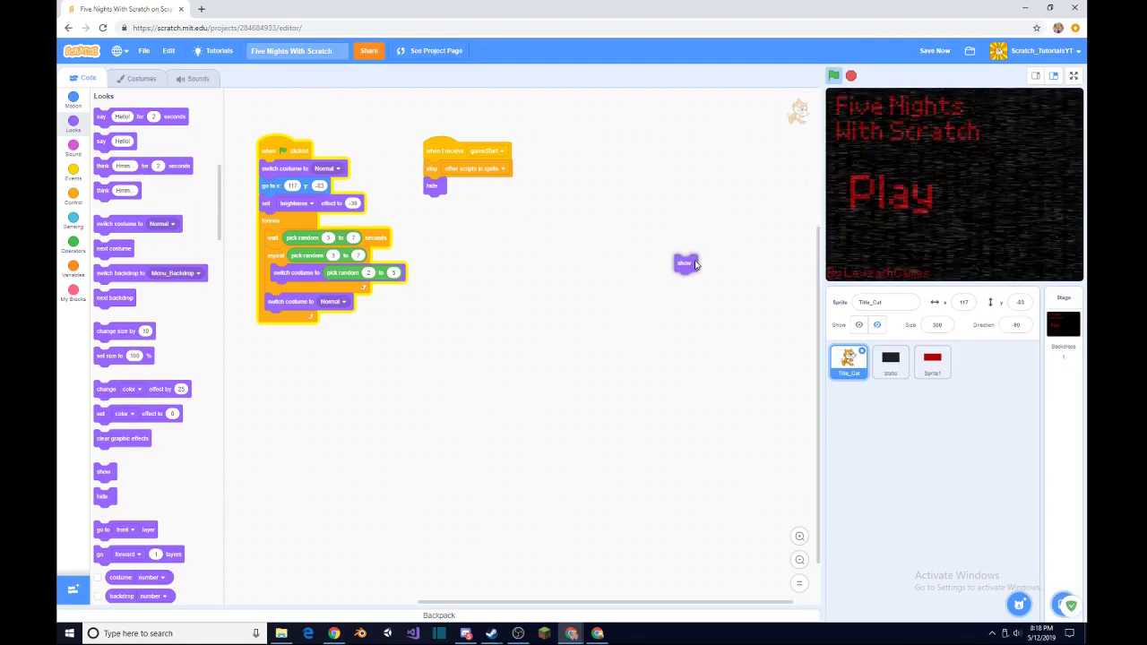
pyautogui.moveTo(686, 262); pyautogui.dragTo(269, 169)
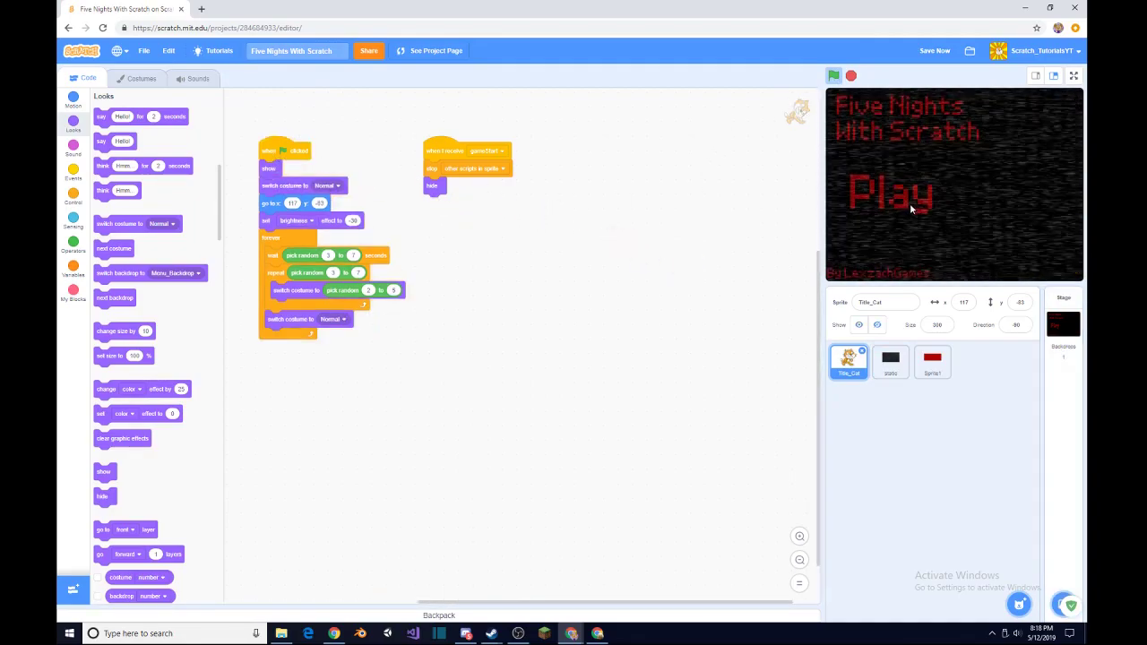
pyautogui.click(832, 76)
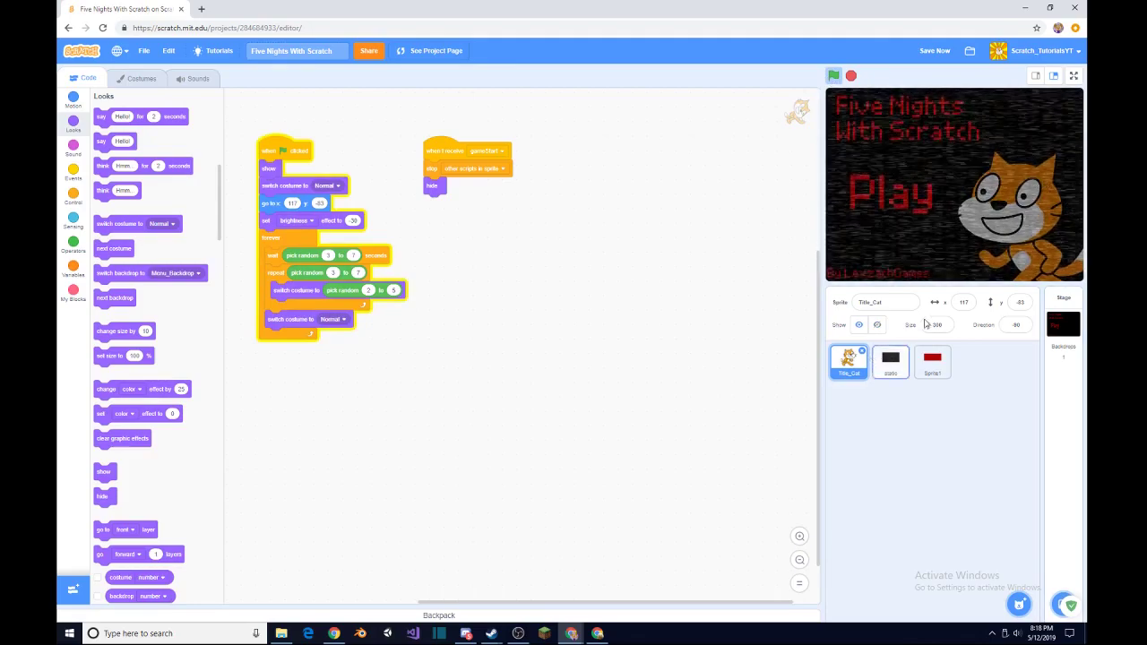
pyautogui.click(889, 363)
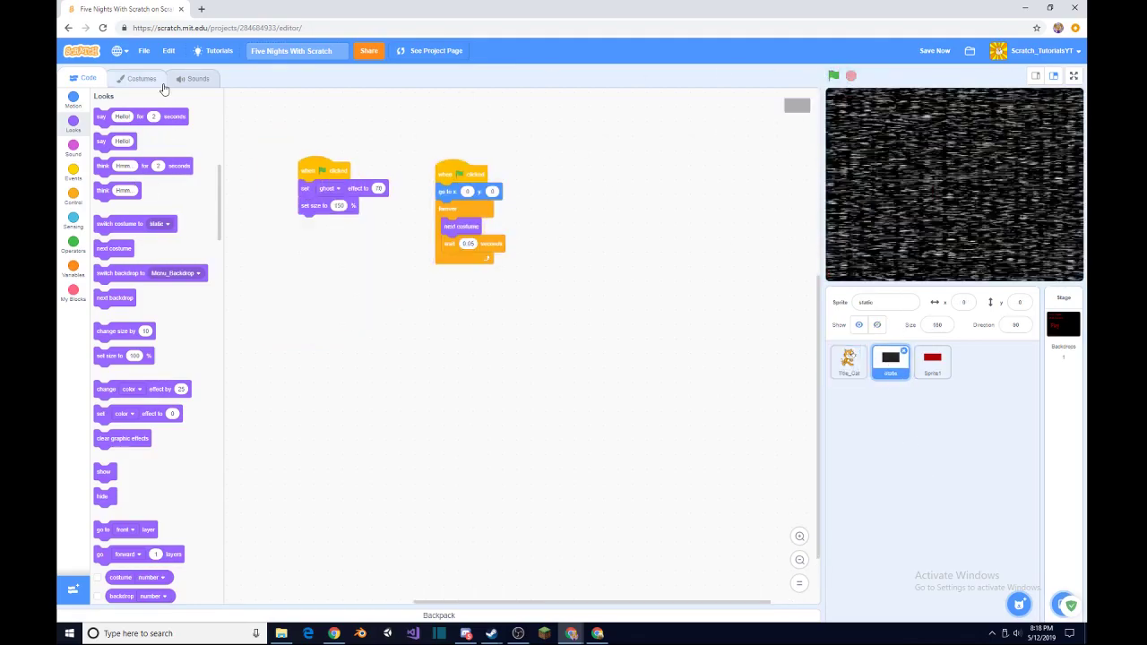
# Set the static sprite's change-effect block to the ghost effect.
pyautogui.scroll(-3)
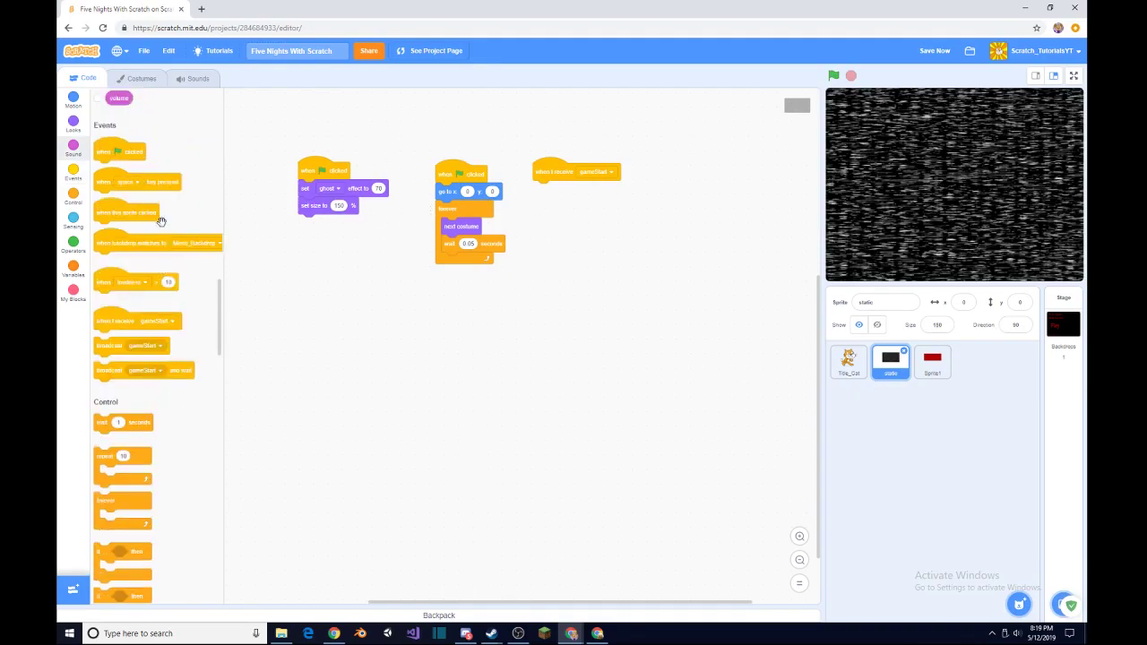
pyautogui.scroll(-3)
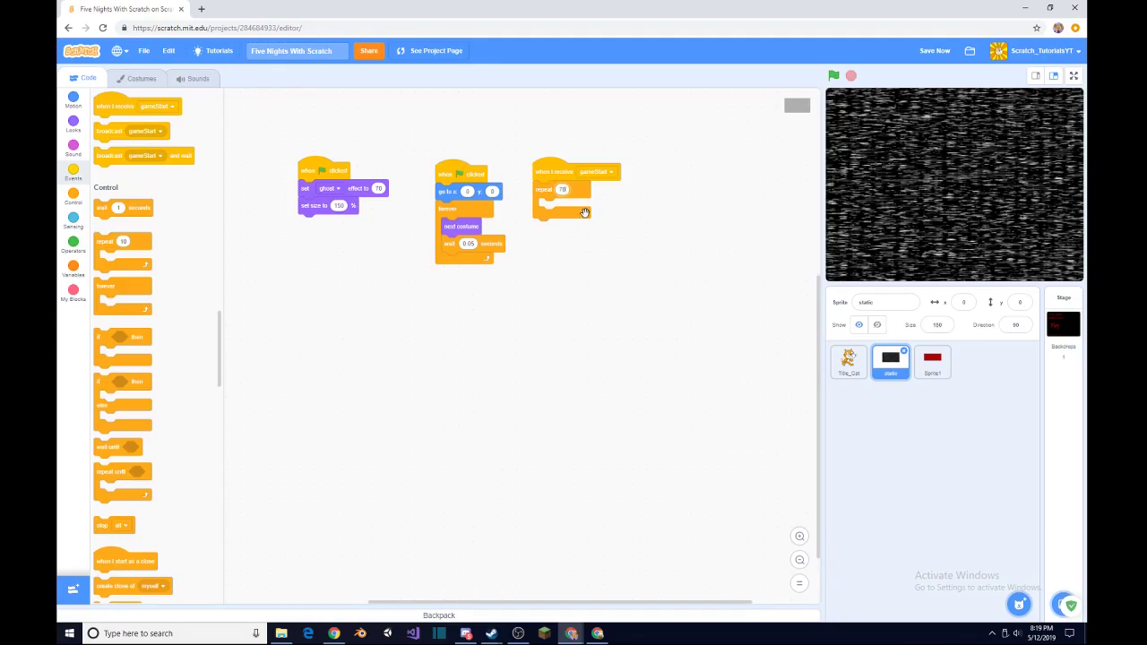
pyautogui.scroll(-3)
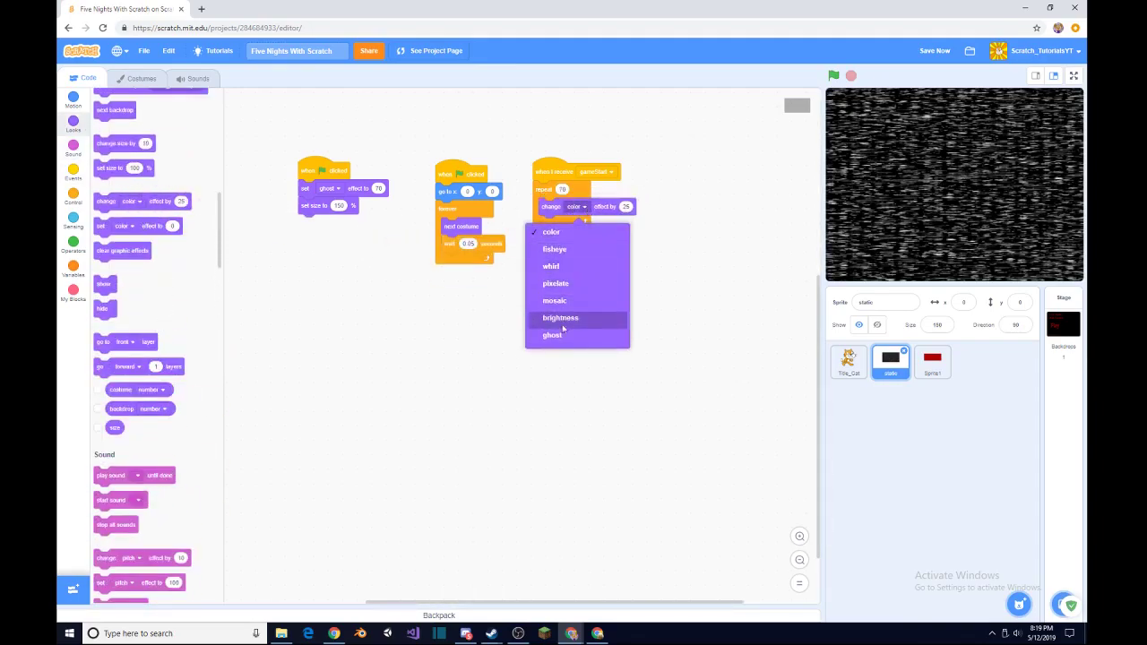
pyautogui.click(552, 335)
pyautogui.write('-1')
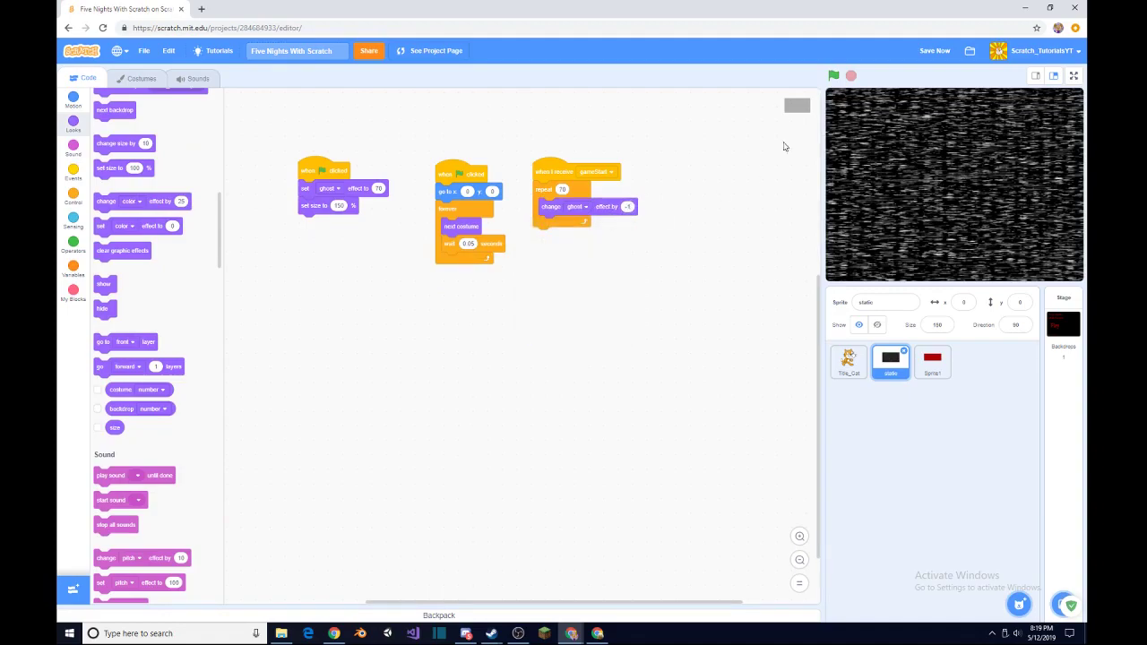
# Run the project with the green flag to test the static fading in.
pyautogui.click(834, 75)
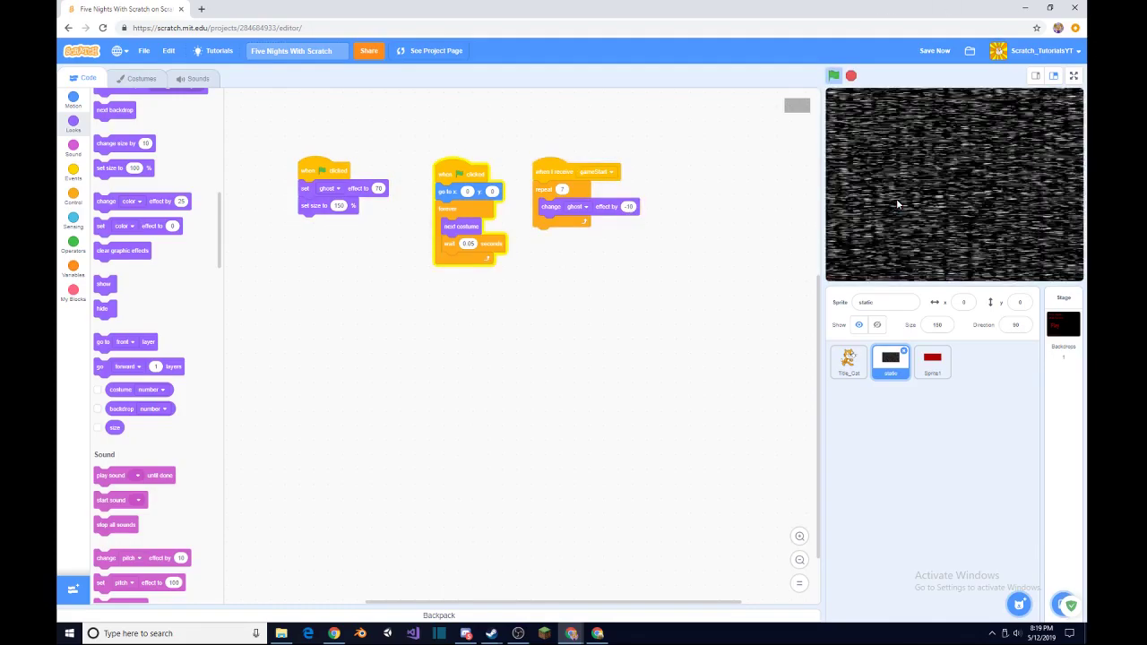
pyautogui.click(833, 75)
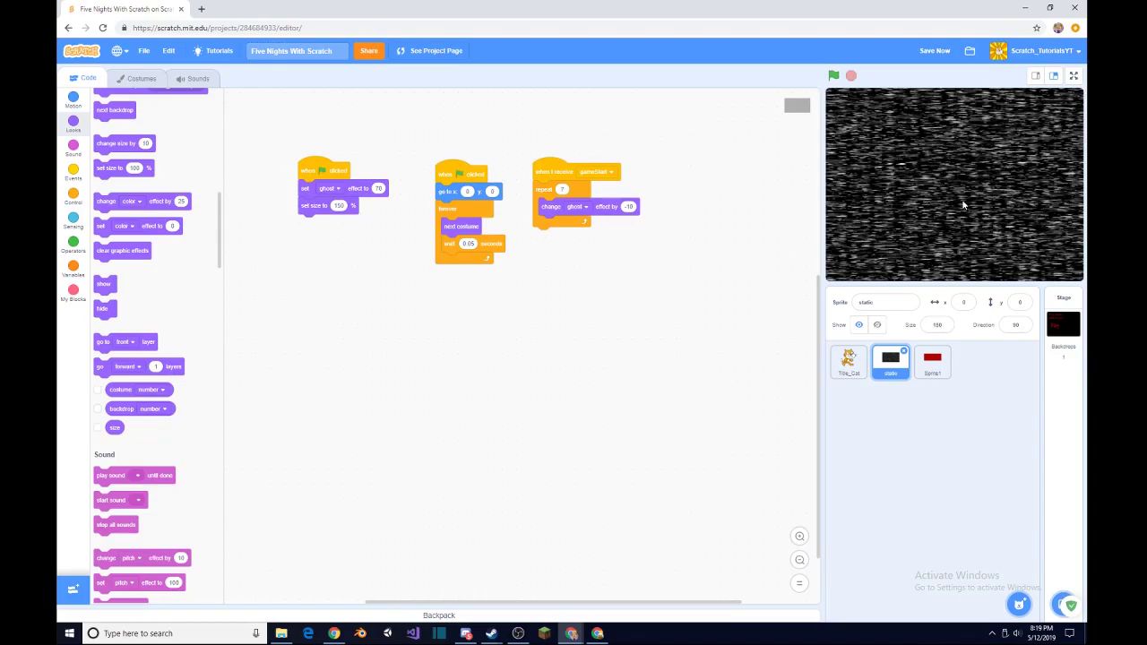
pyautogui.moveTo(988, 212)
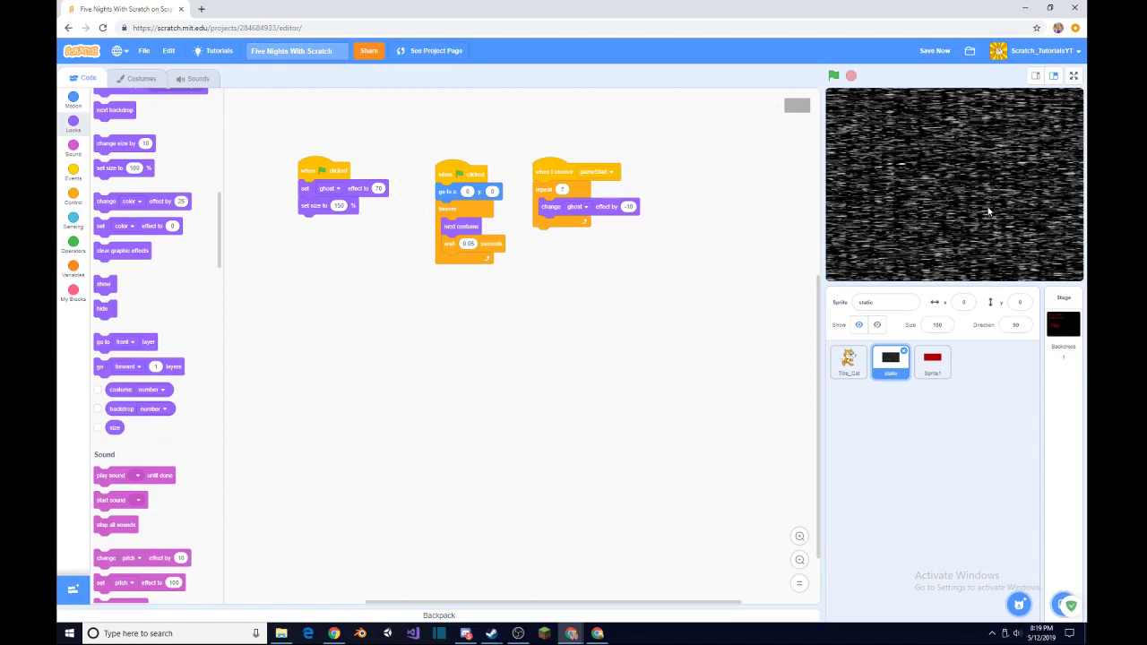
pyautogui.moveTo(988, 211)
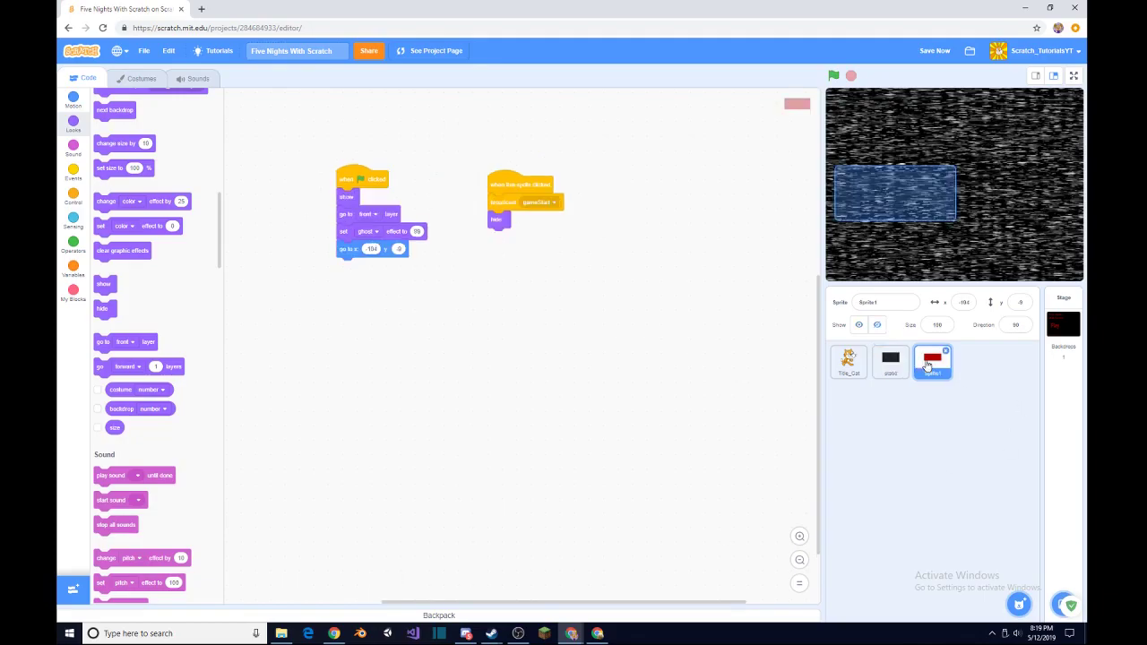
pyautogui.click(847, 362)
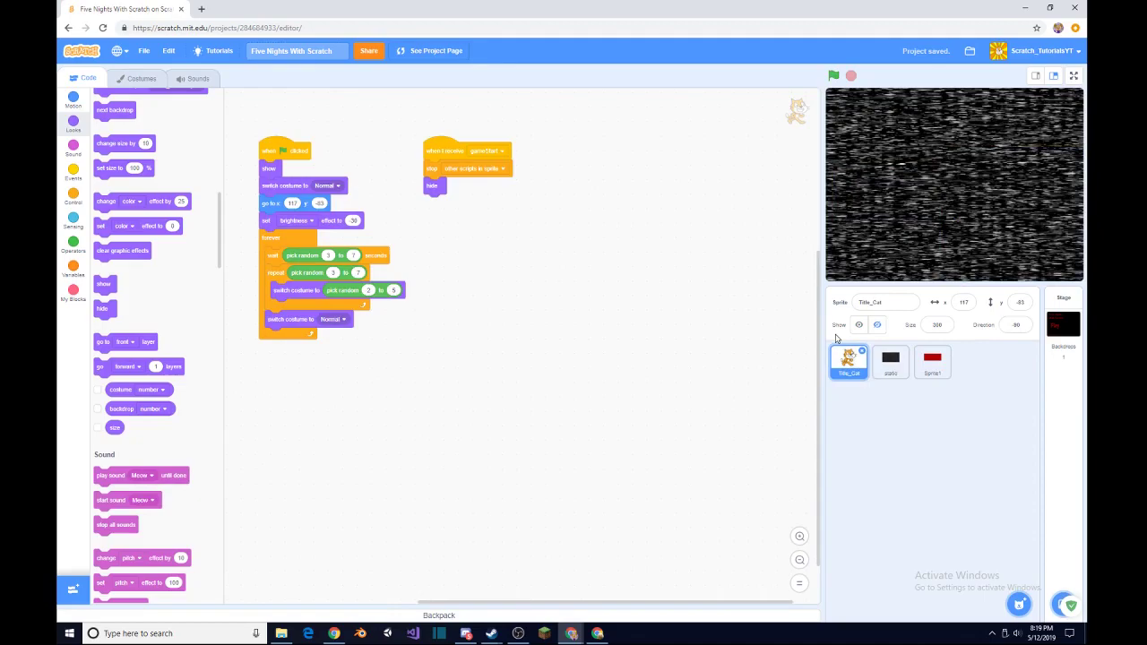